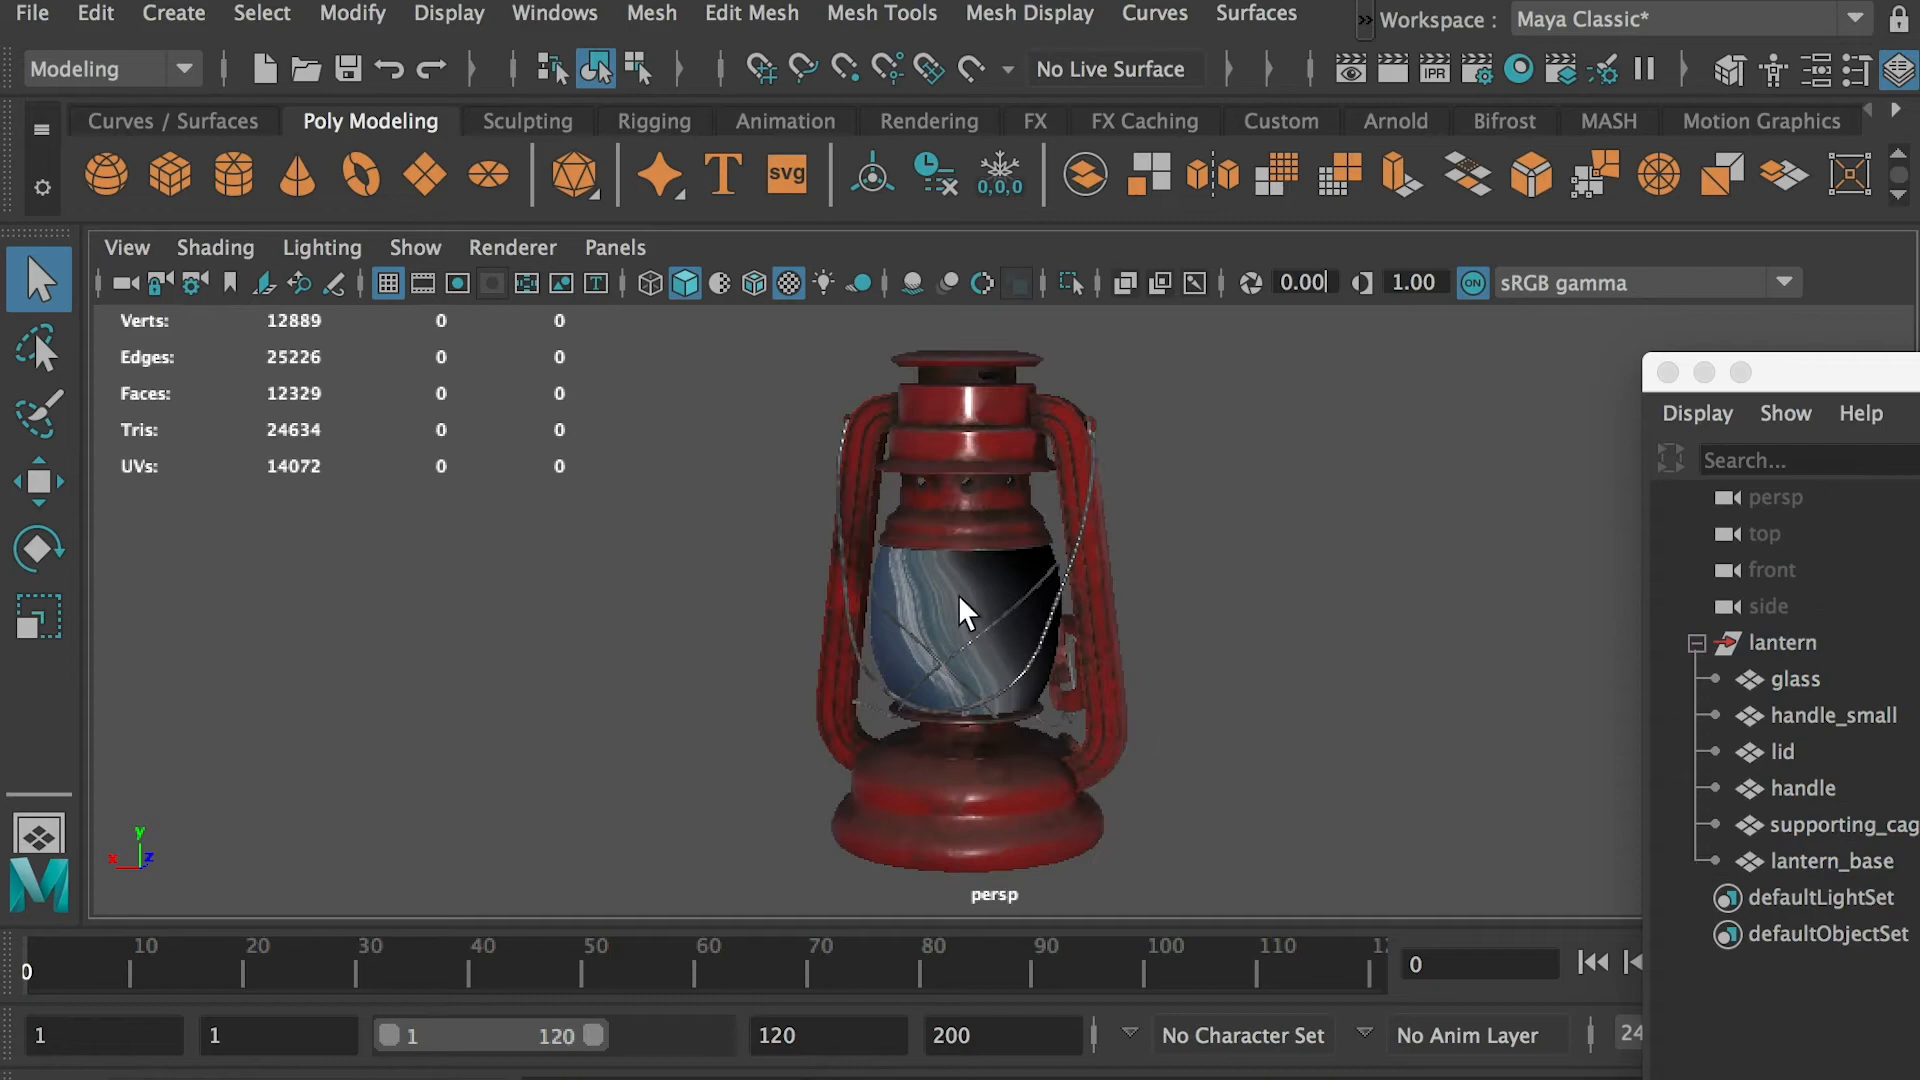
# Paint the lantern's glass panel orange in the Emission group and hide the Trans layer.
pyautogui.click(1835, 861)
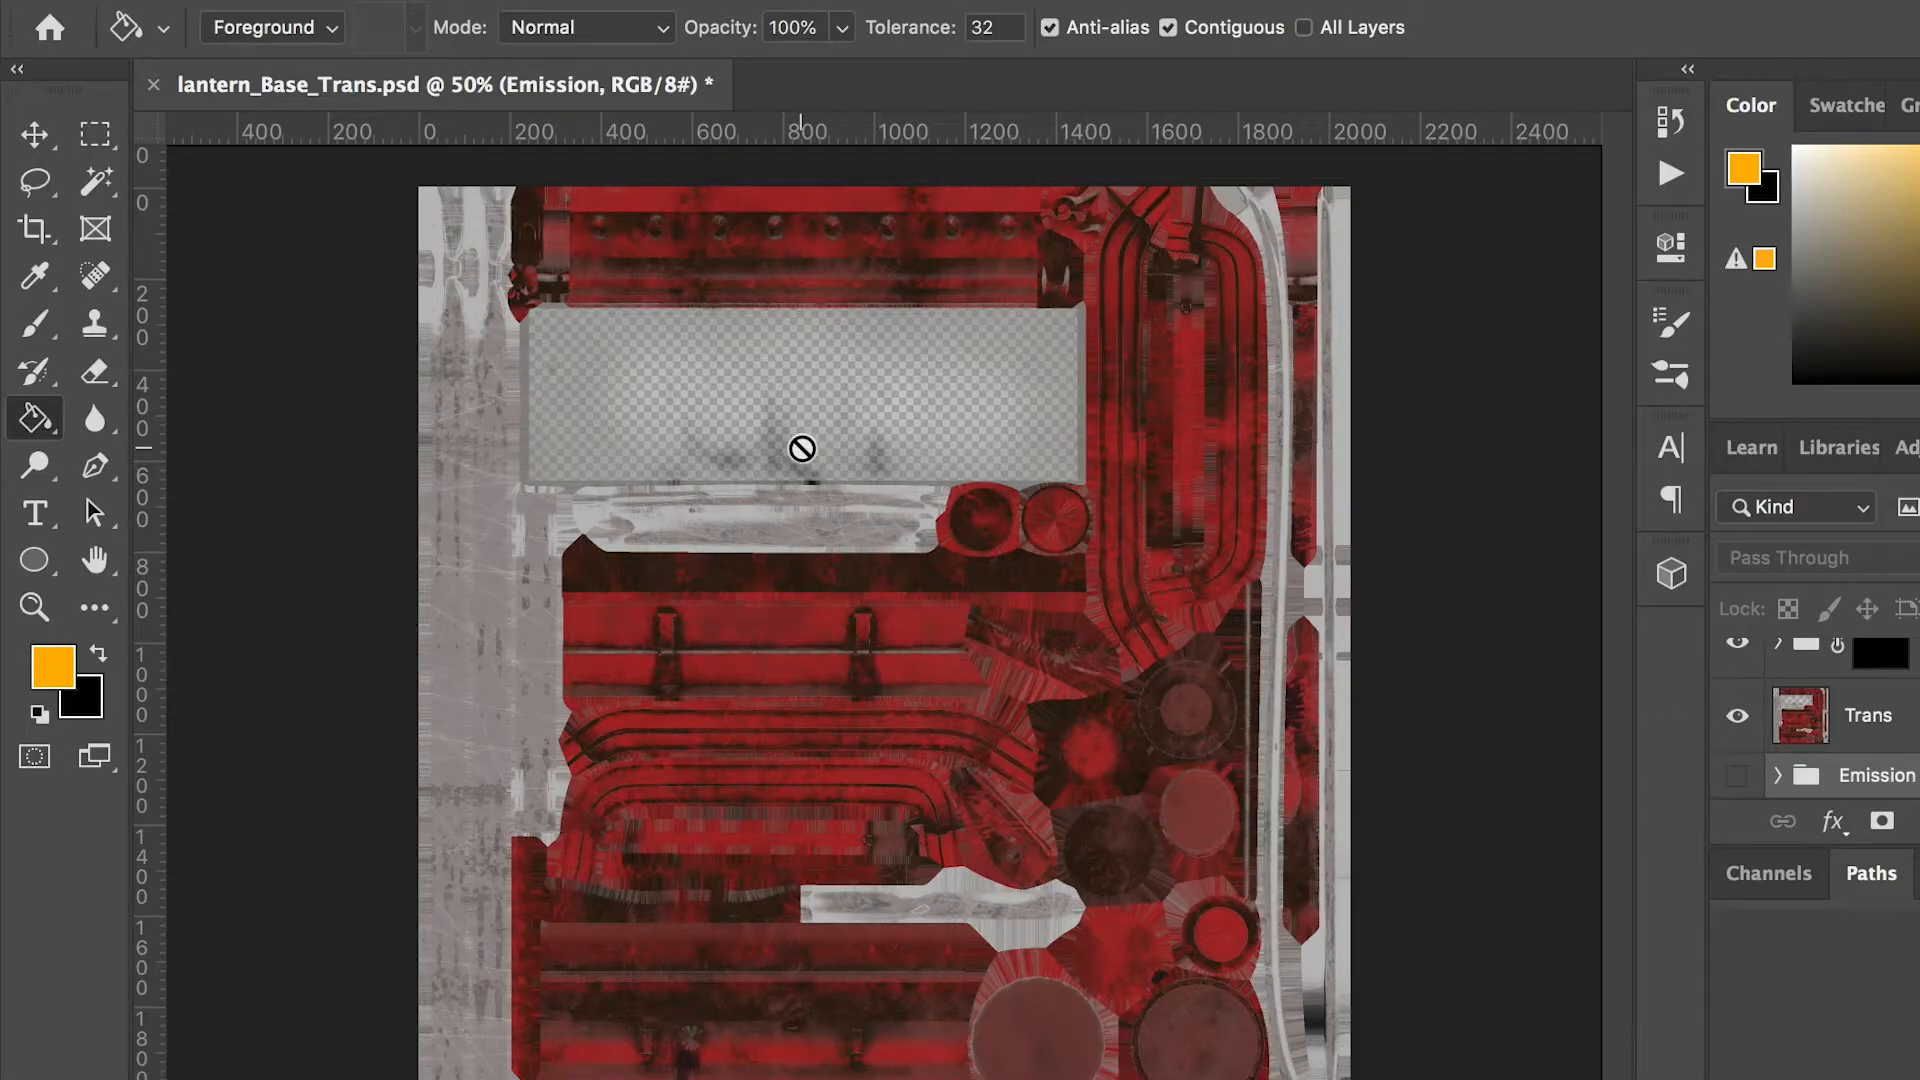
pyautogui.moveTo(1277, 551)
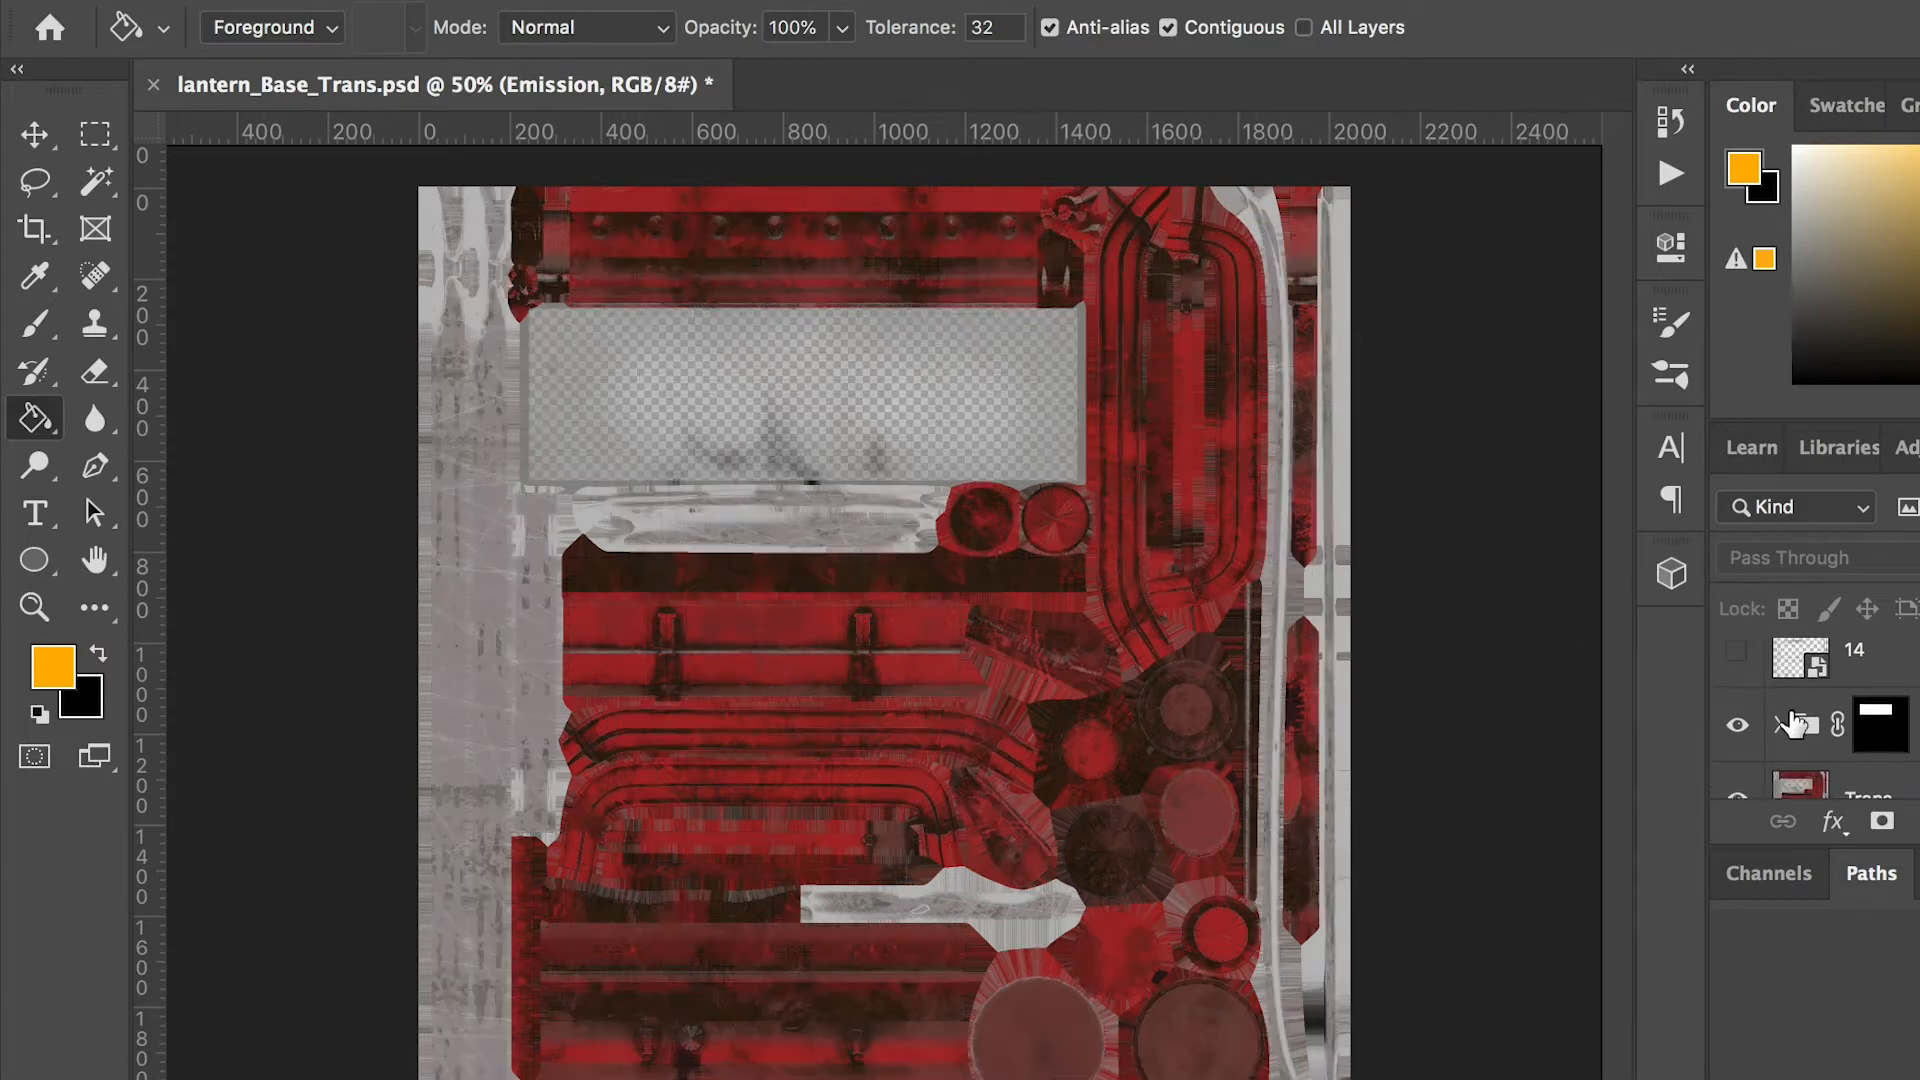
pyautogui.click(1736, 724)
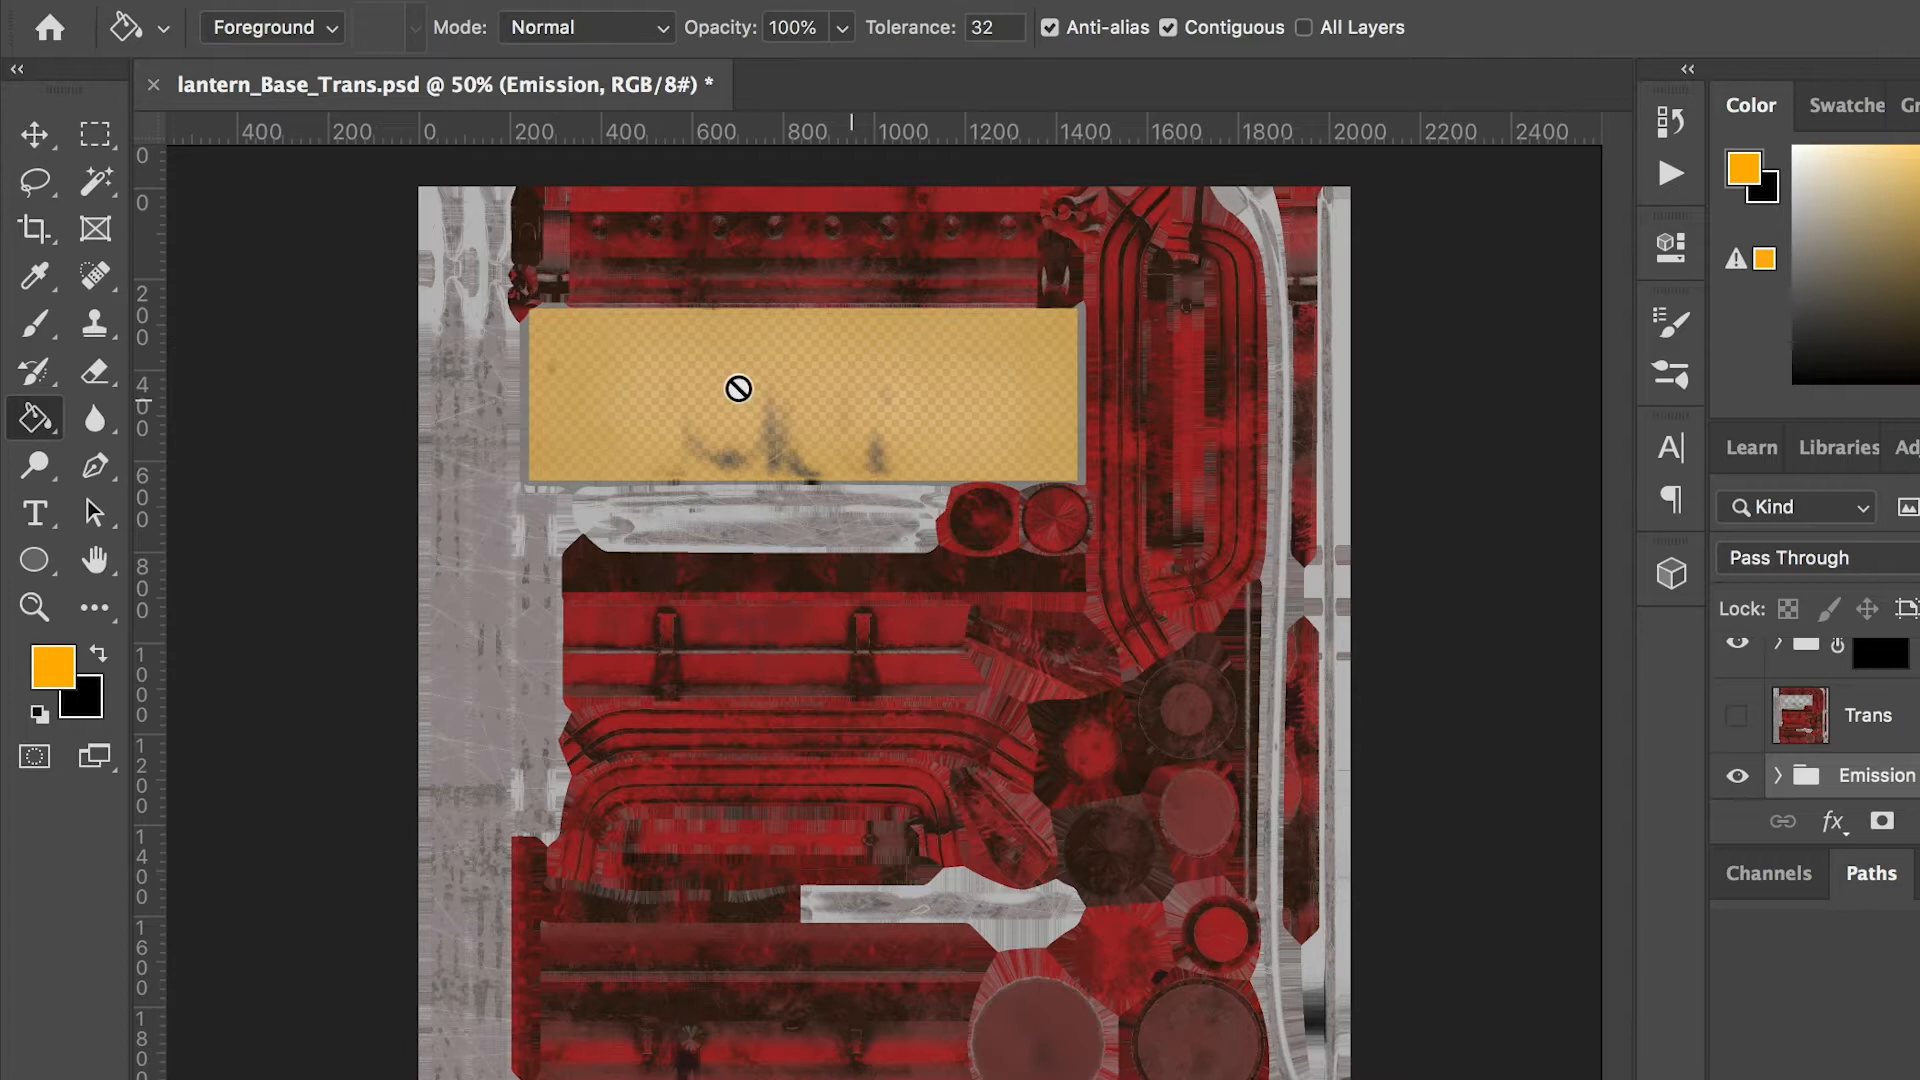
pyautogui.moveTo(1010, 340)
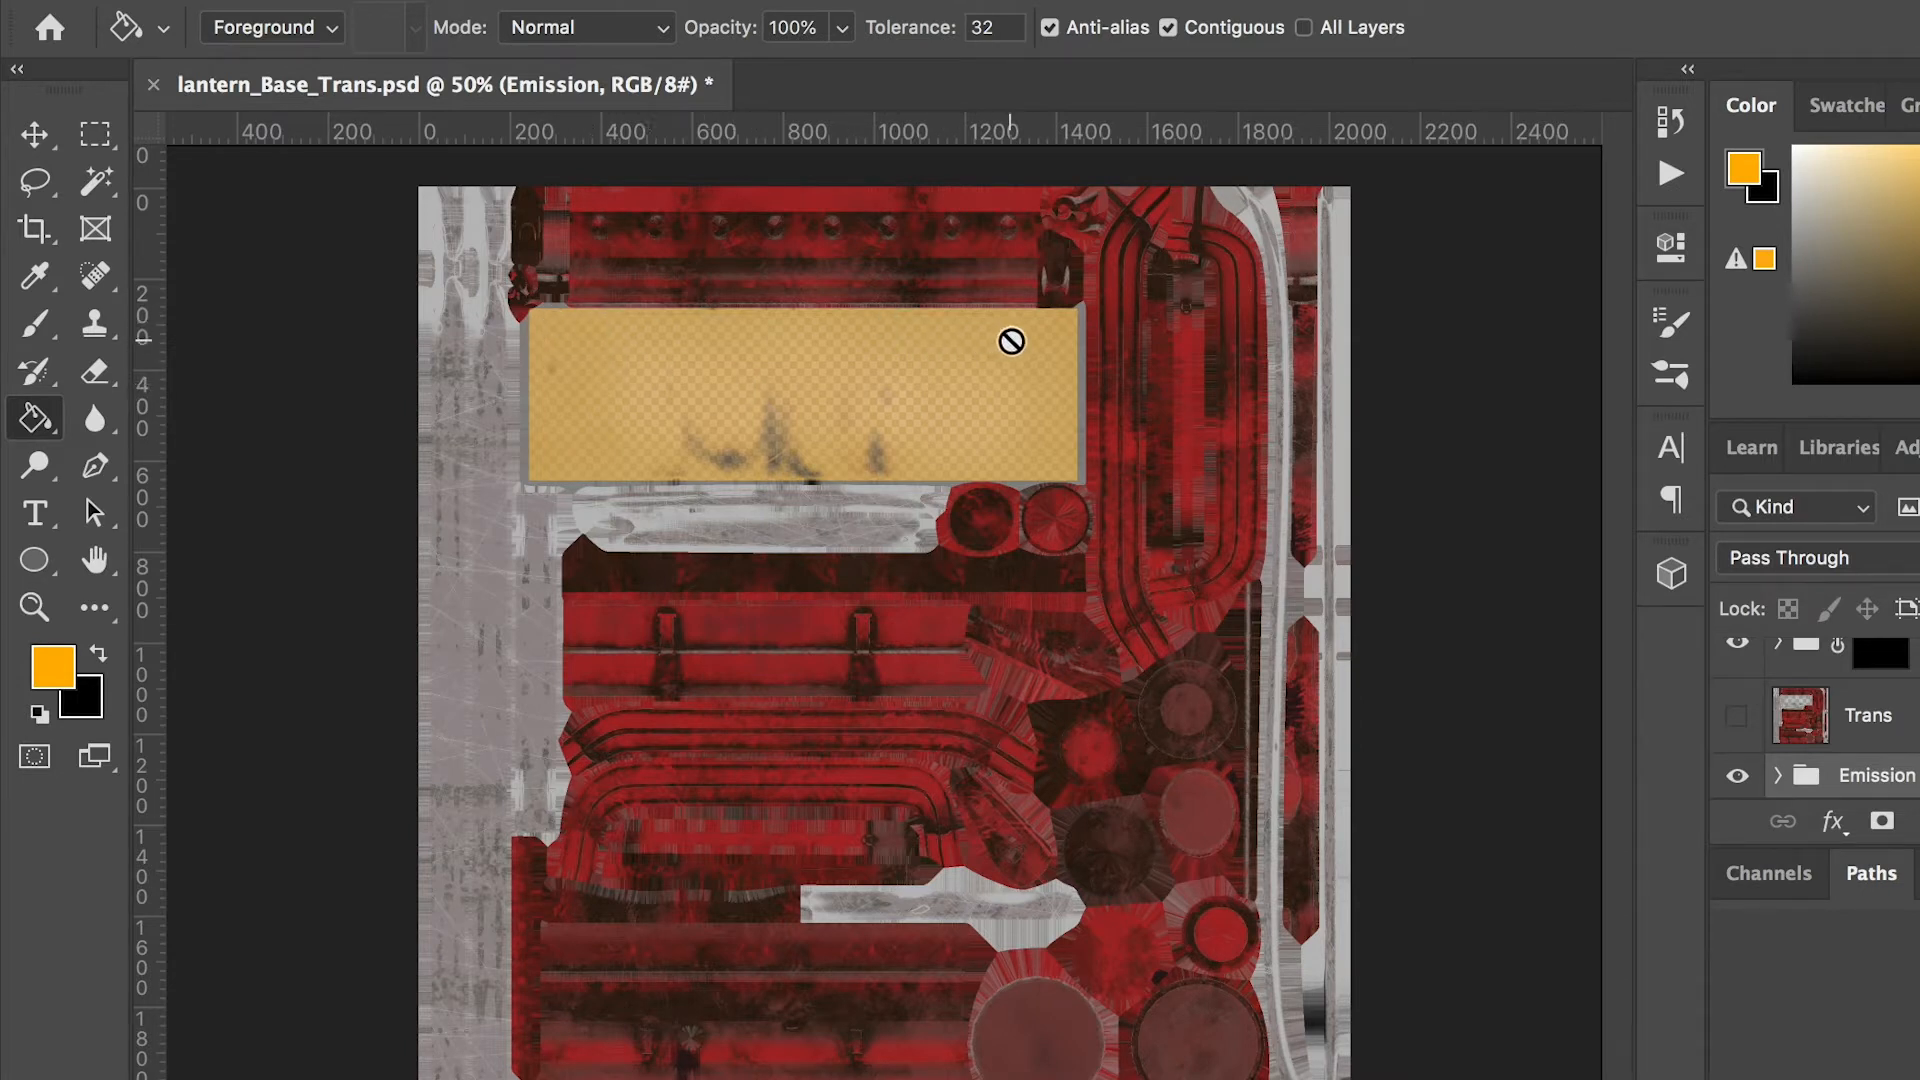
pyautogui.moveTo(904, 391)
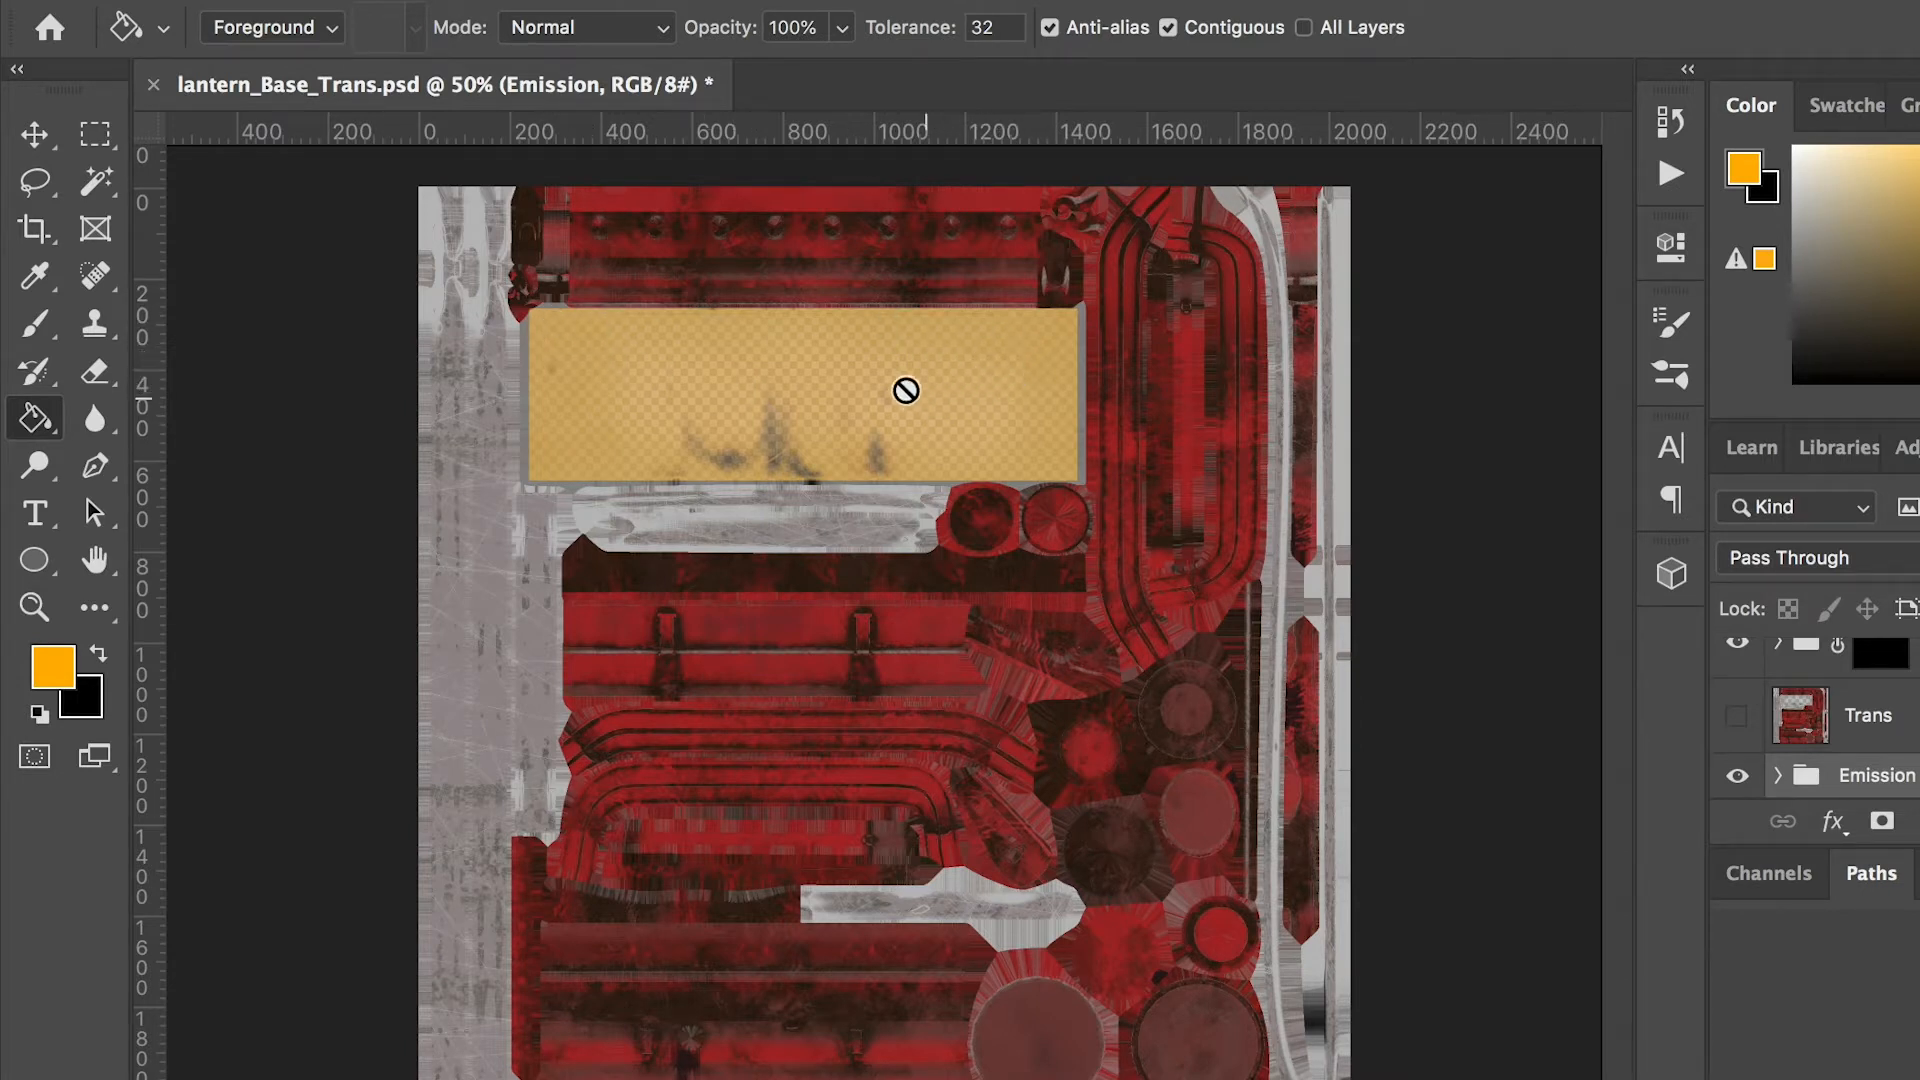
pyautogui.moveTo(874, 394)
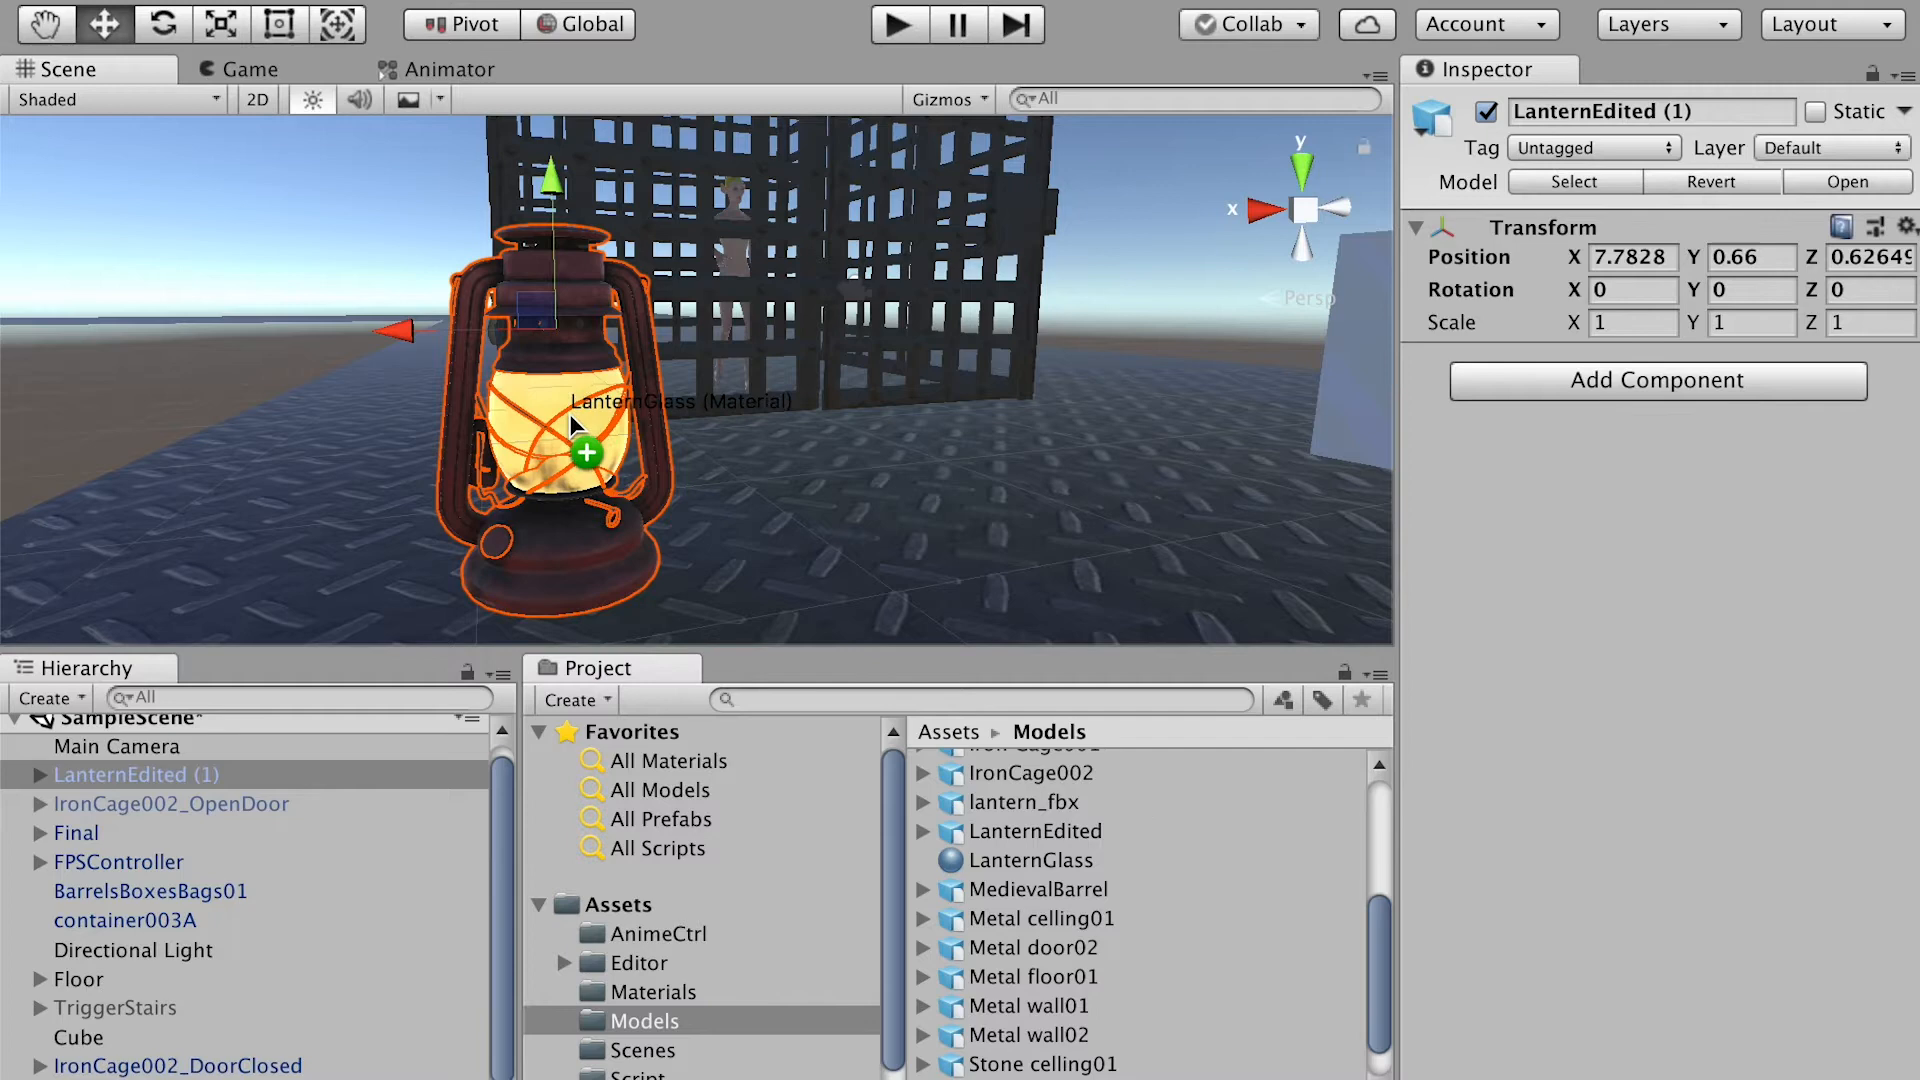
# Select the LanternGlass material and scroll its Inspector down to the Emission section.
pyautogui.click(1031, 860)
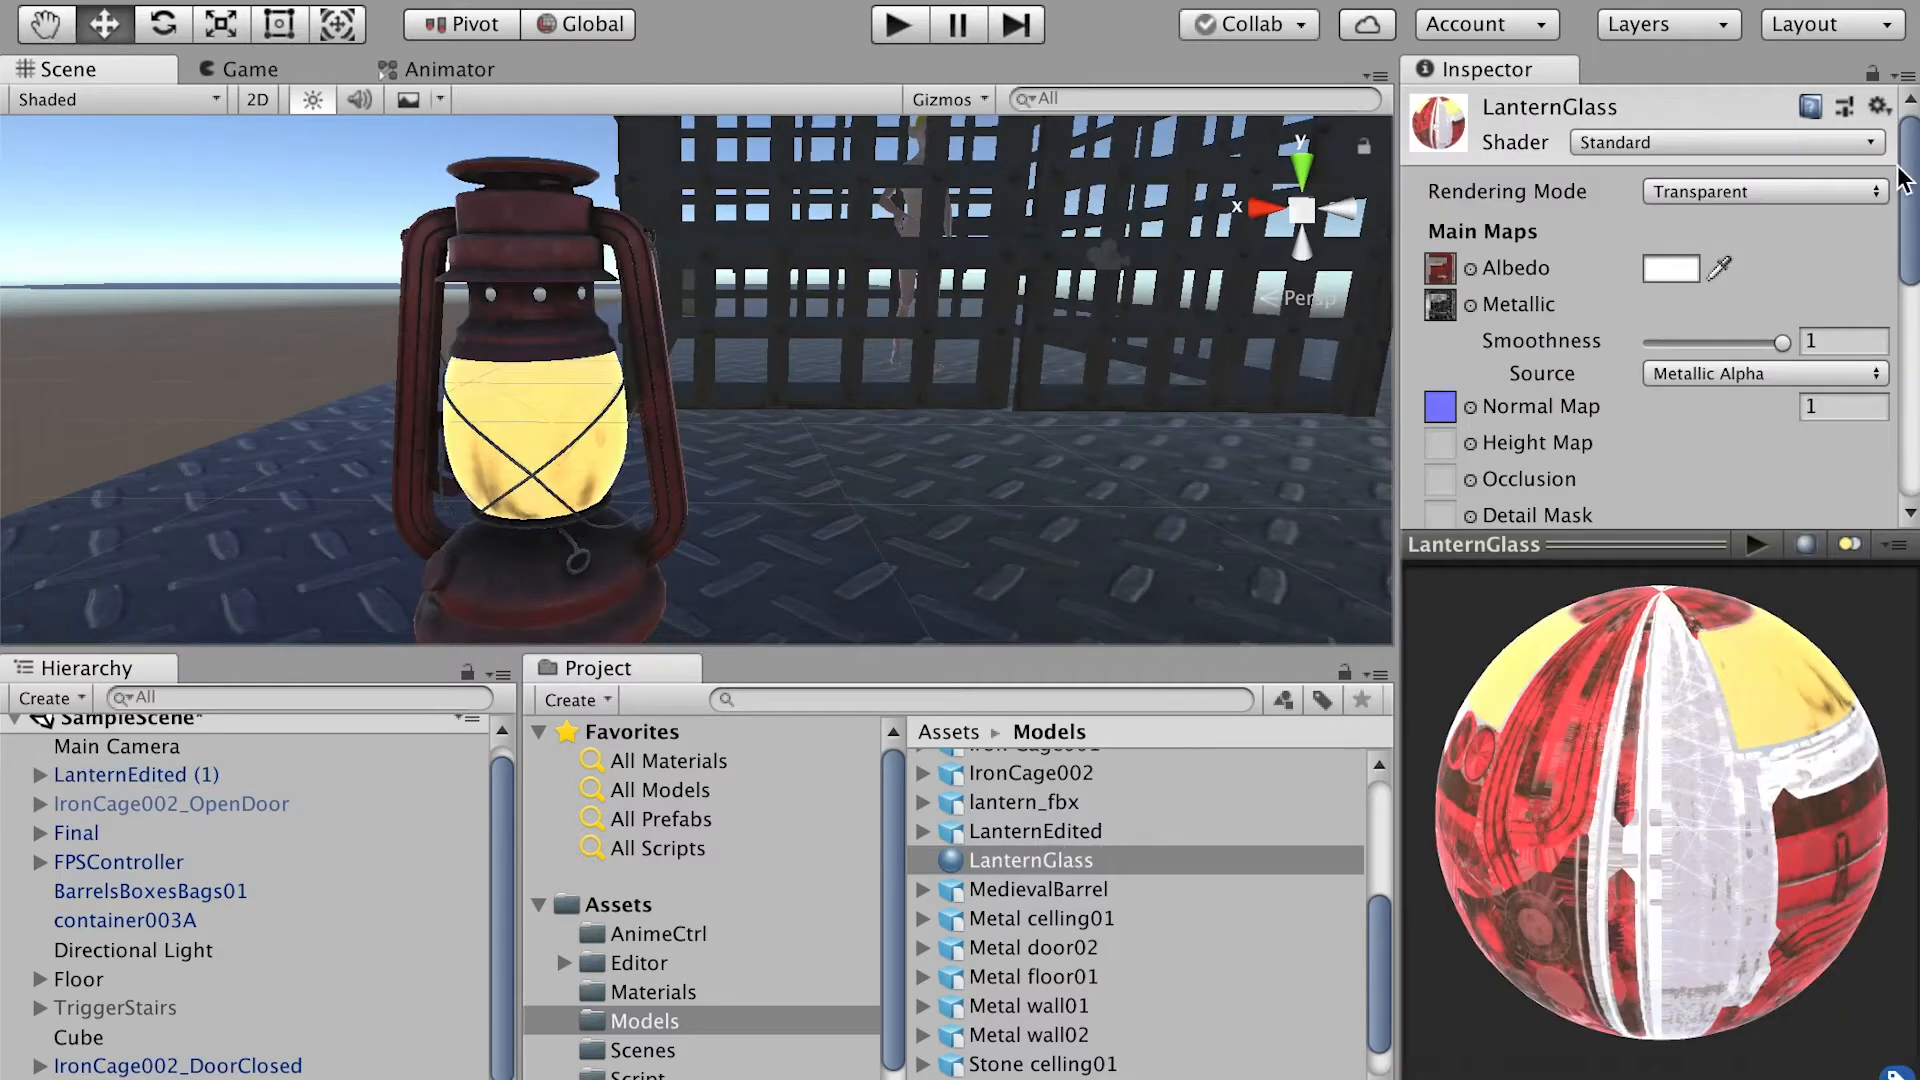
pyautogui.scroll(-3)
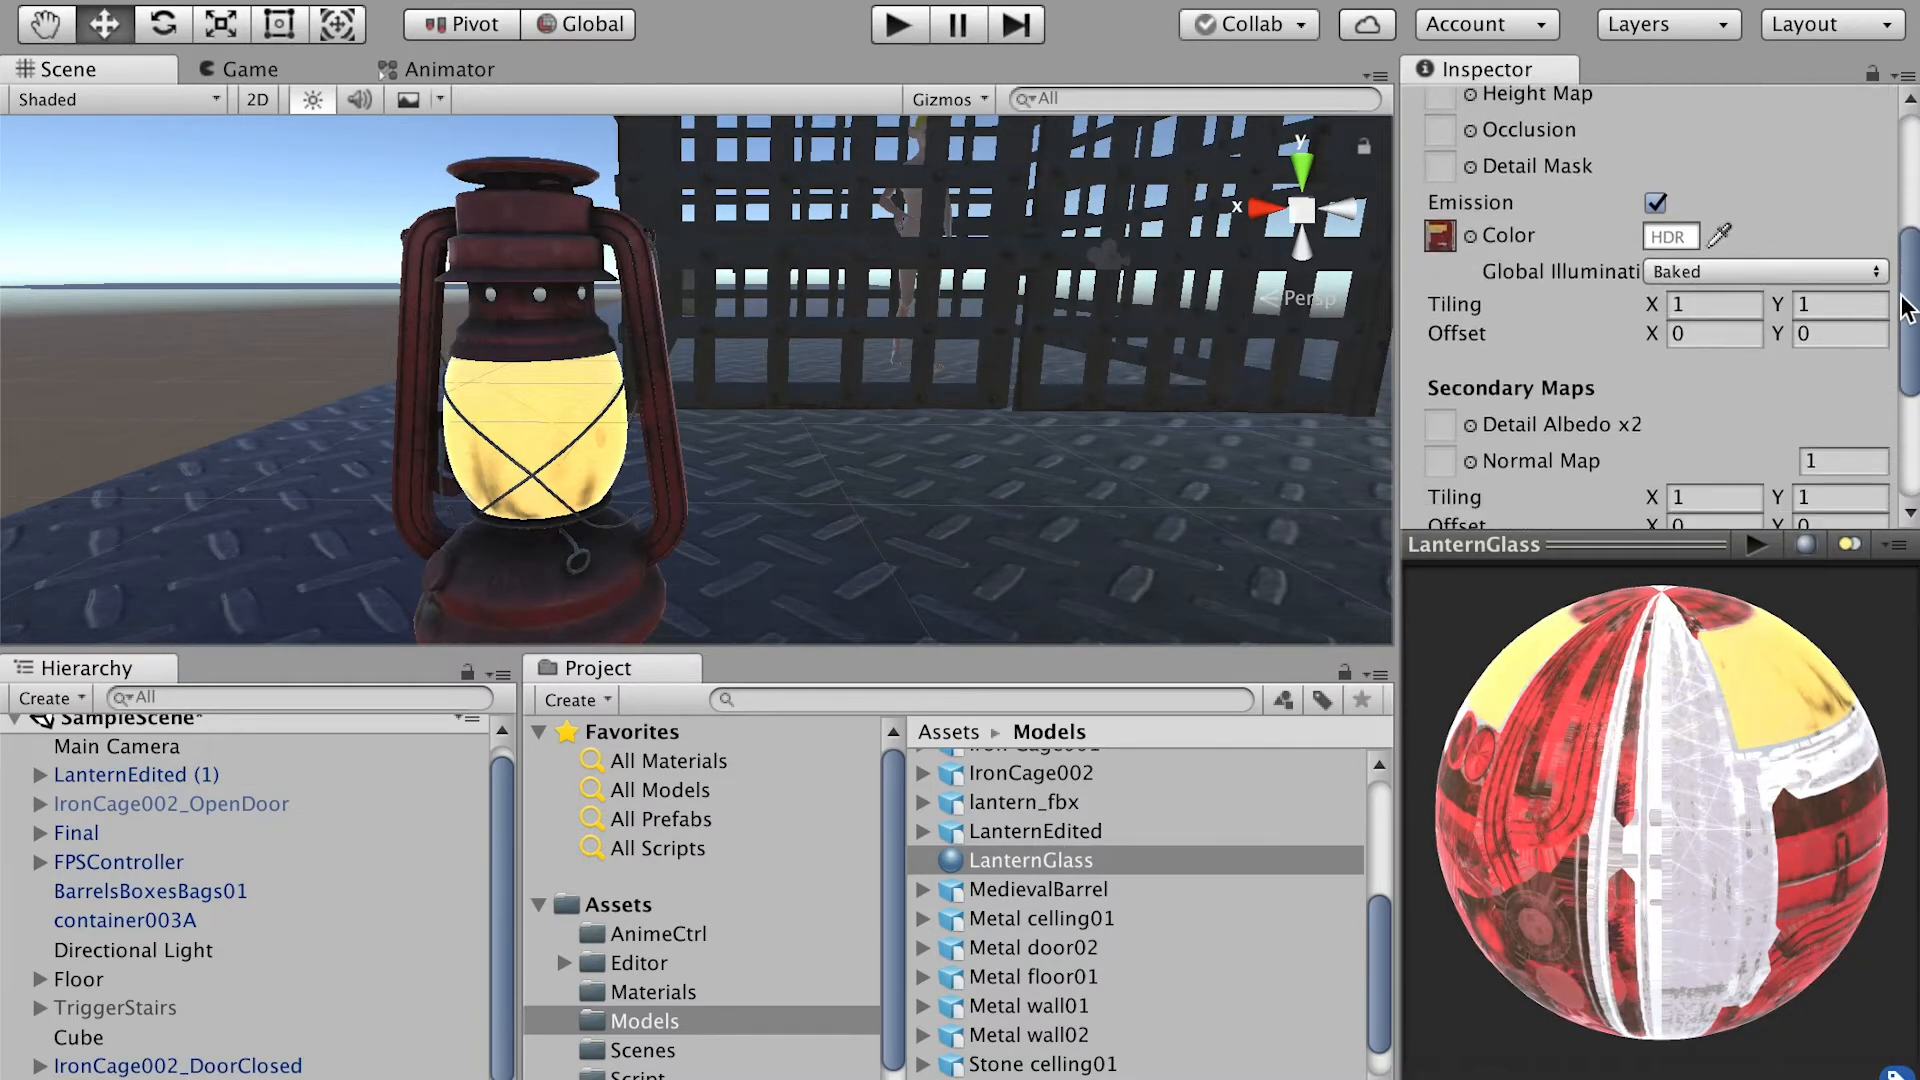
pyautogui.scroll(-3)
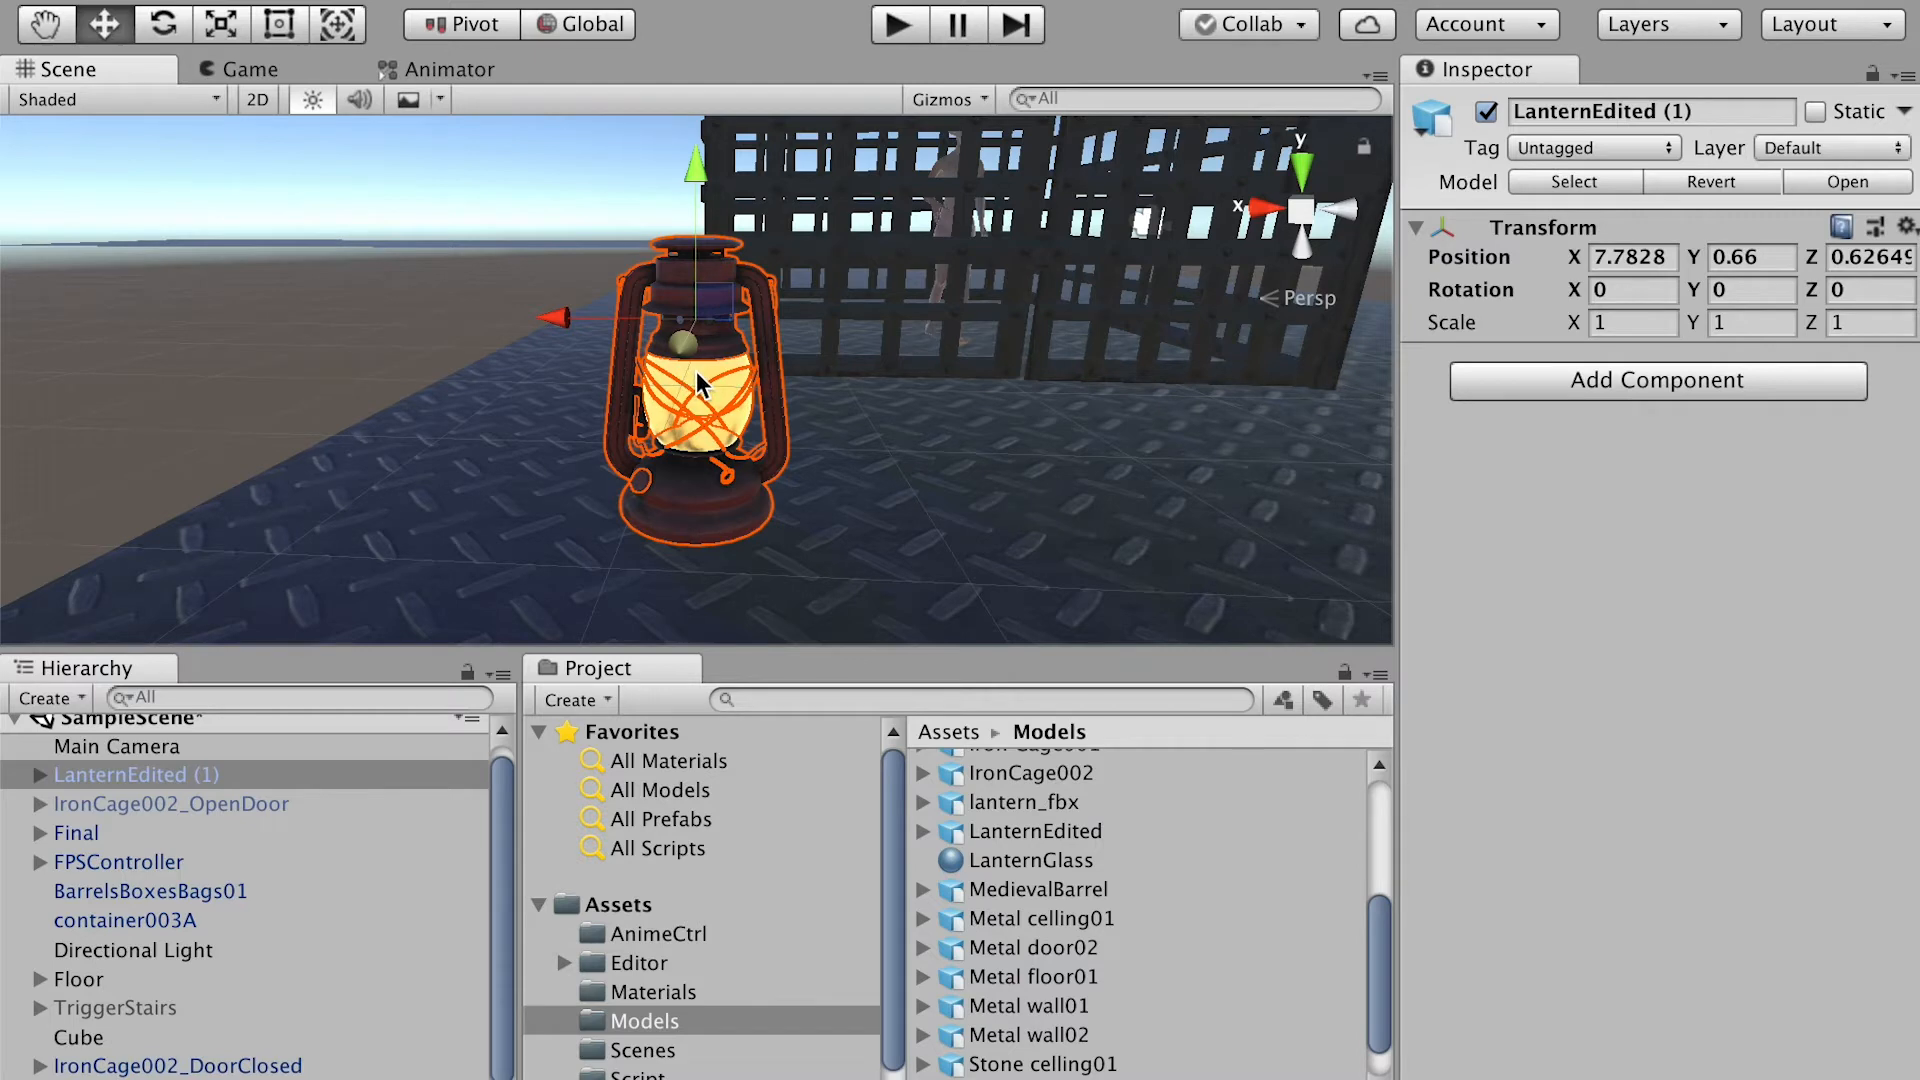
# Select the lantern and create a new Point Light placed inside its glass.
pyautogui.click(558, 27)
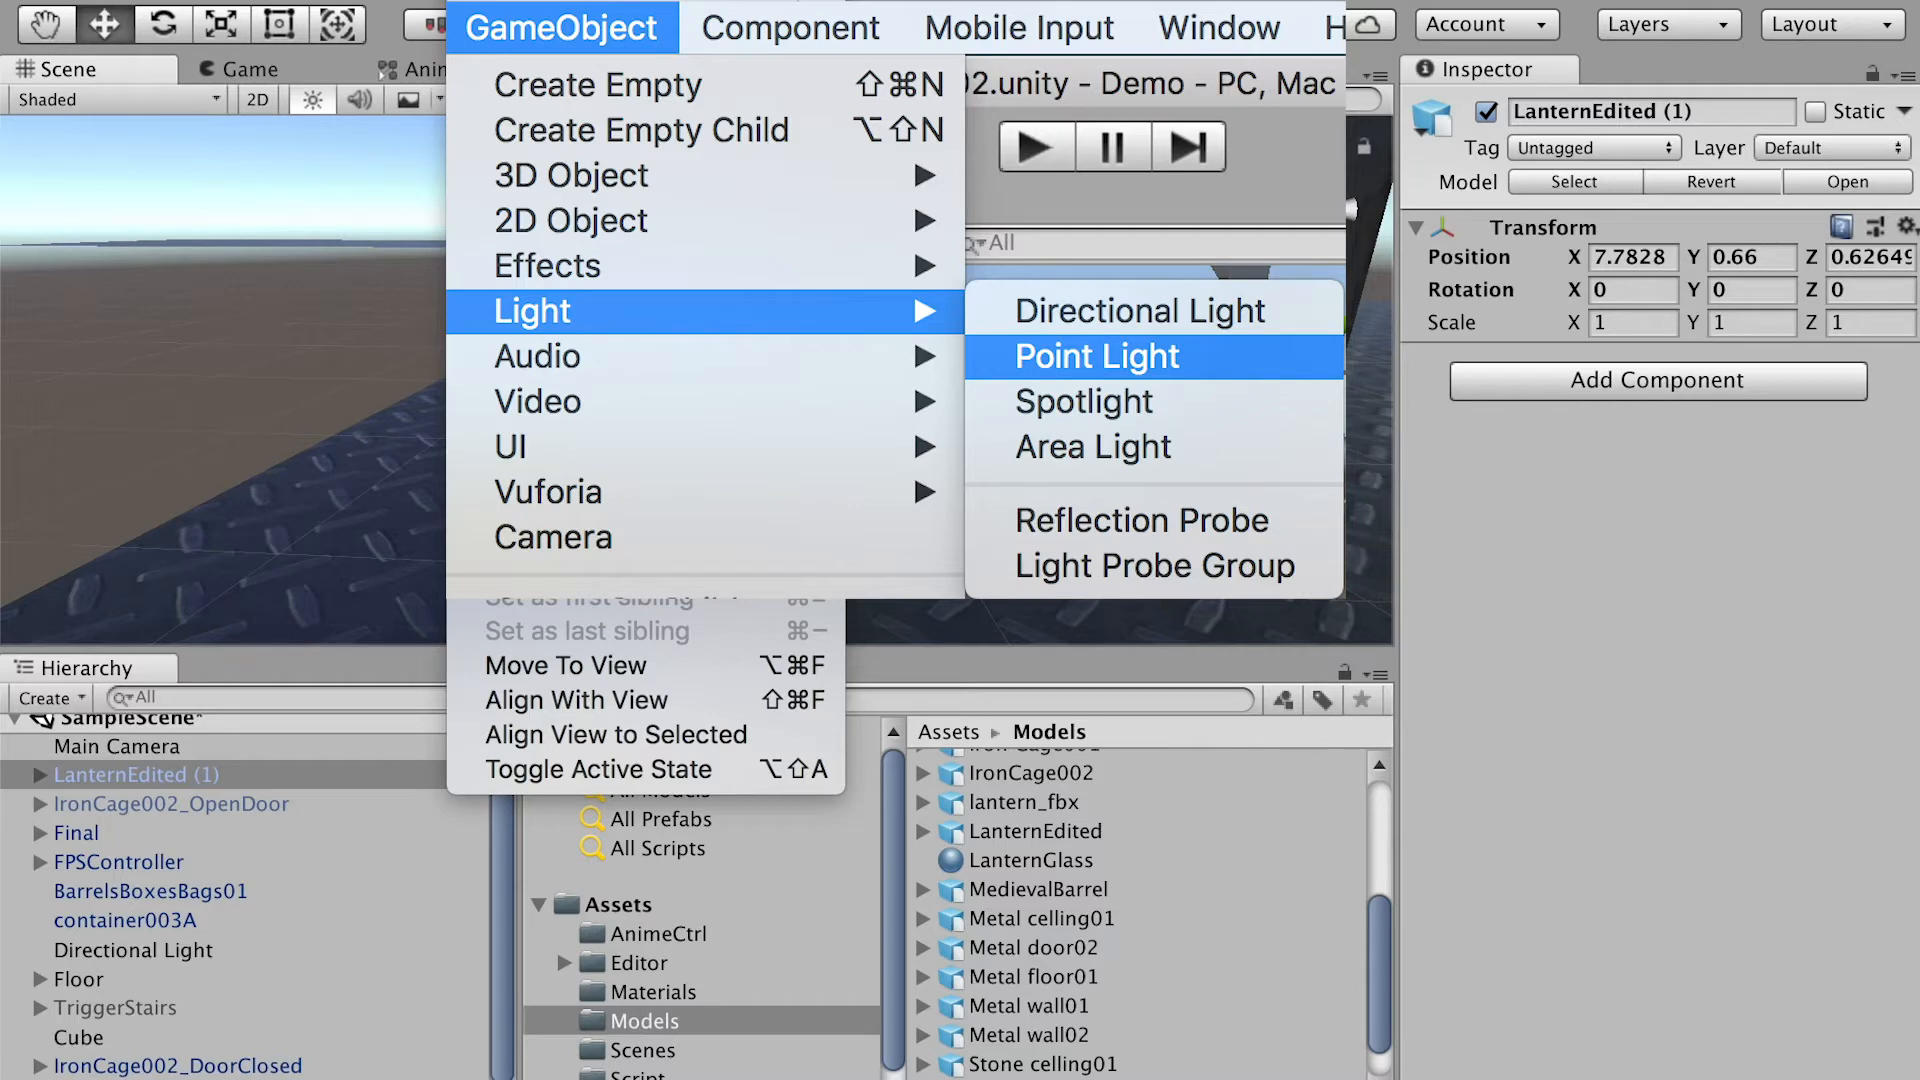
pyautogui.click(1096, 356)
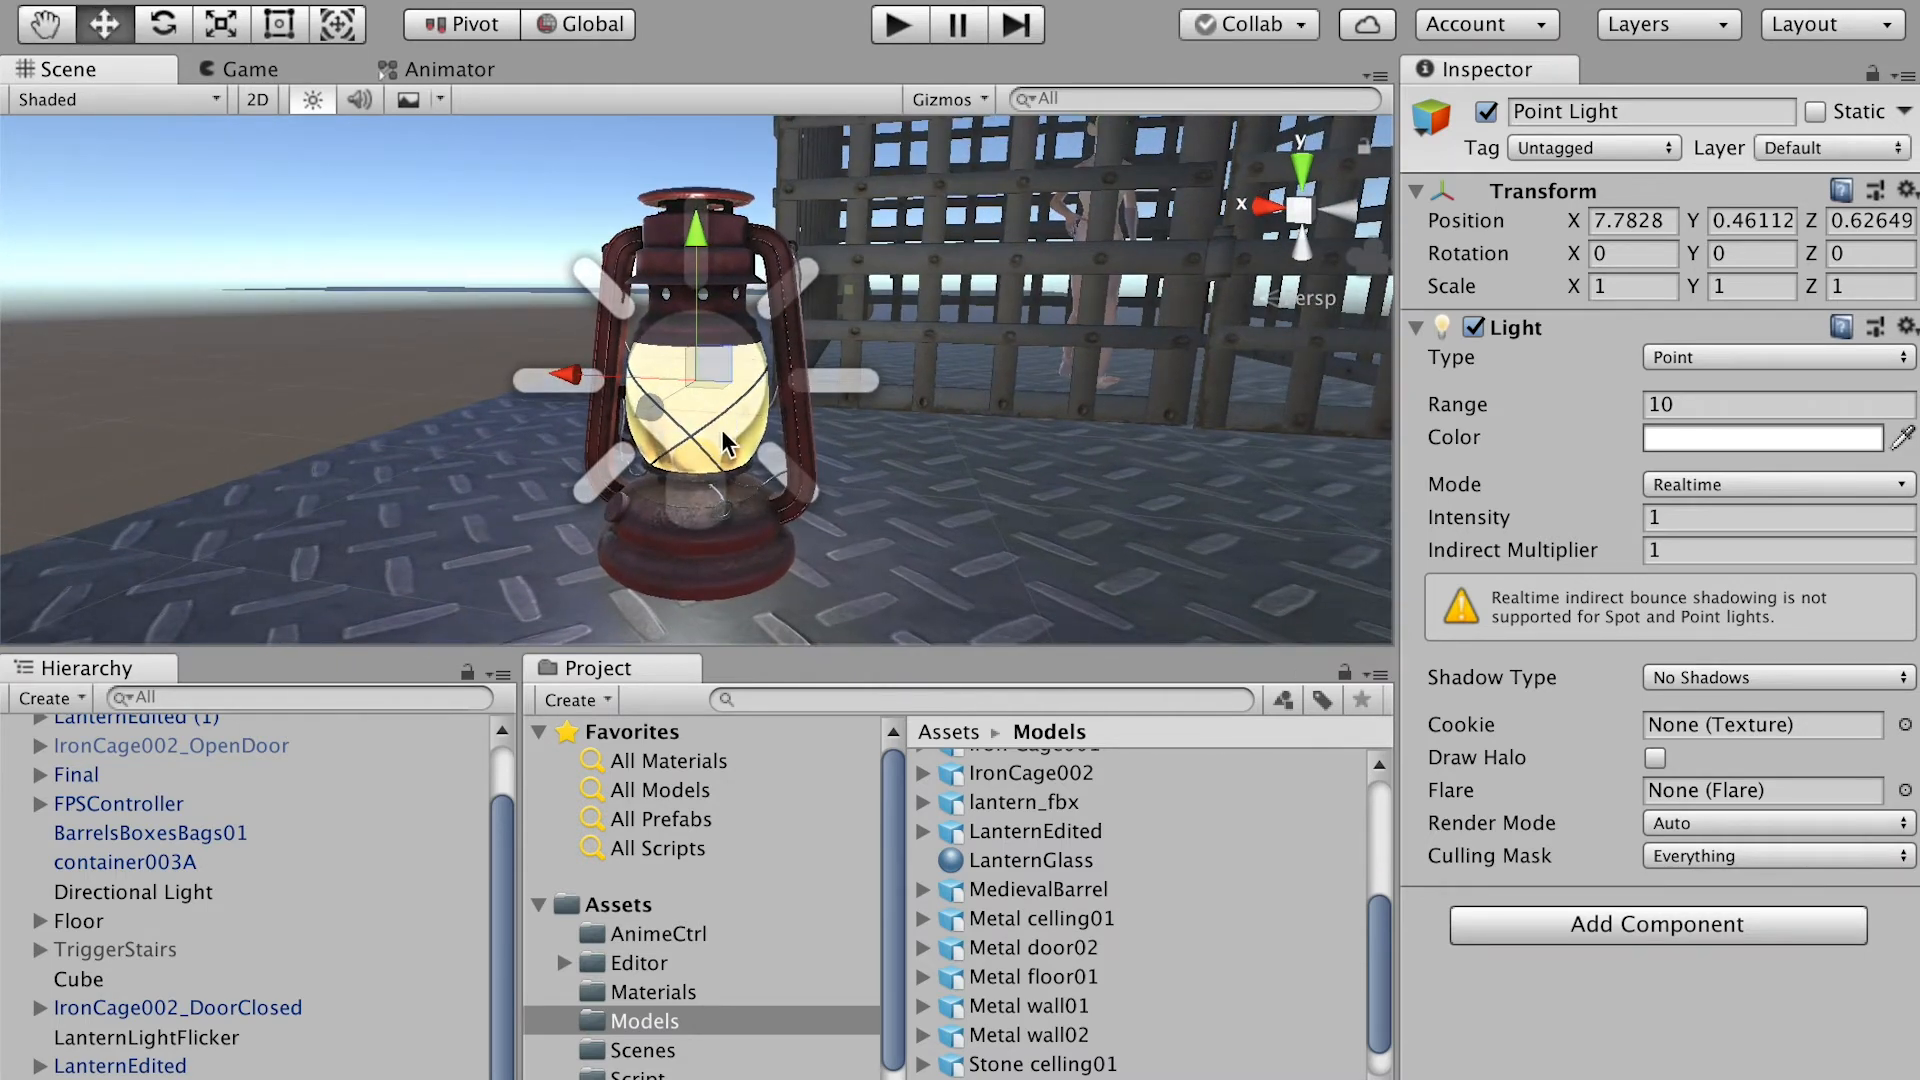
pyautogui.moveTo(1160, 493)
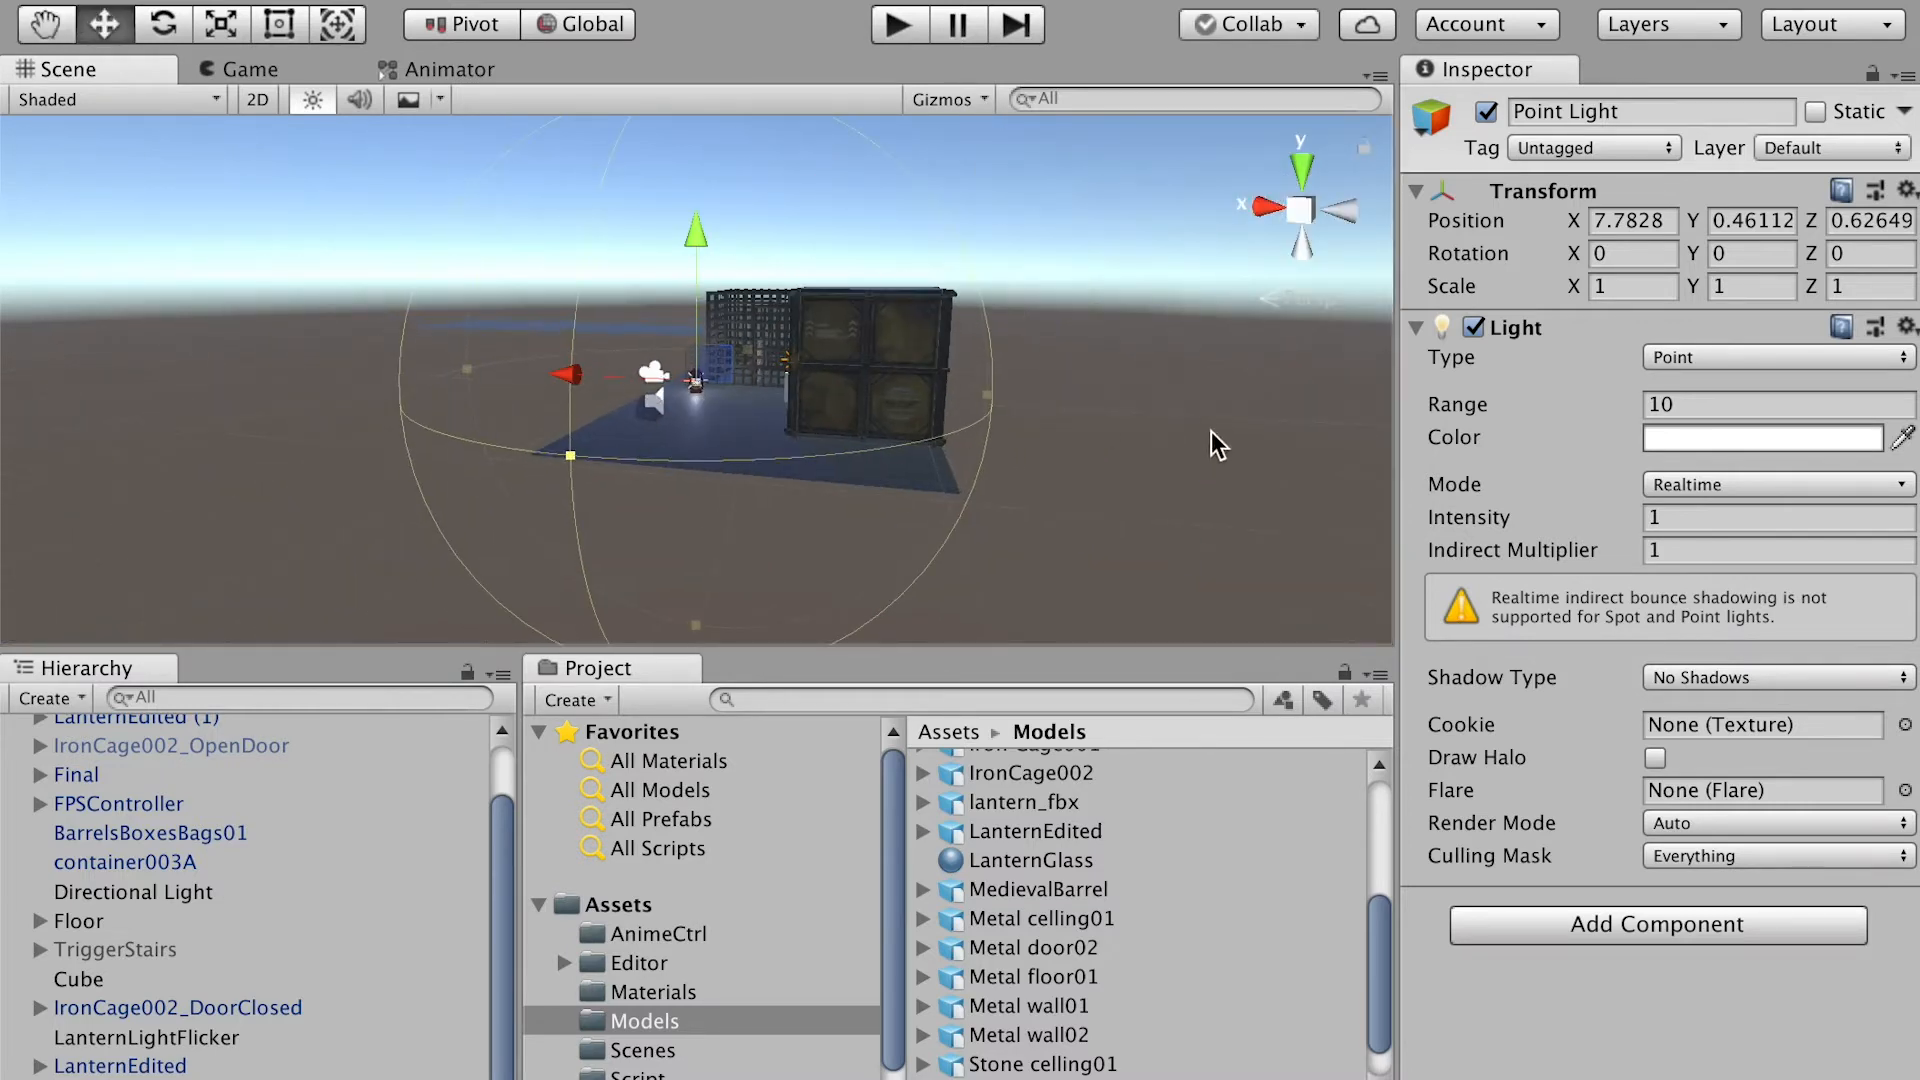
# Give the point light a Range of about 0.67, Intensity 10 and a yellow Color.
pyautogui.moveTo(793, 404); pyautogui.dragTo(793, 410)
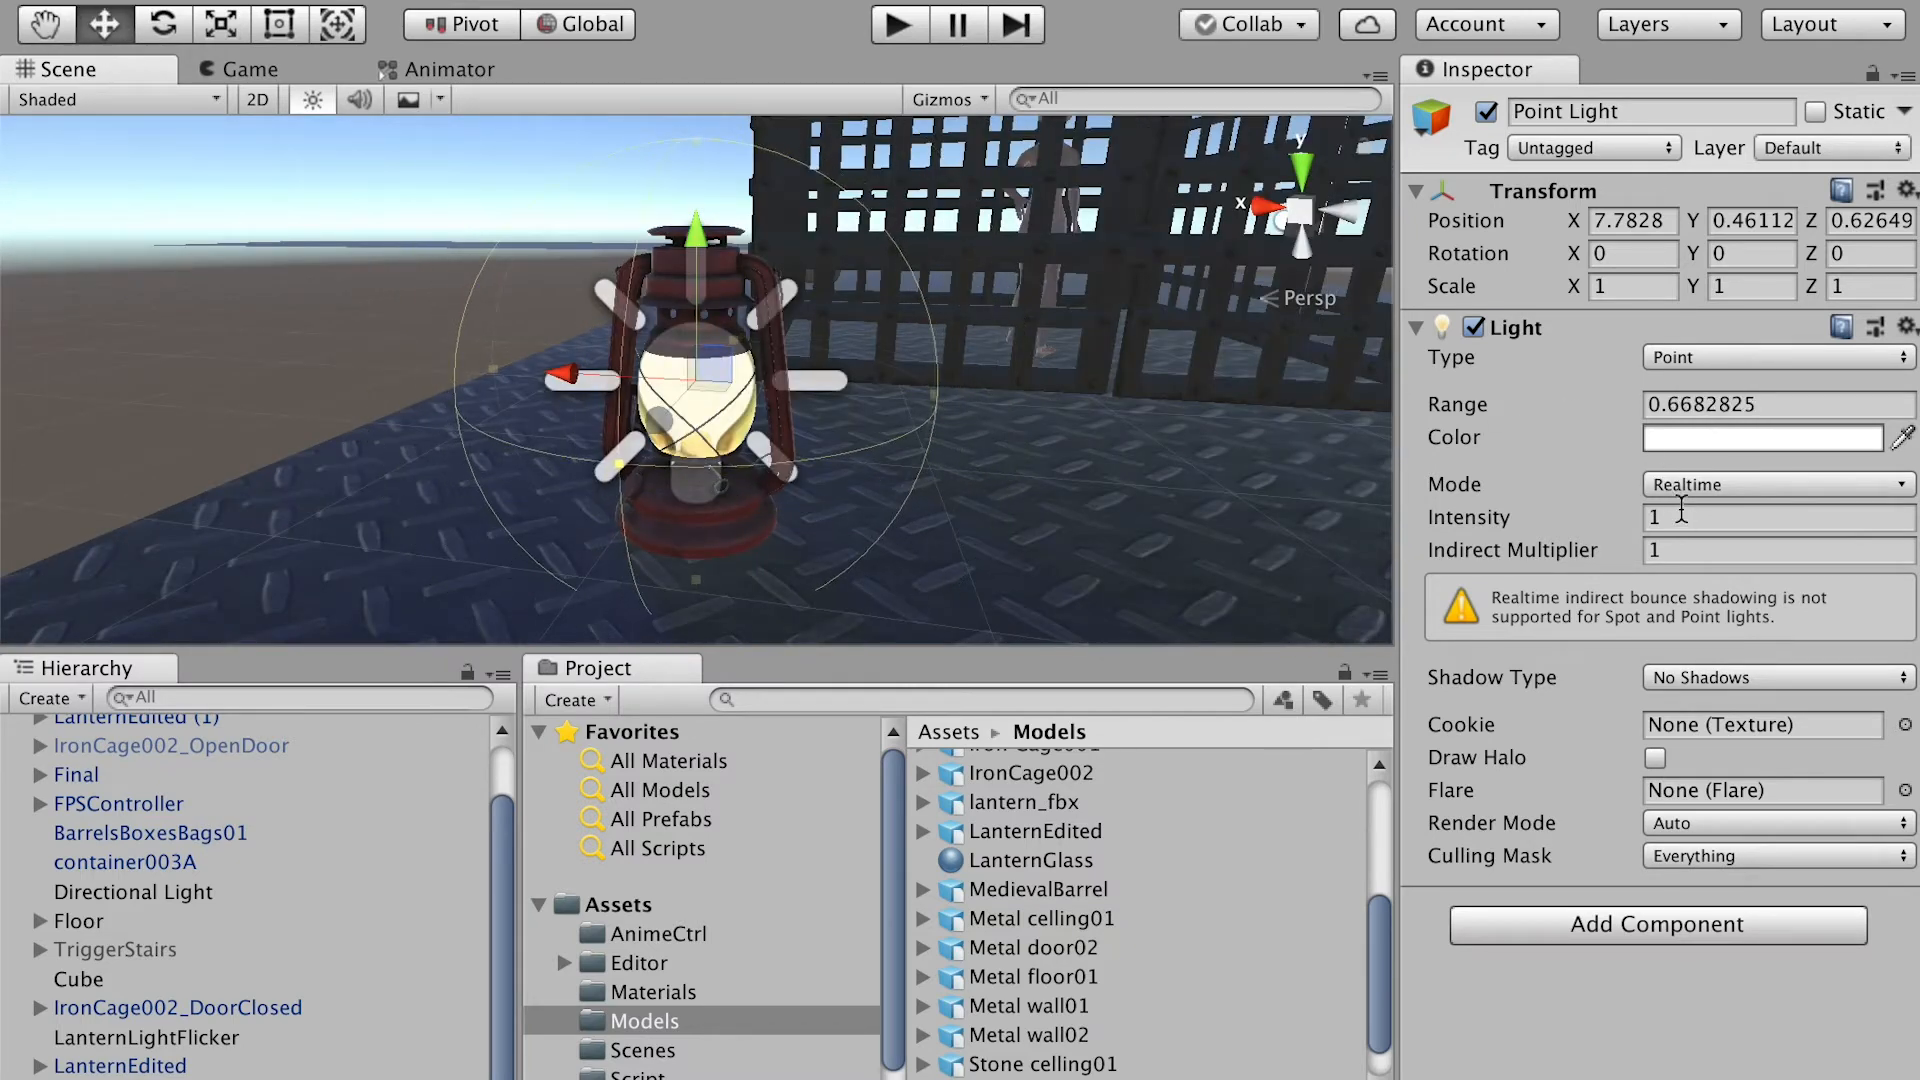
pyautogui.write('10')
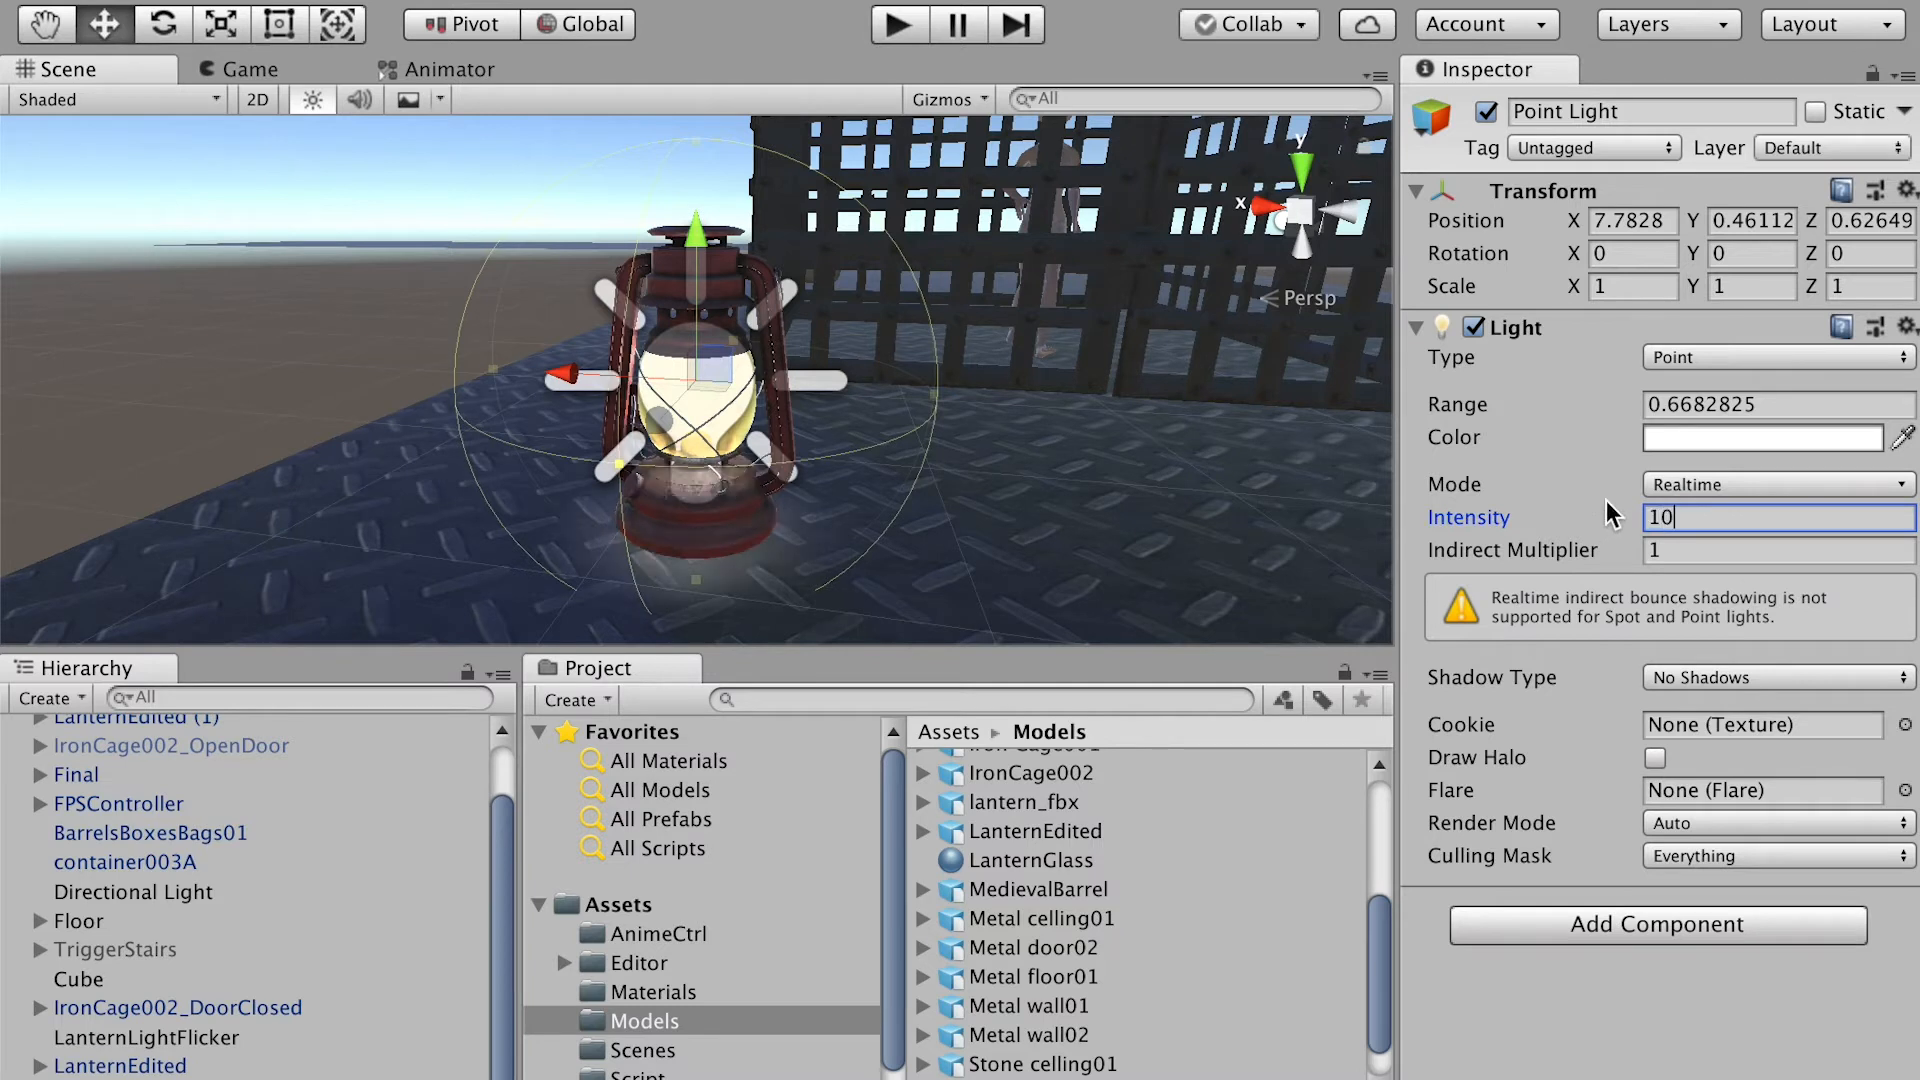
pyautogui.click(1760, 436)
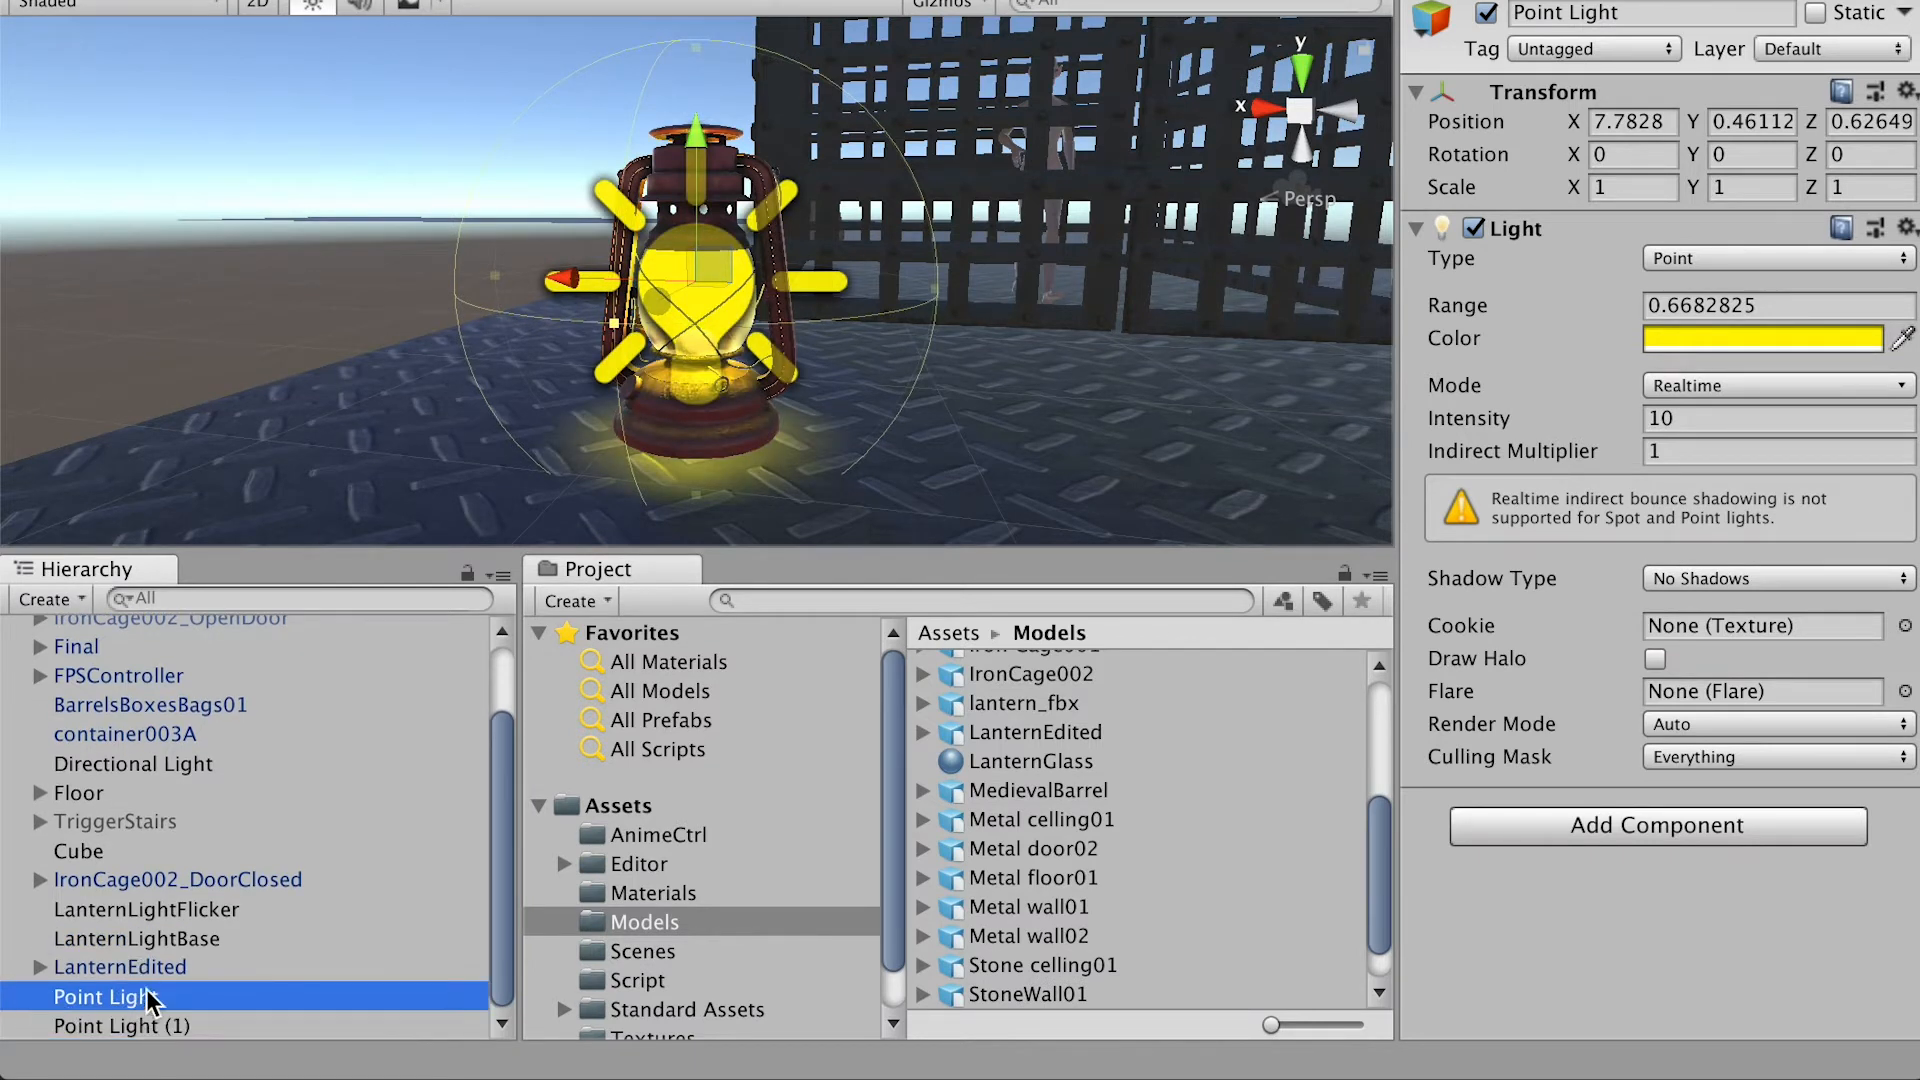
# Append _Base and _Flicker to the two Point Light names in the Hierarchy.
pyautogui.doubleClick(104, 996)
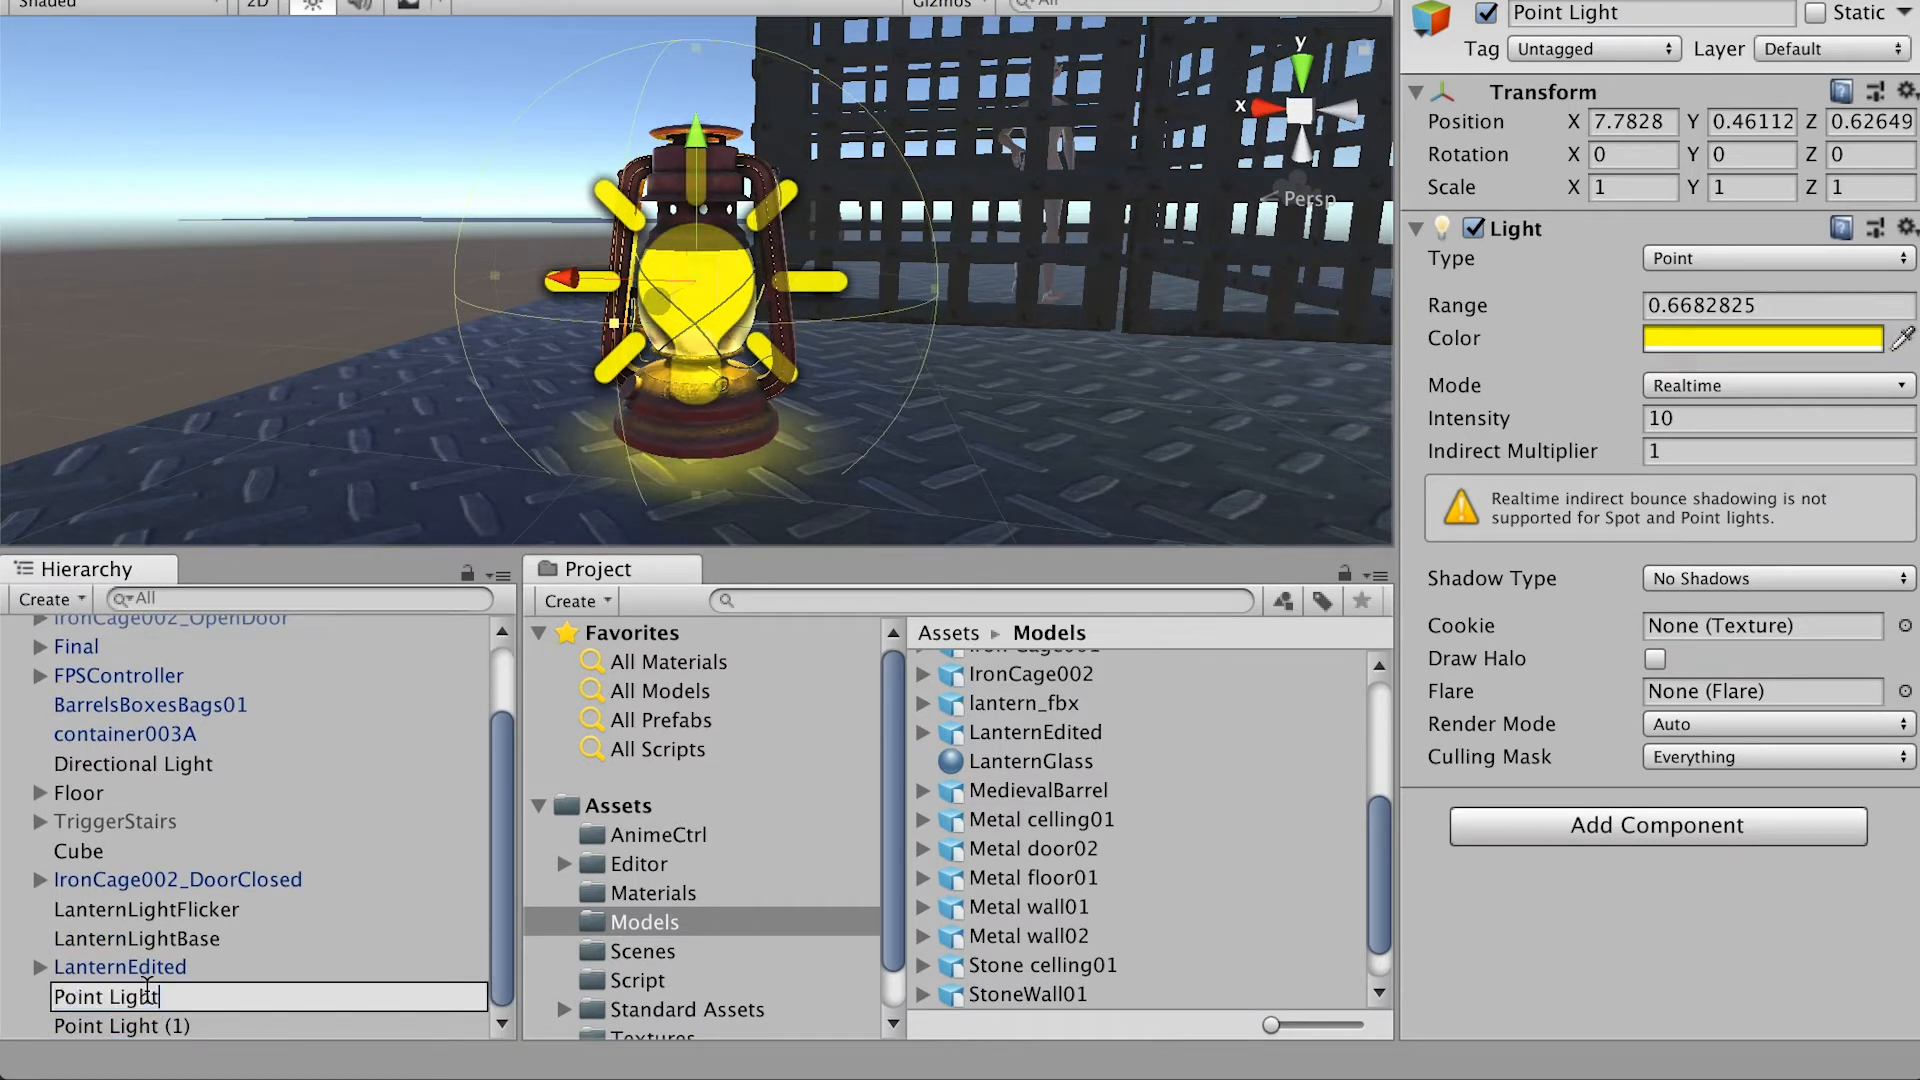
pyautogui.write('_Base')
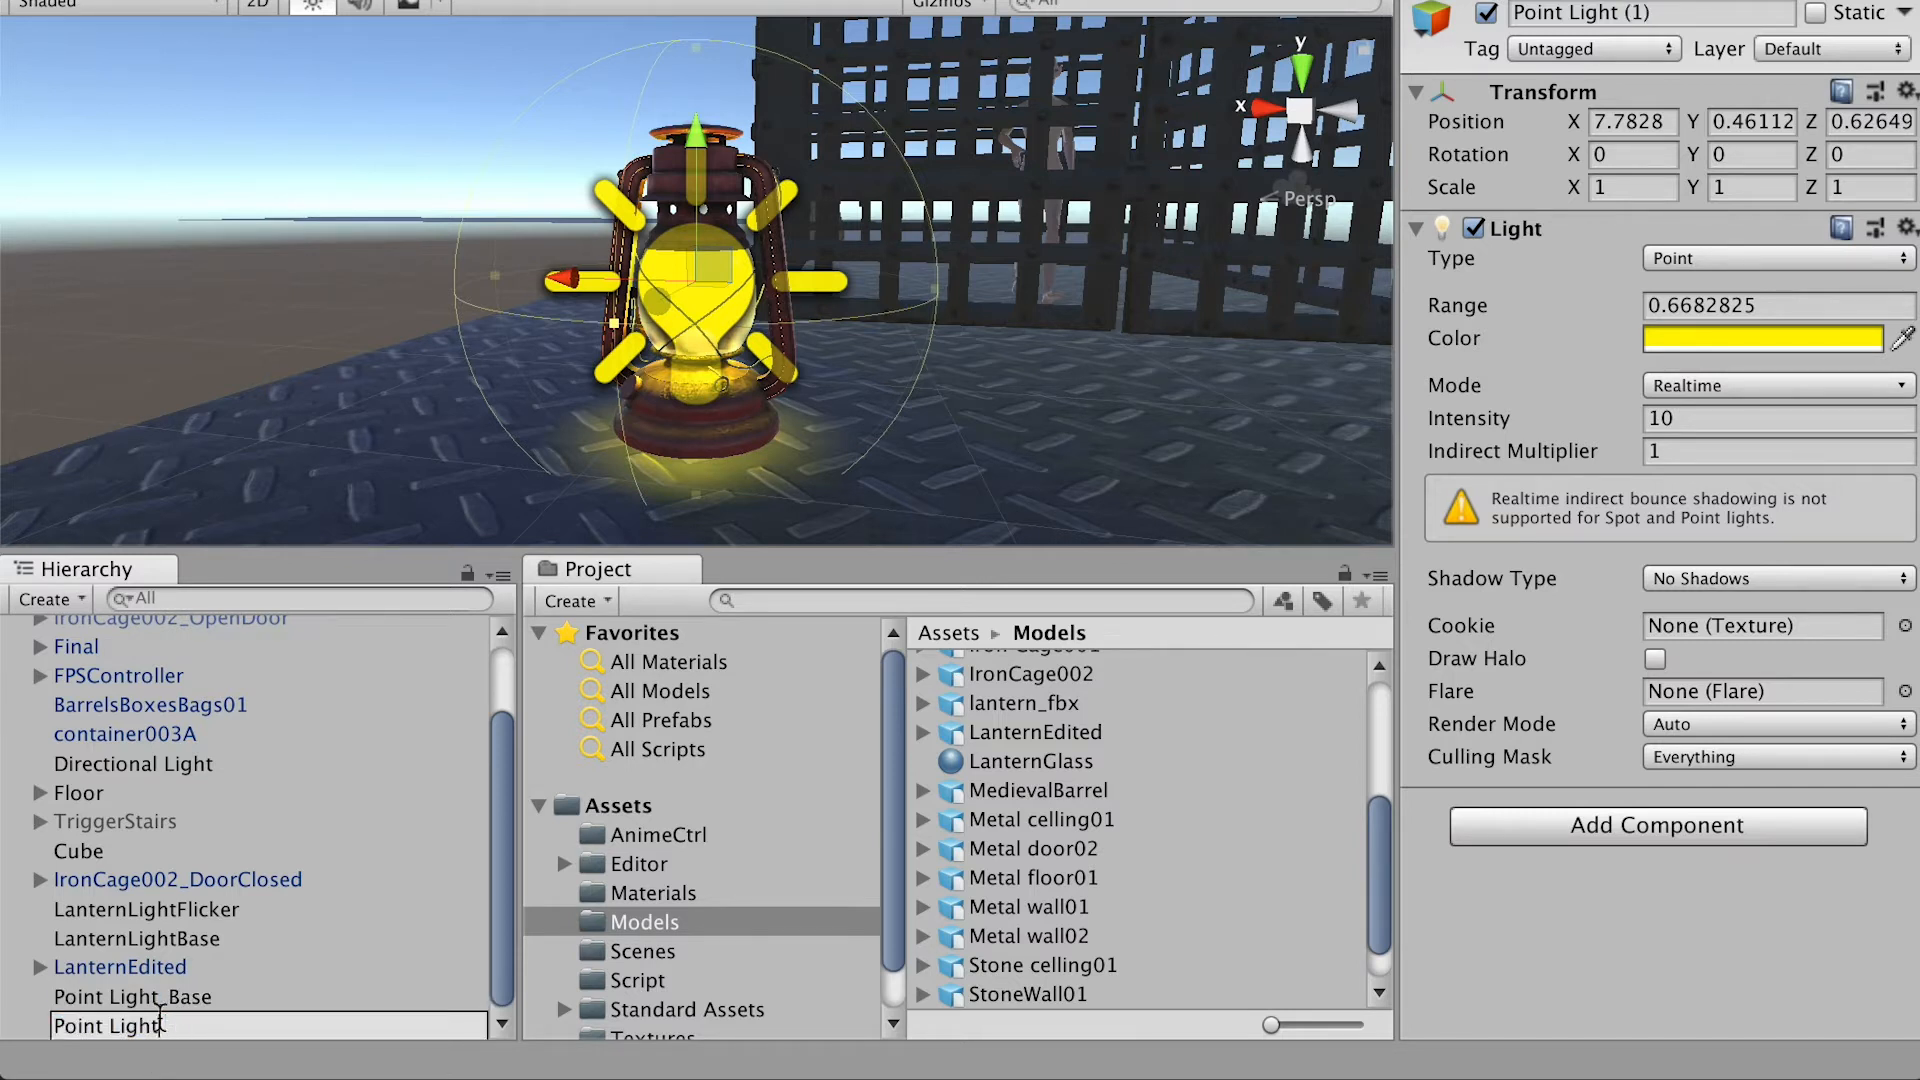
pyautogui.write('_Flicker')
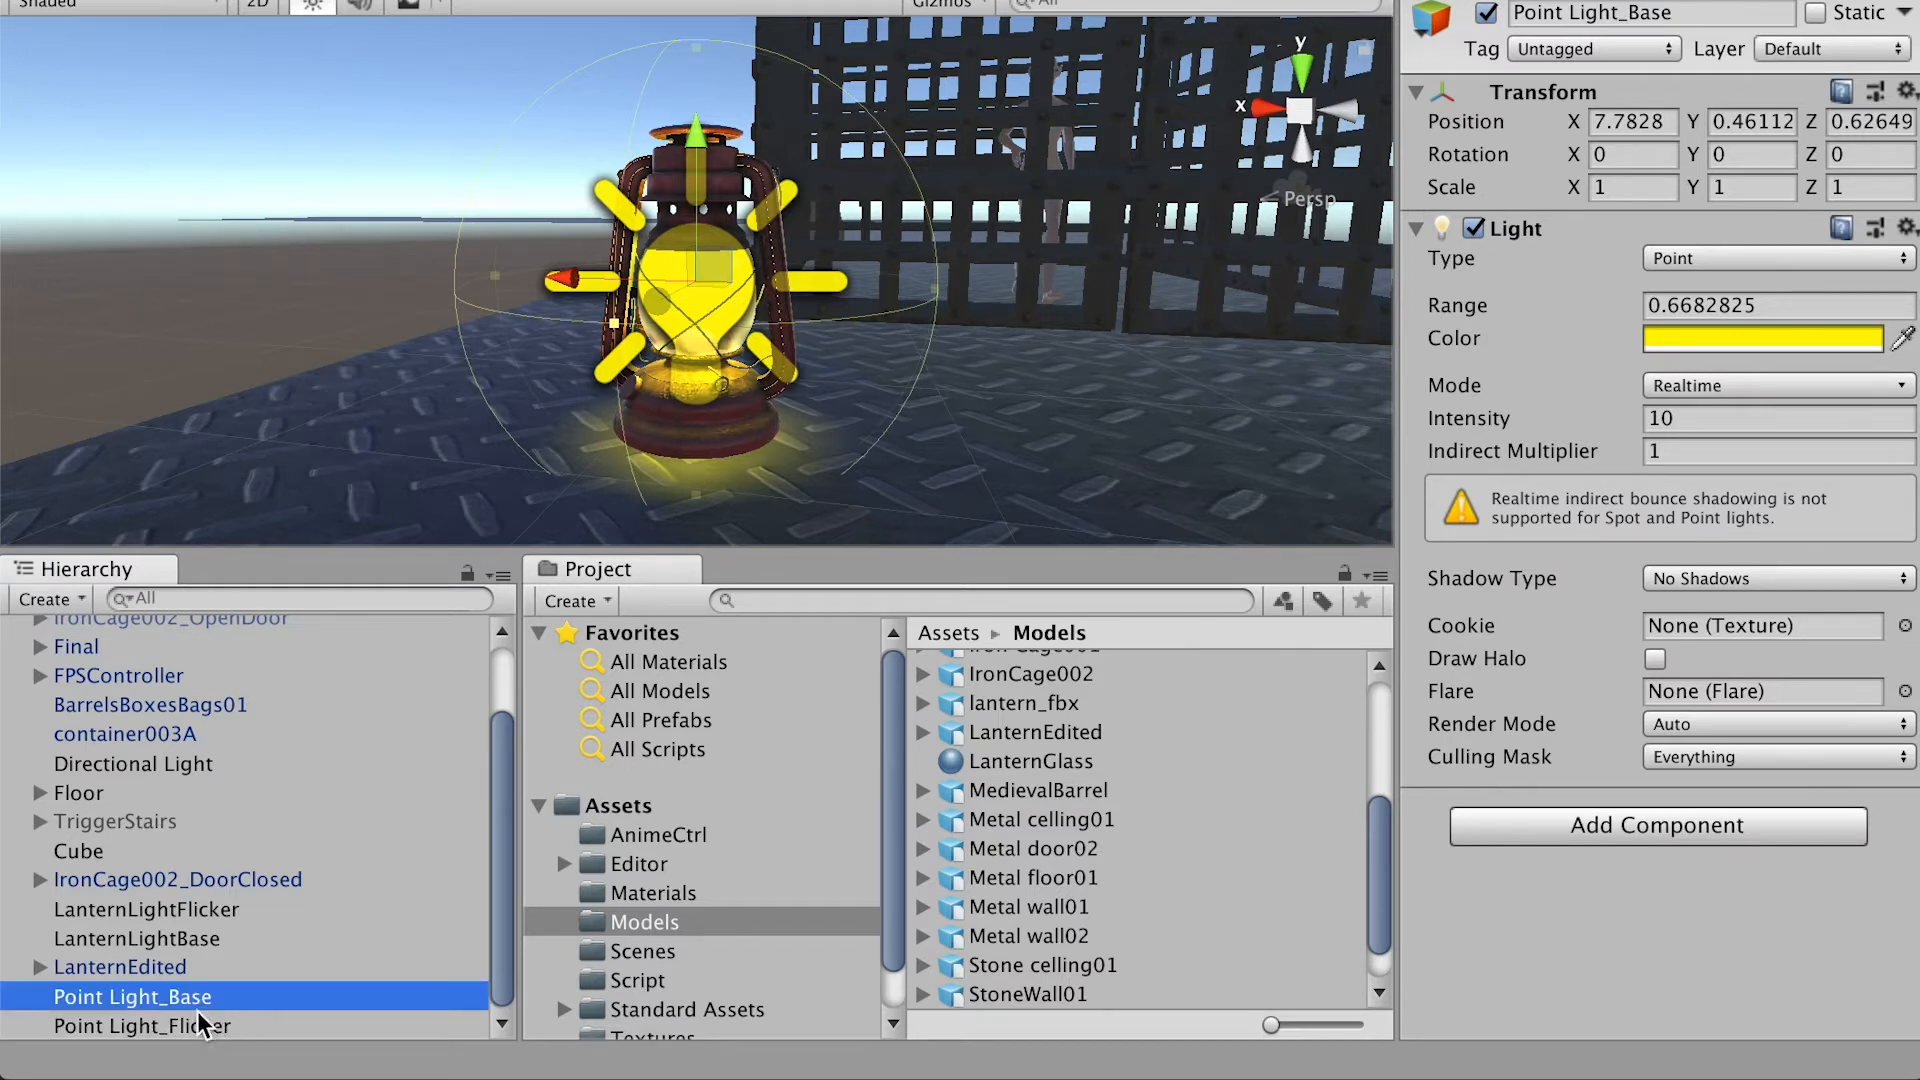
pyautogui.click(142, 1024)
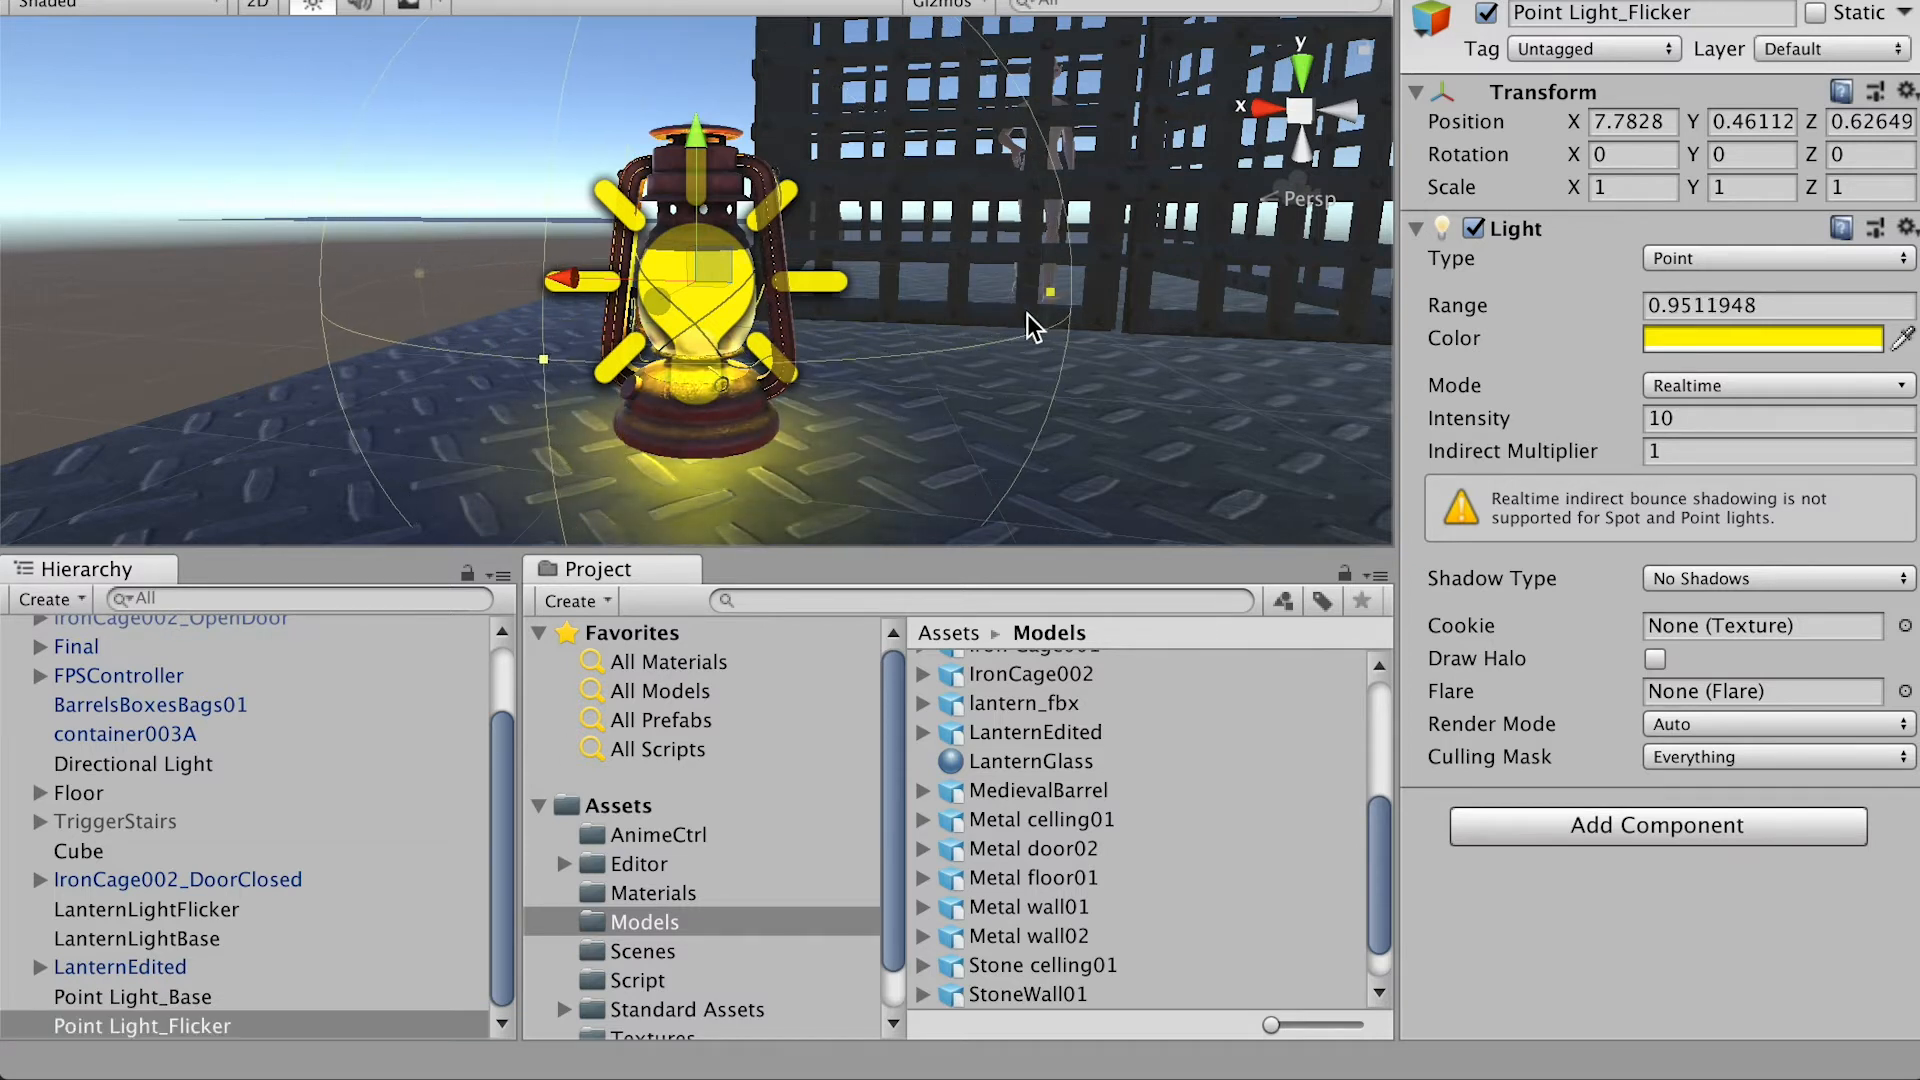
# Widen Point Light_Flicker's range to about 1.19, color it orange FFB300, and set Intensity 2.
pyautogui.moveTo(1048, 291); pyautogui.dragTo(1071, 304)
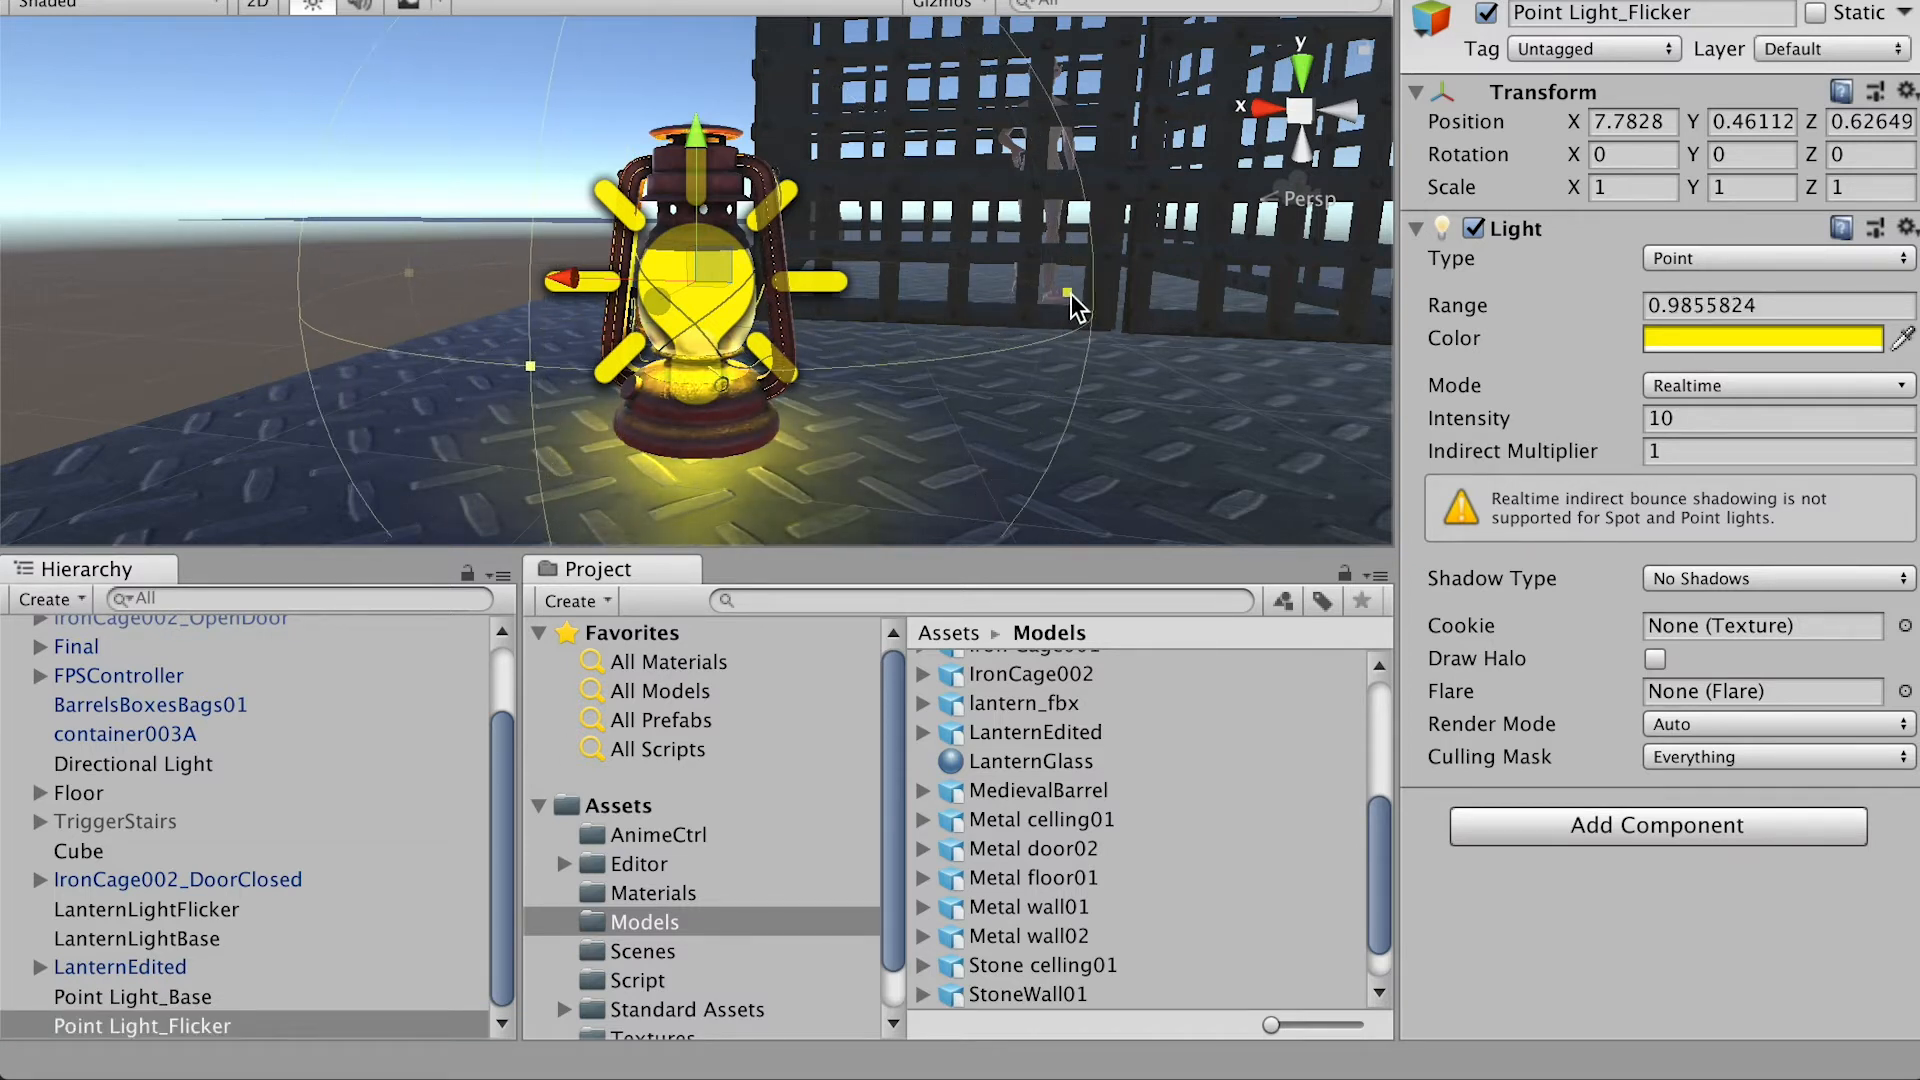
pyautogui.click(1762, 338)
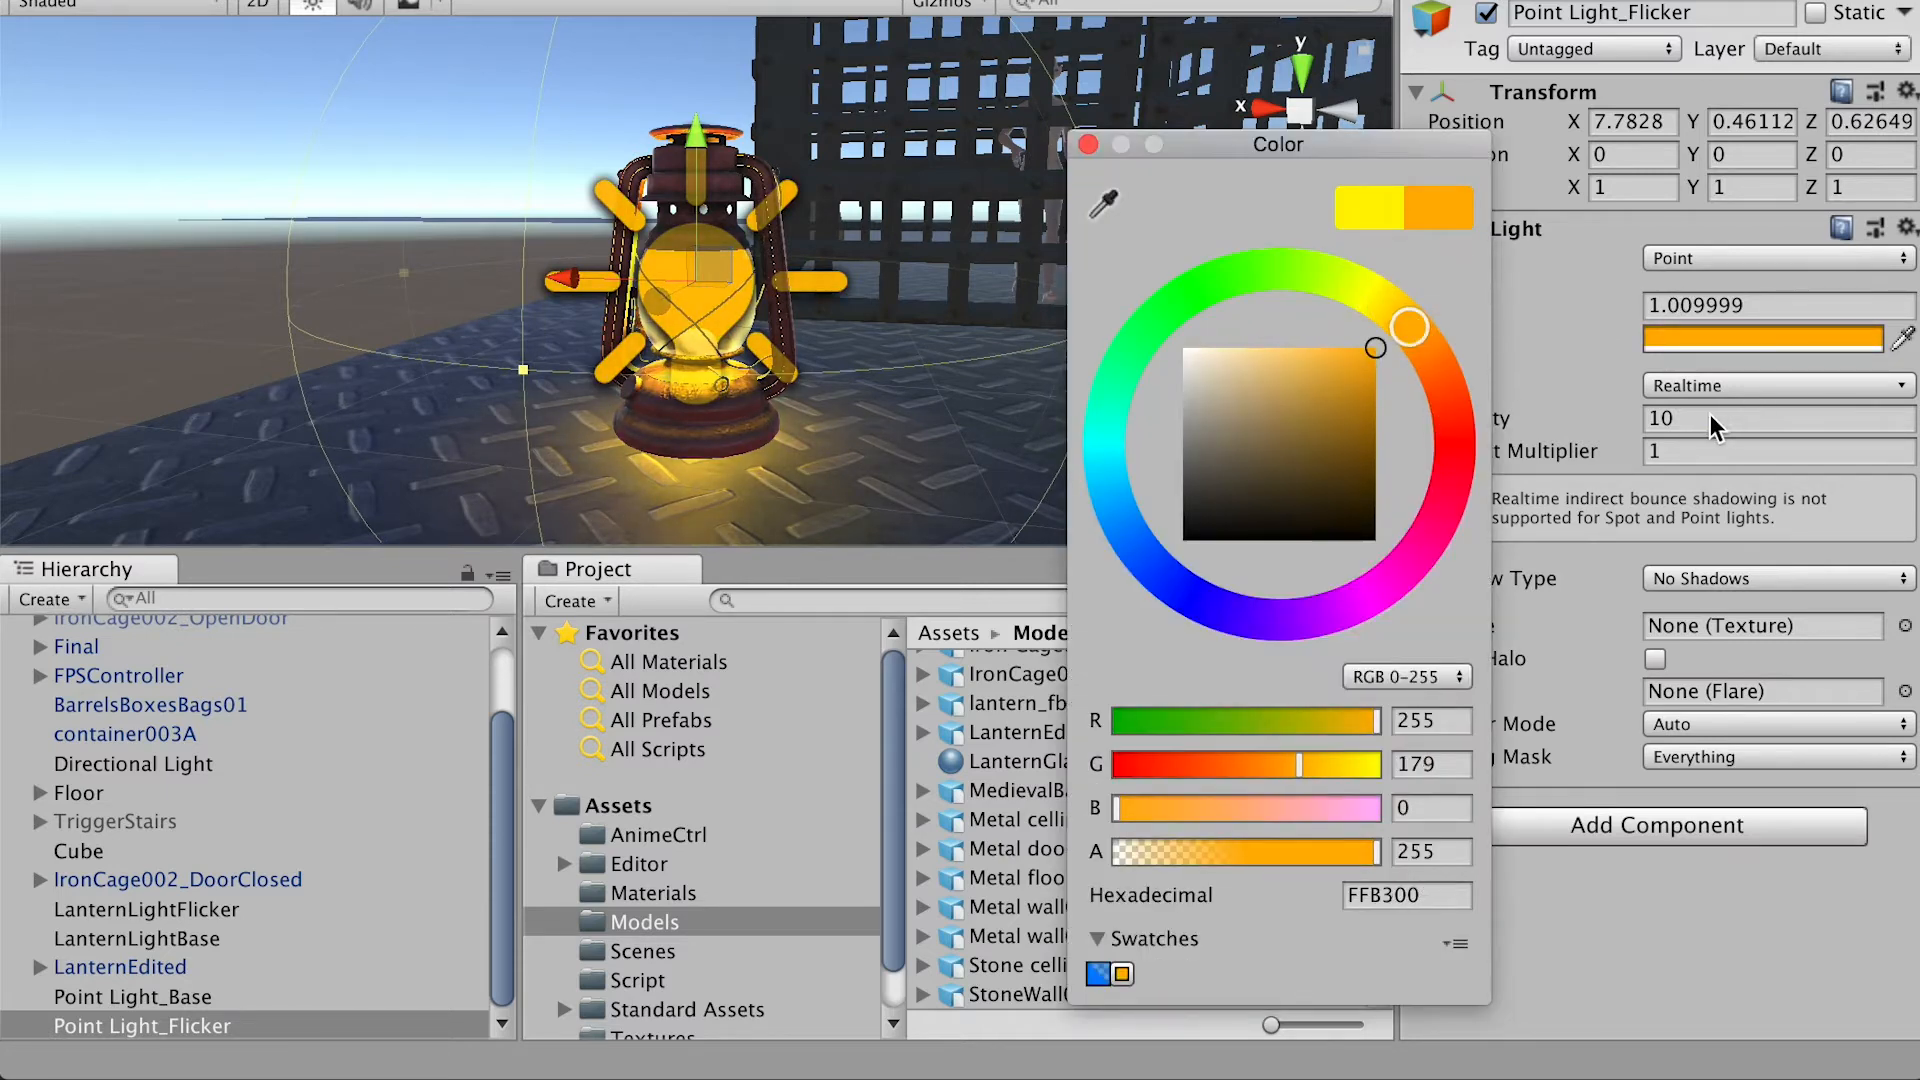
pyautogui.click(1776, 419)
pyautogui.write('2')
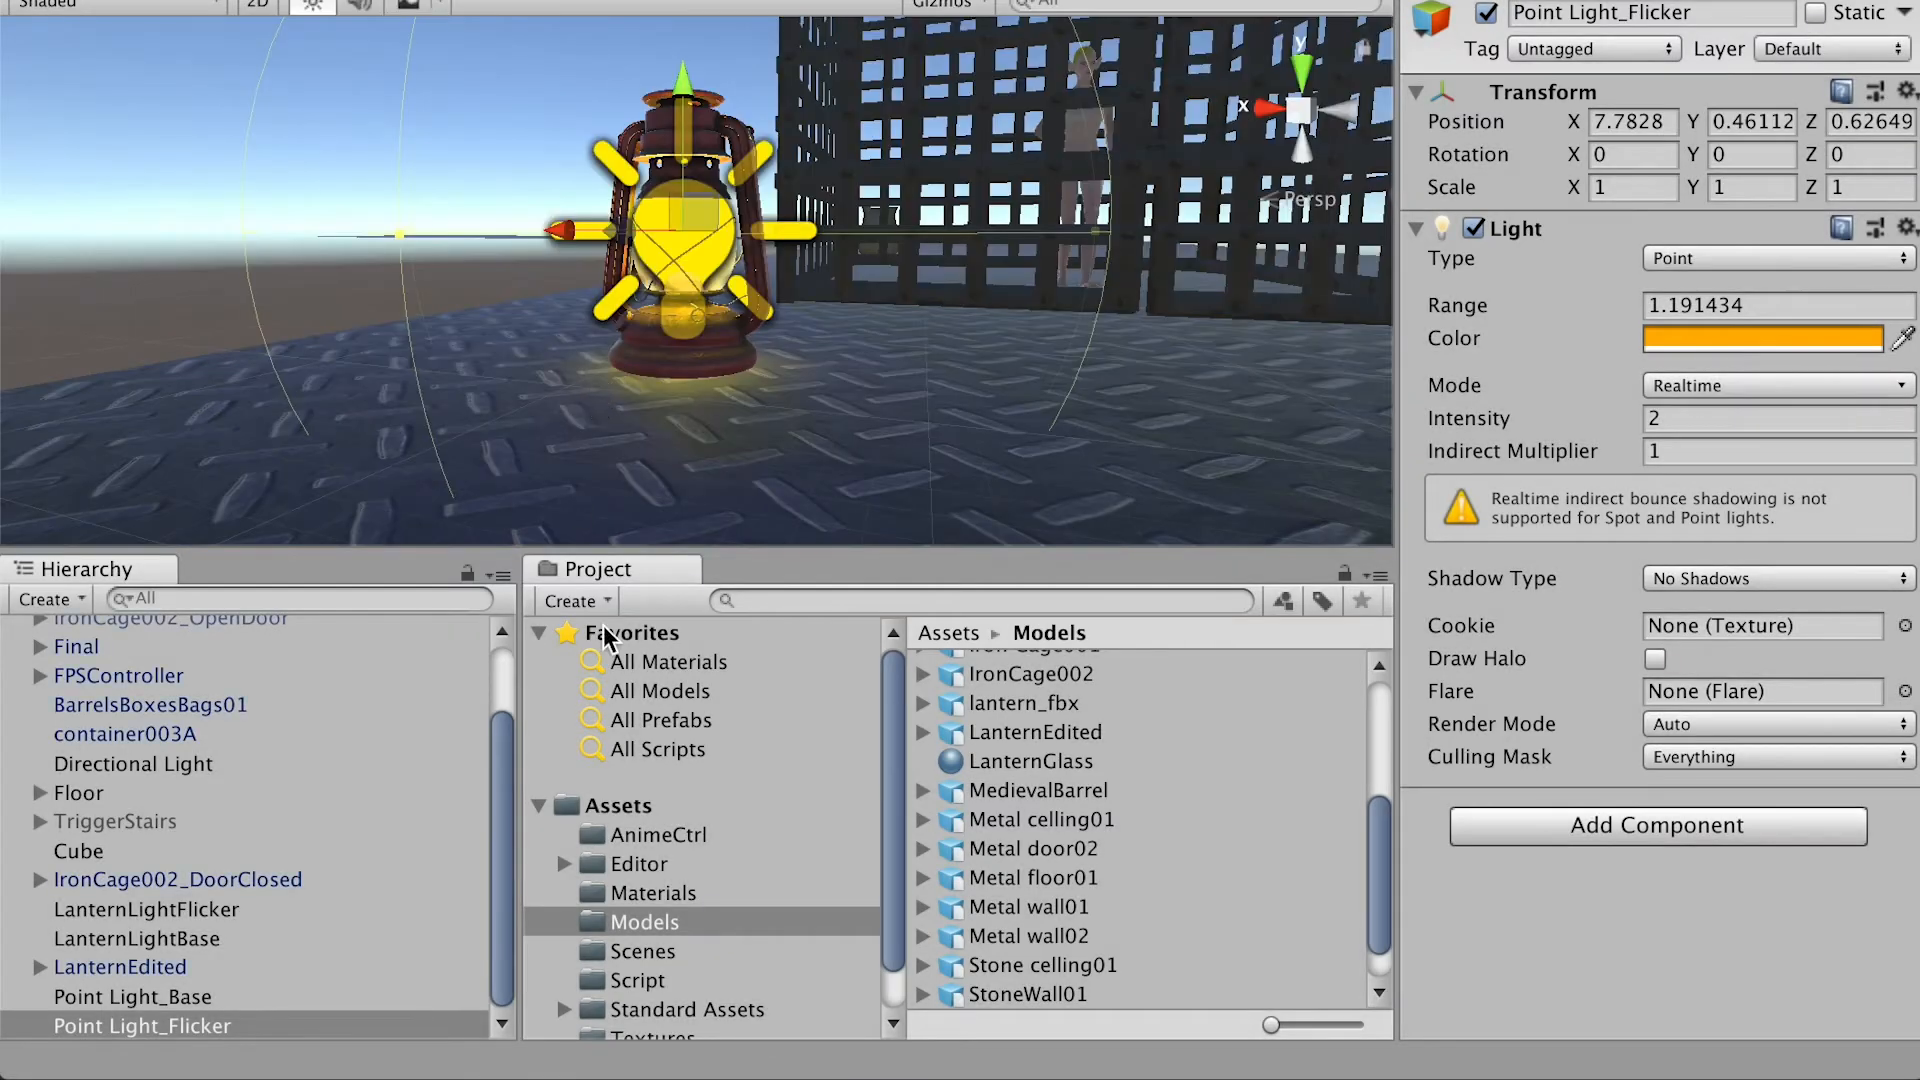
# Preview the FlickeringLight script's code, then reselect Point Light_Flicker in the Hierarchy.
pyautogui.click(1037, 692)
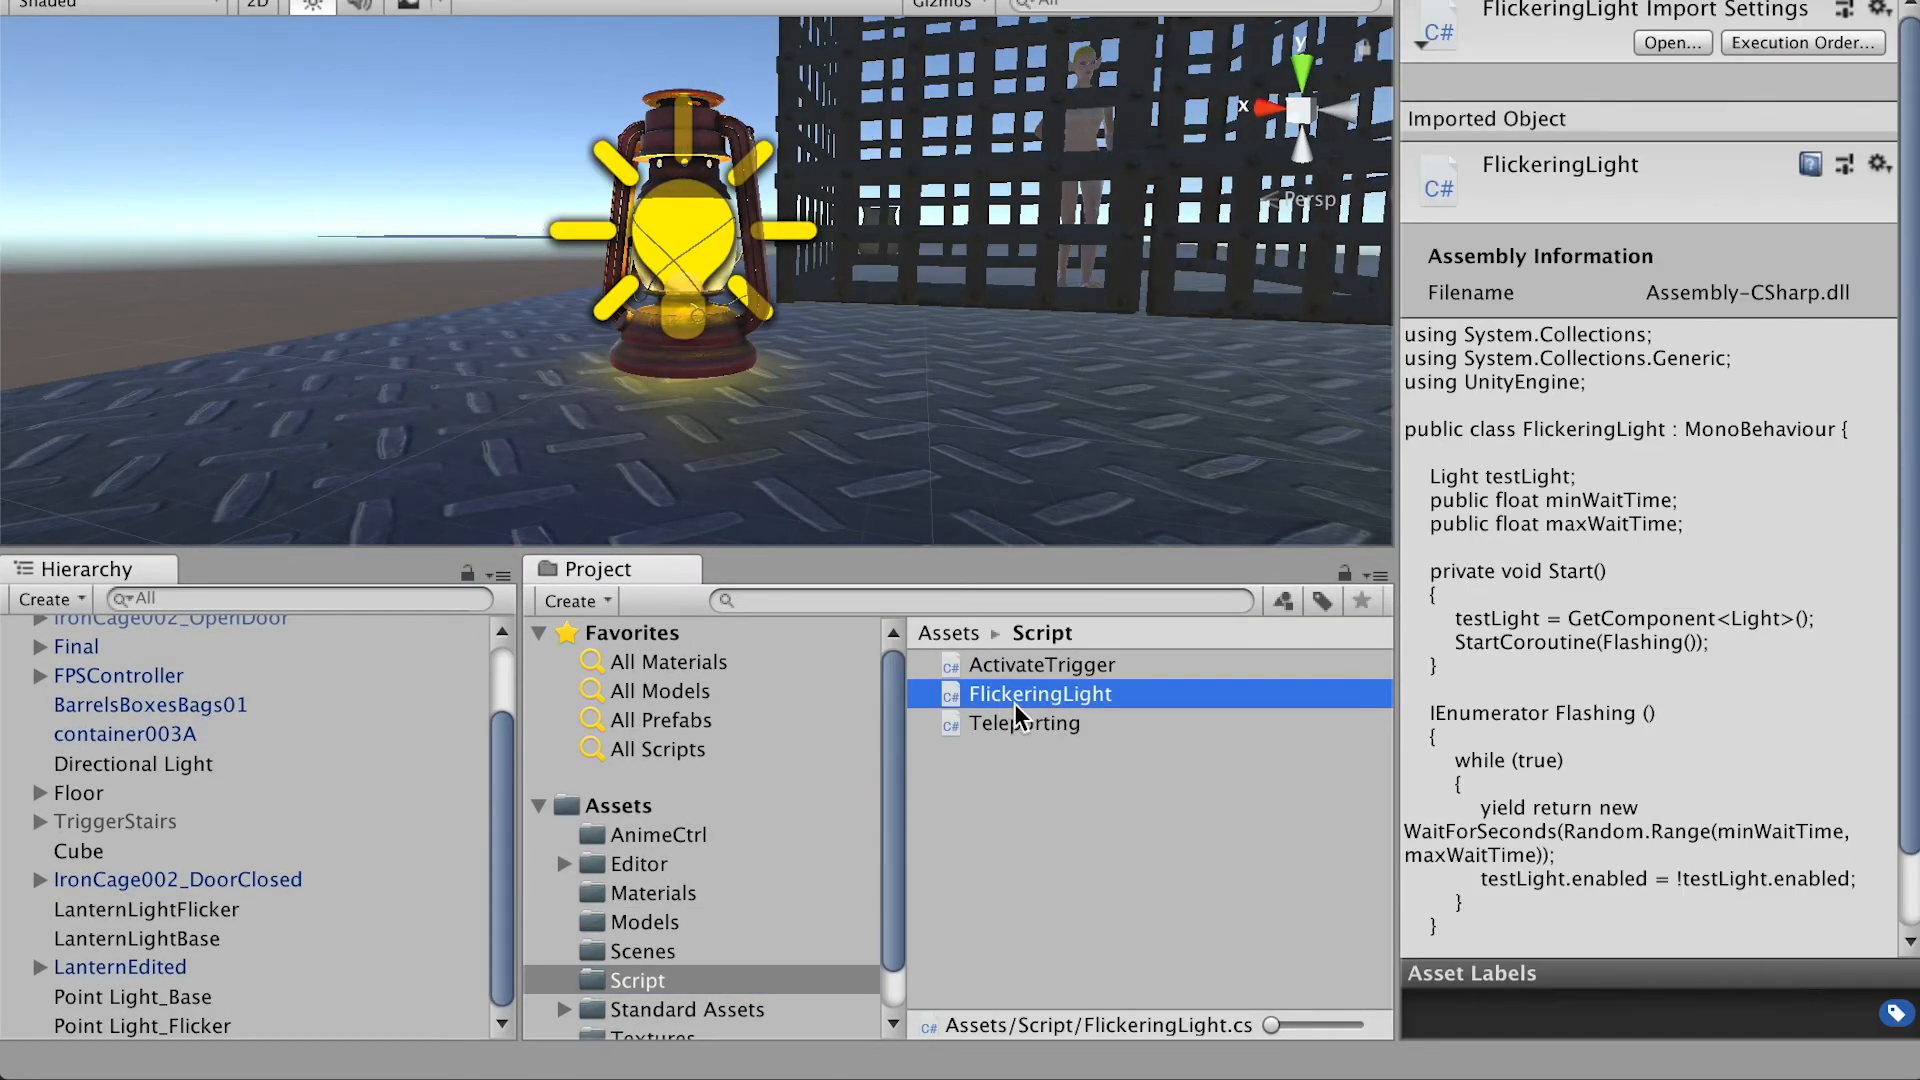
pyautogui.moveTo(1090, 716)
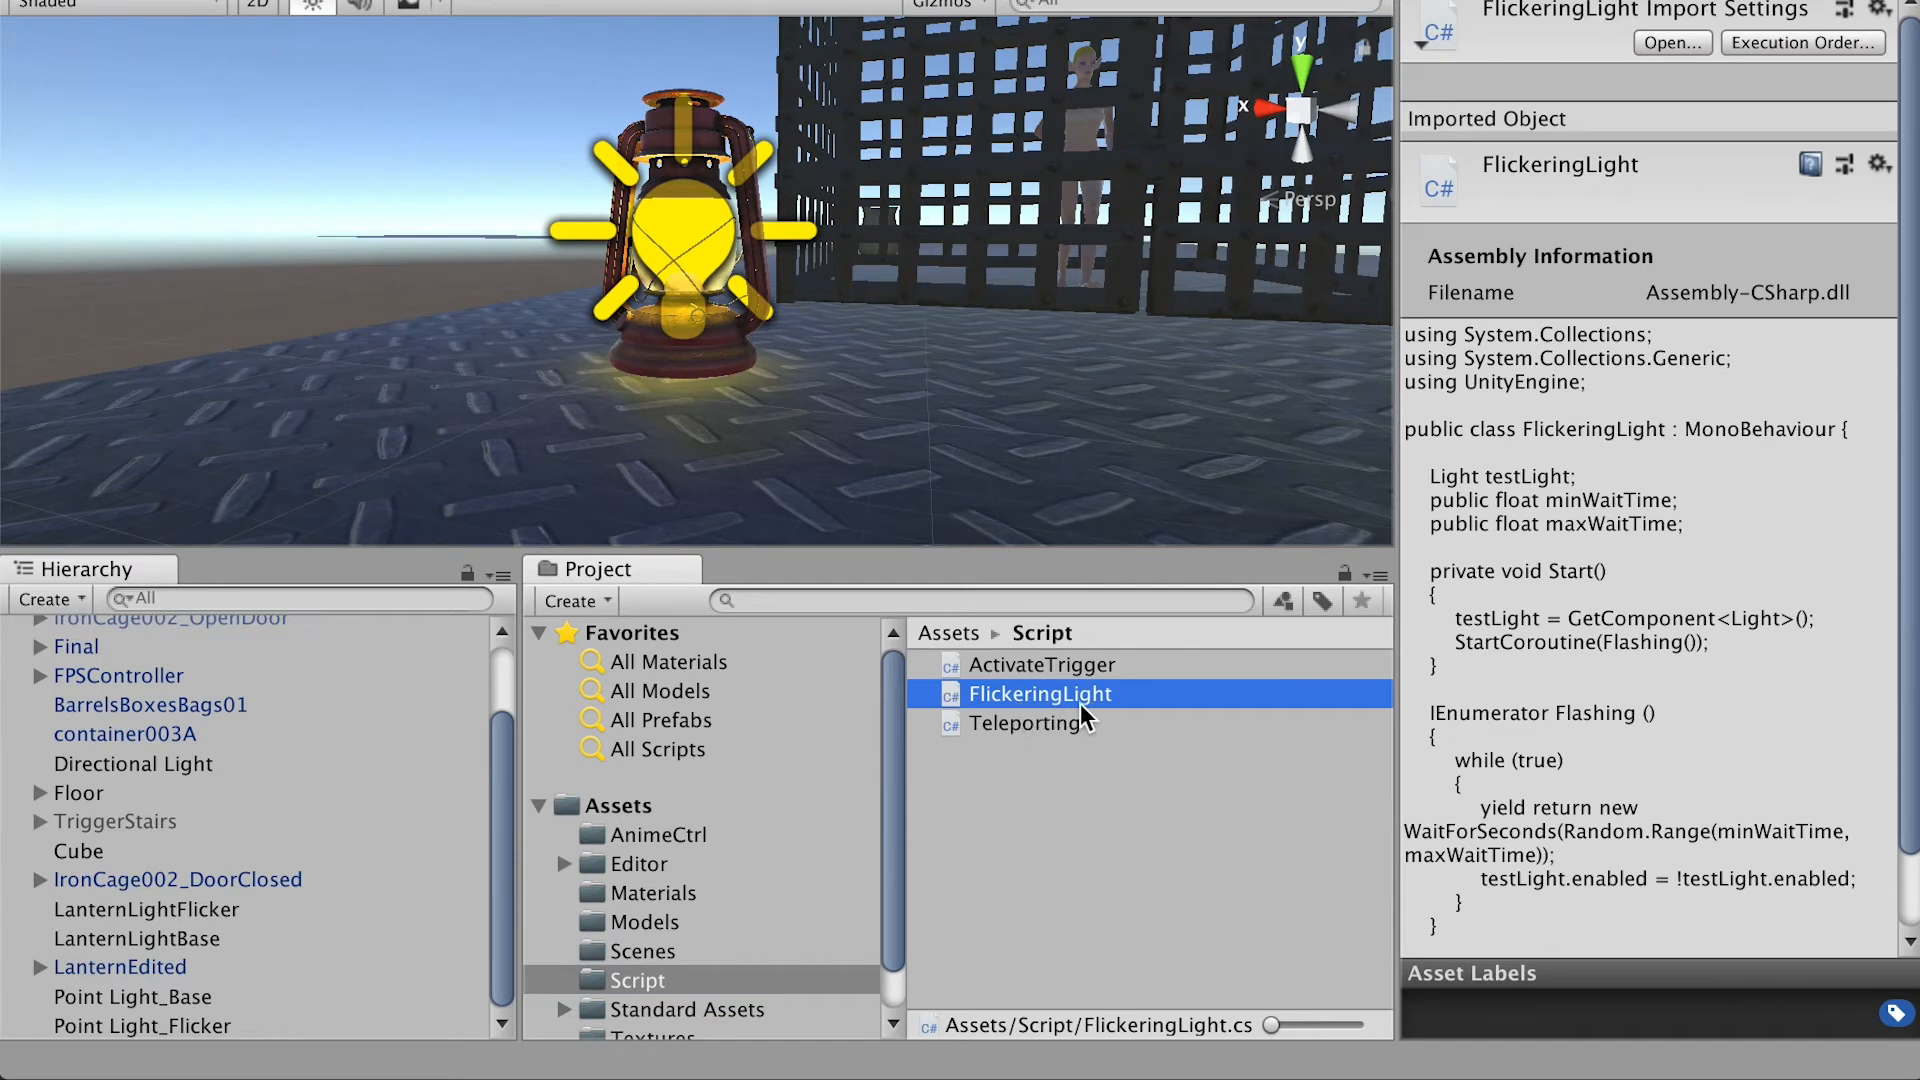
pyautogui.moveTo(1026, 720)
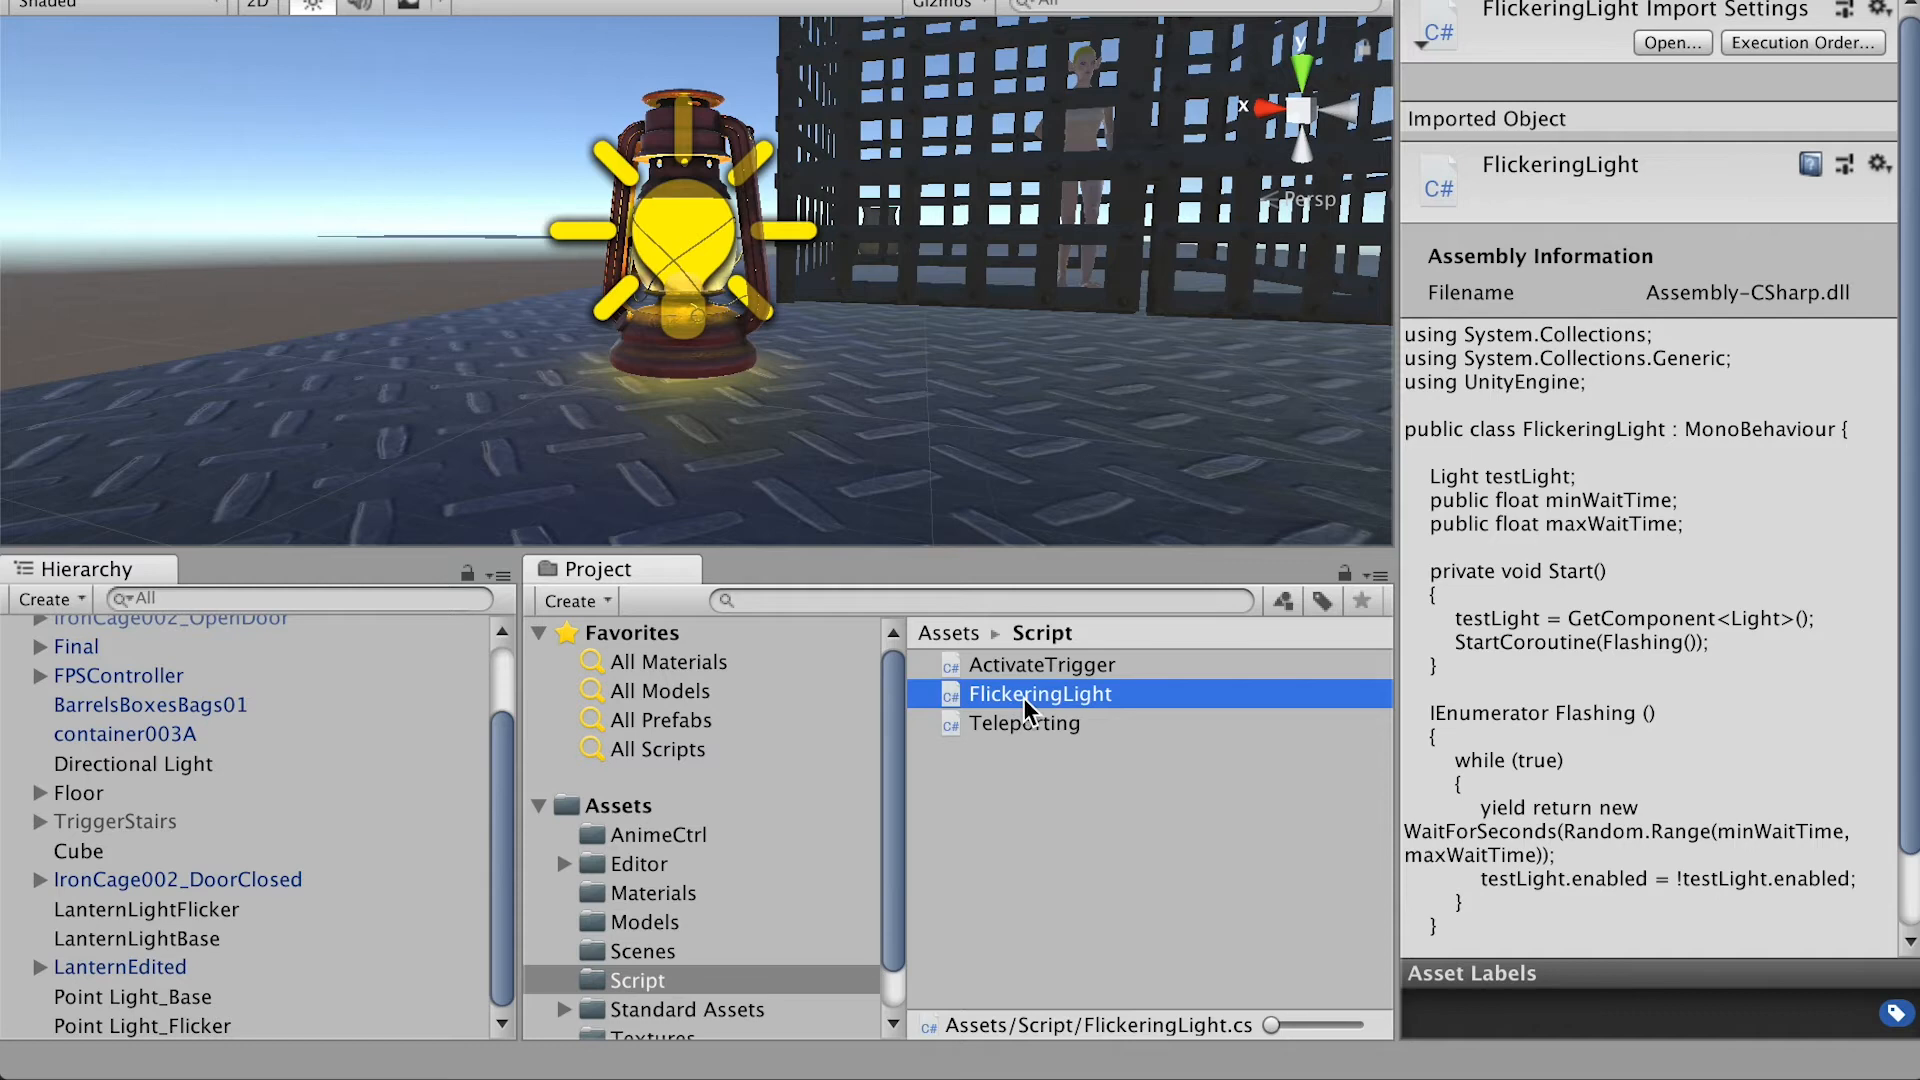
pyautogui.click(142, 1025)
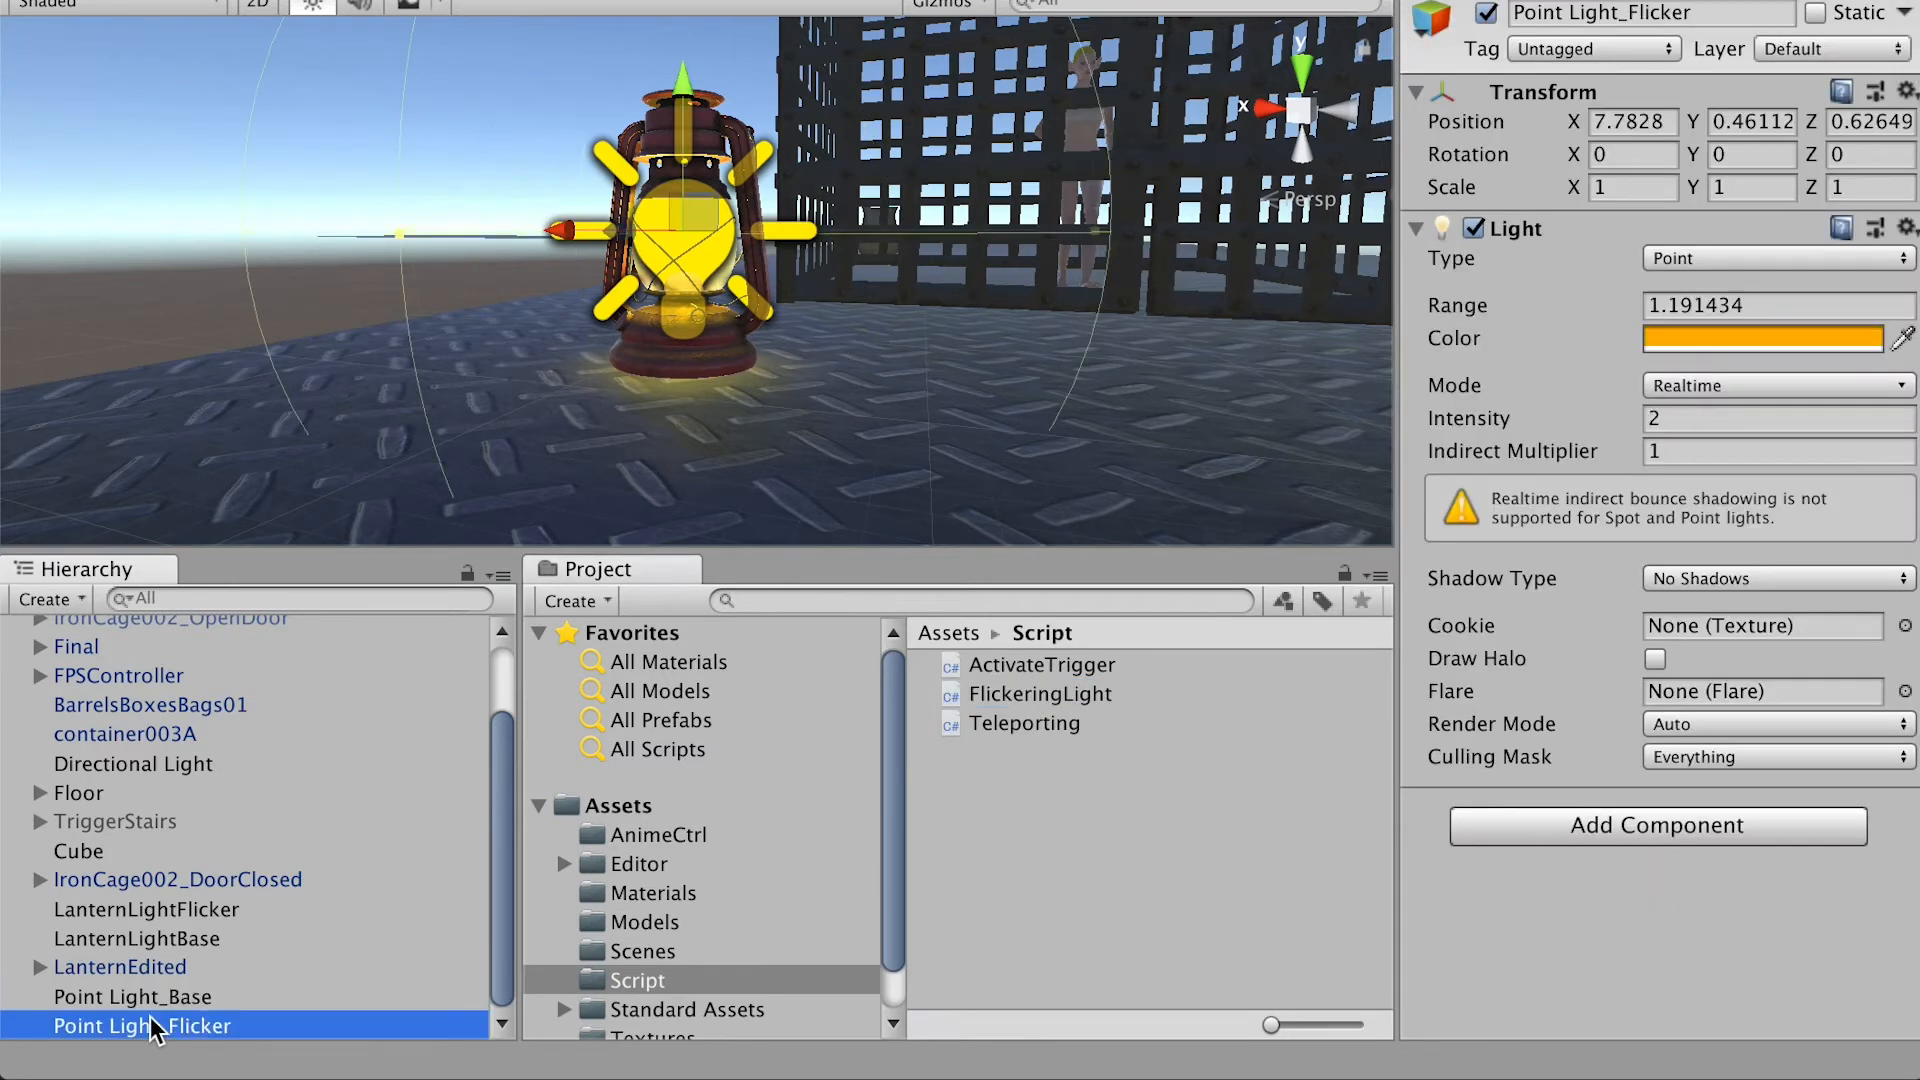
pyautogui.moveTo(182, 1051)
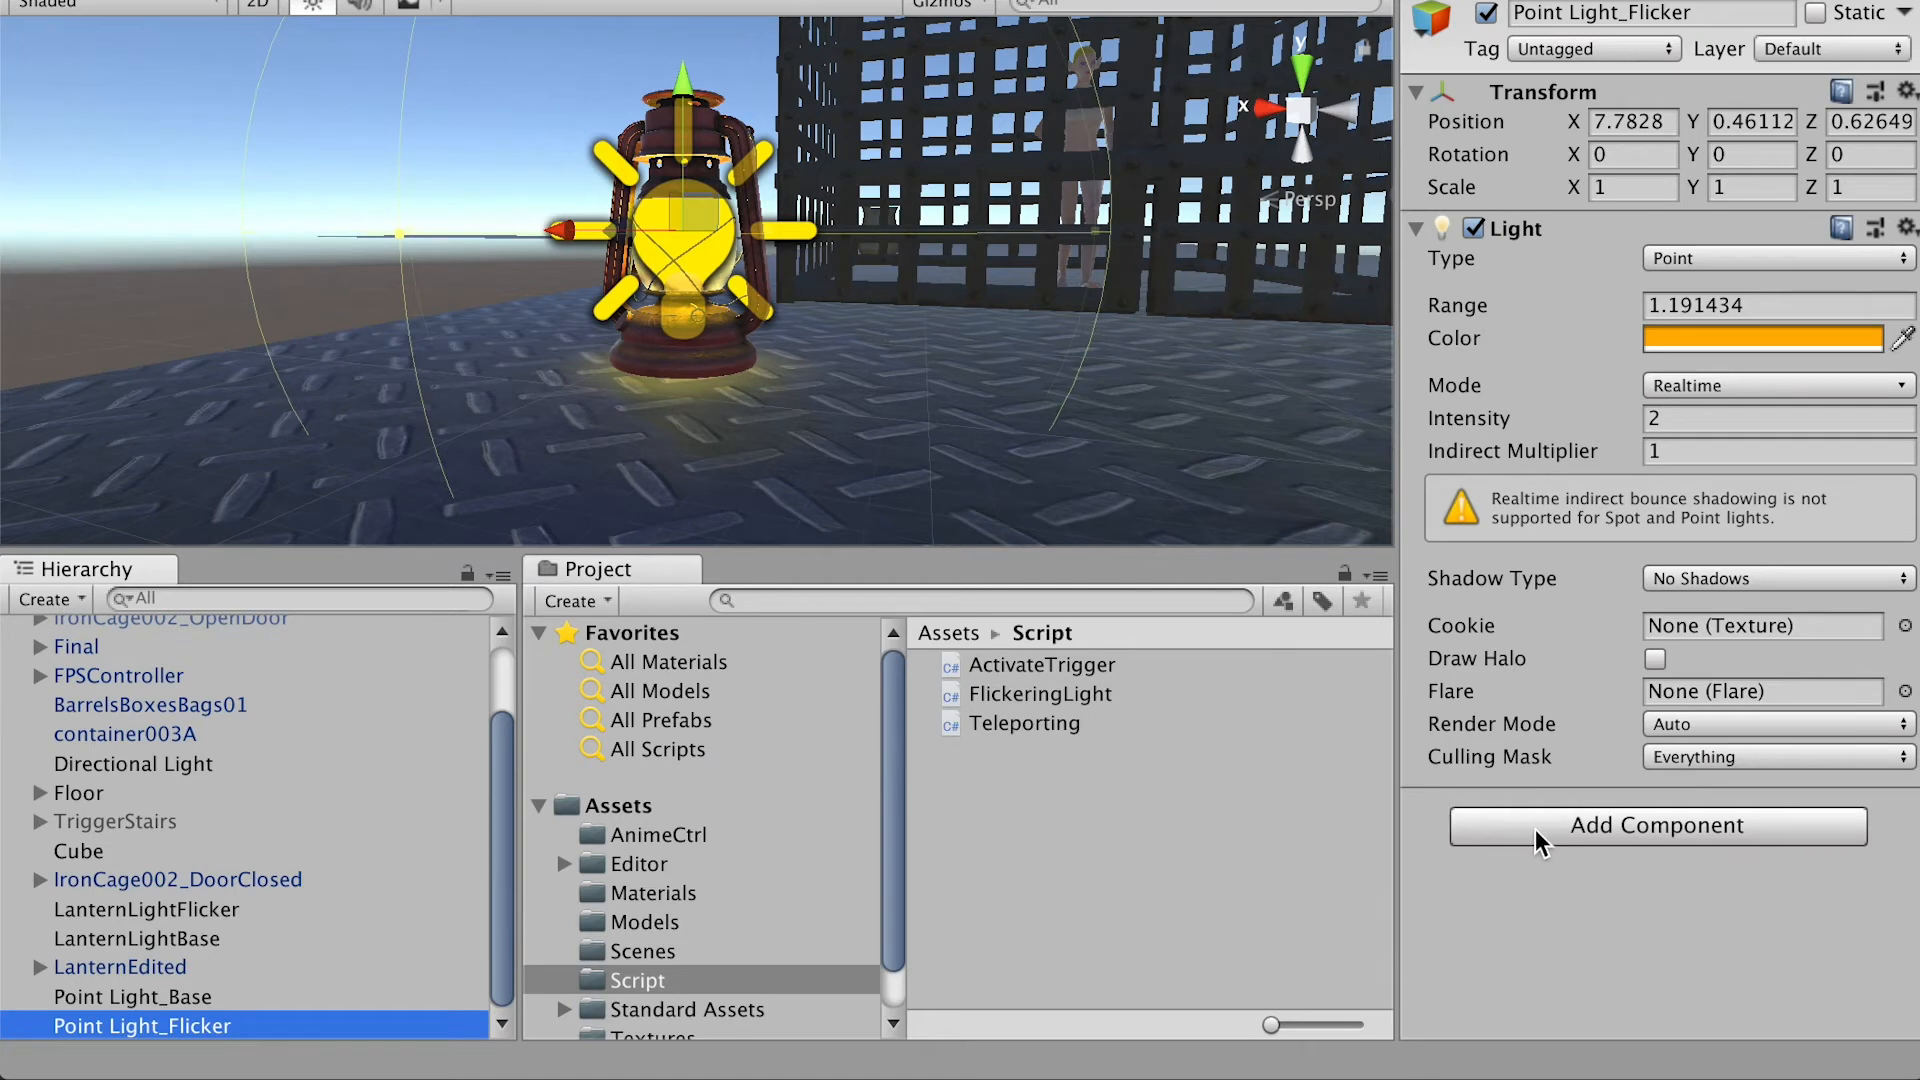
# Add the Flickering Light component, setting Min Wait Time 0.01 and Max Wait Time 0.15.
pyautogui.click(1656, 823)
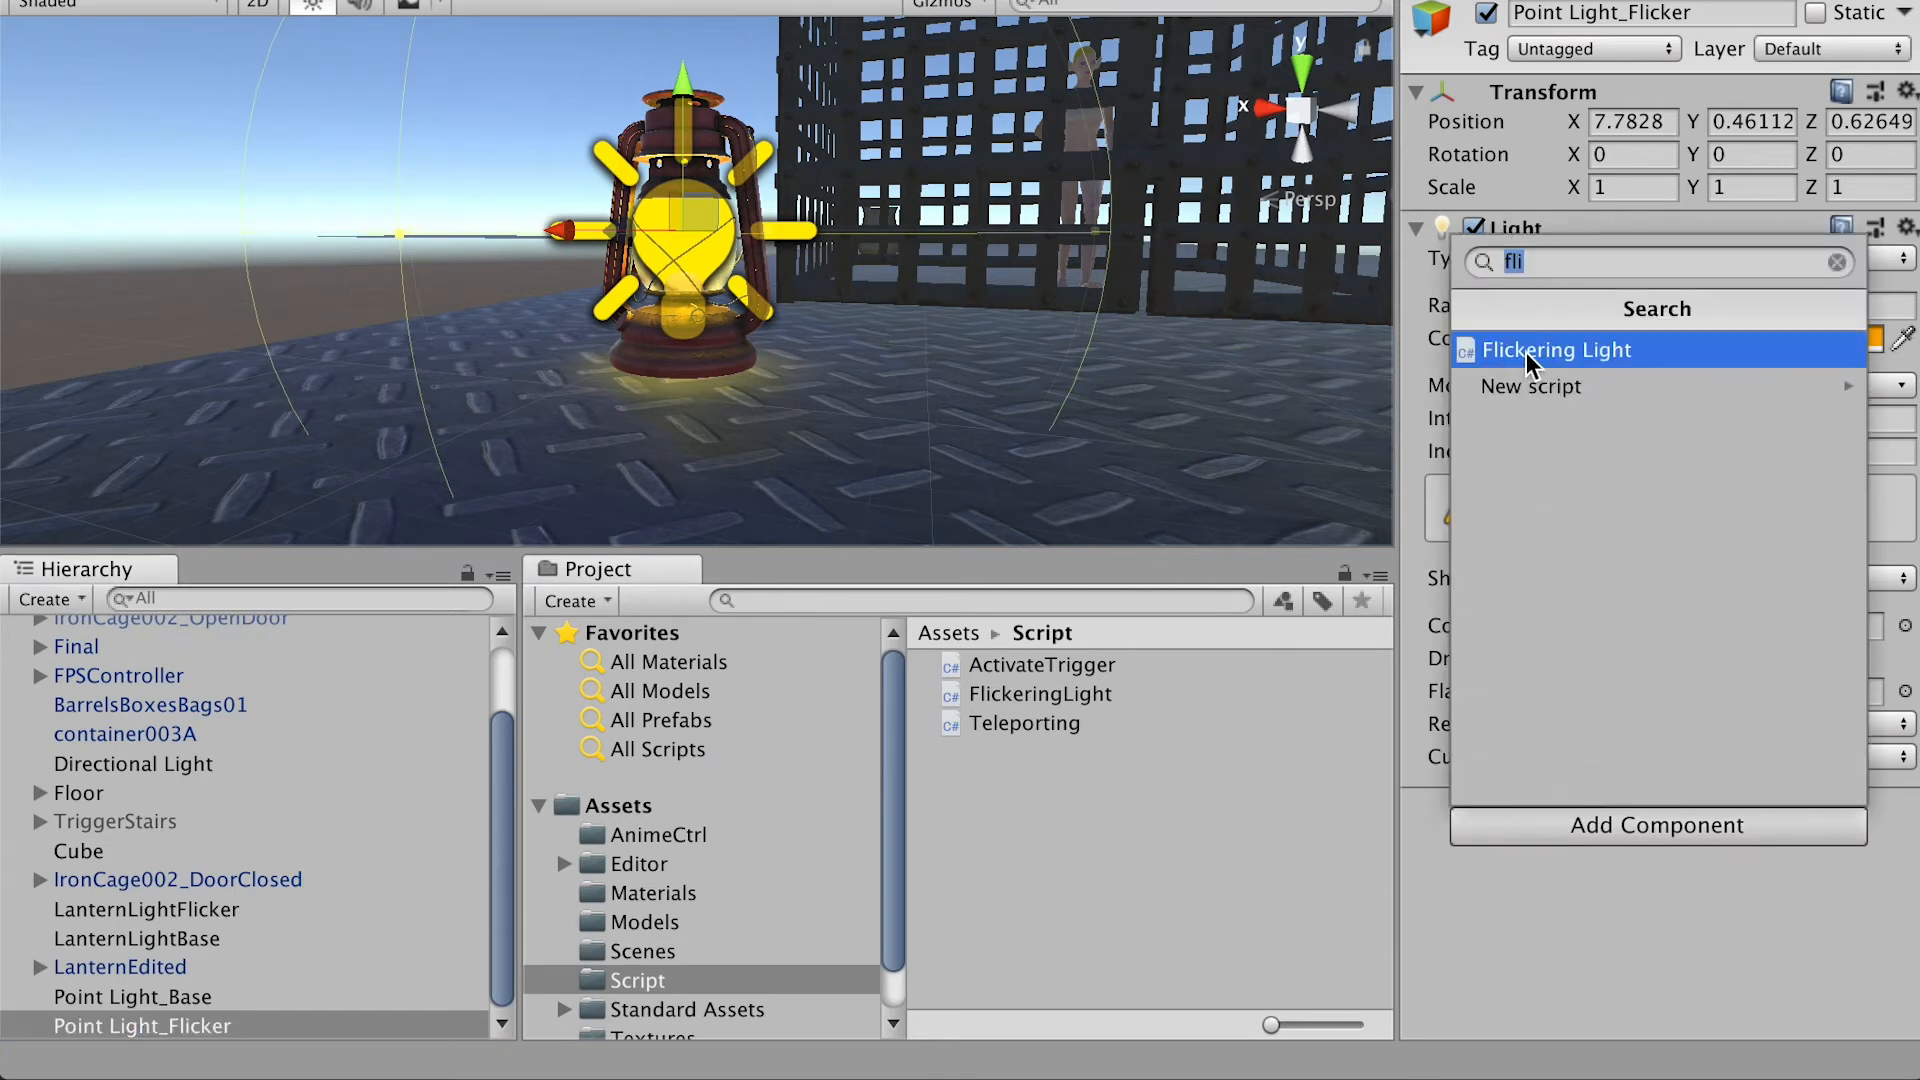
pyautogui.click(1555, 349)
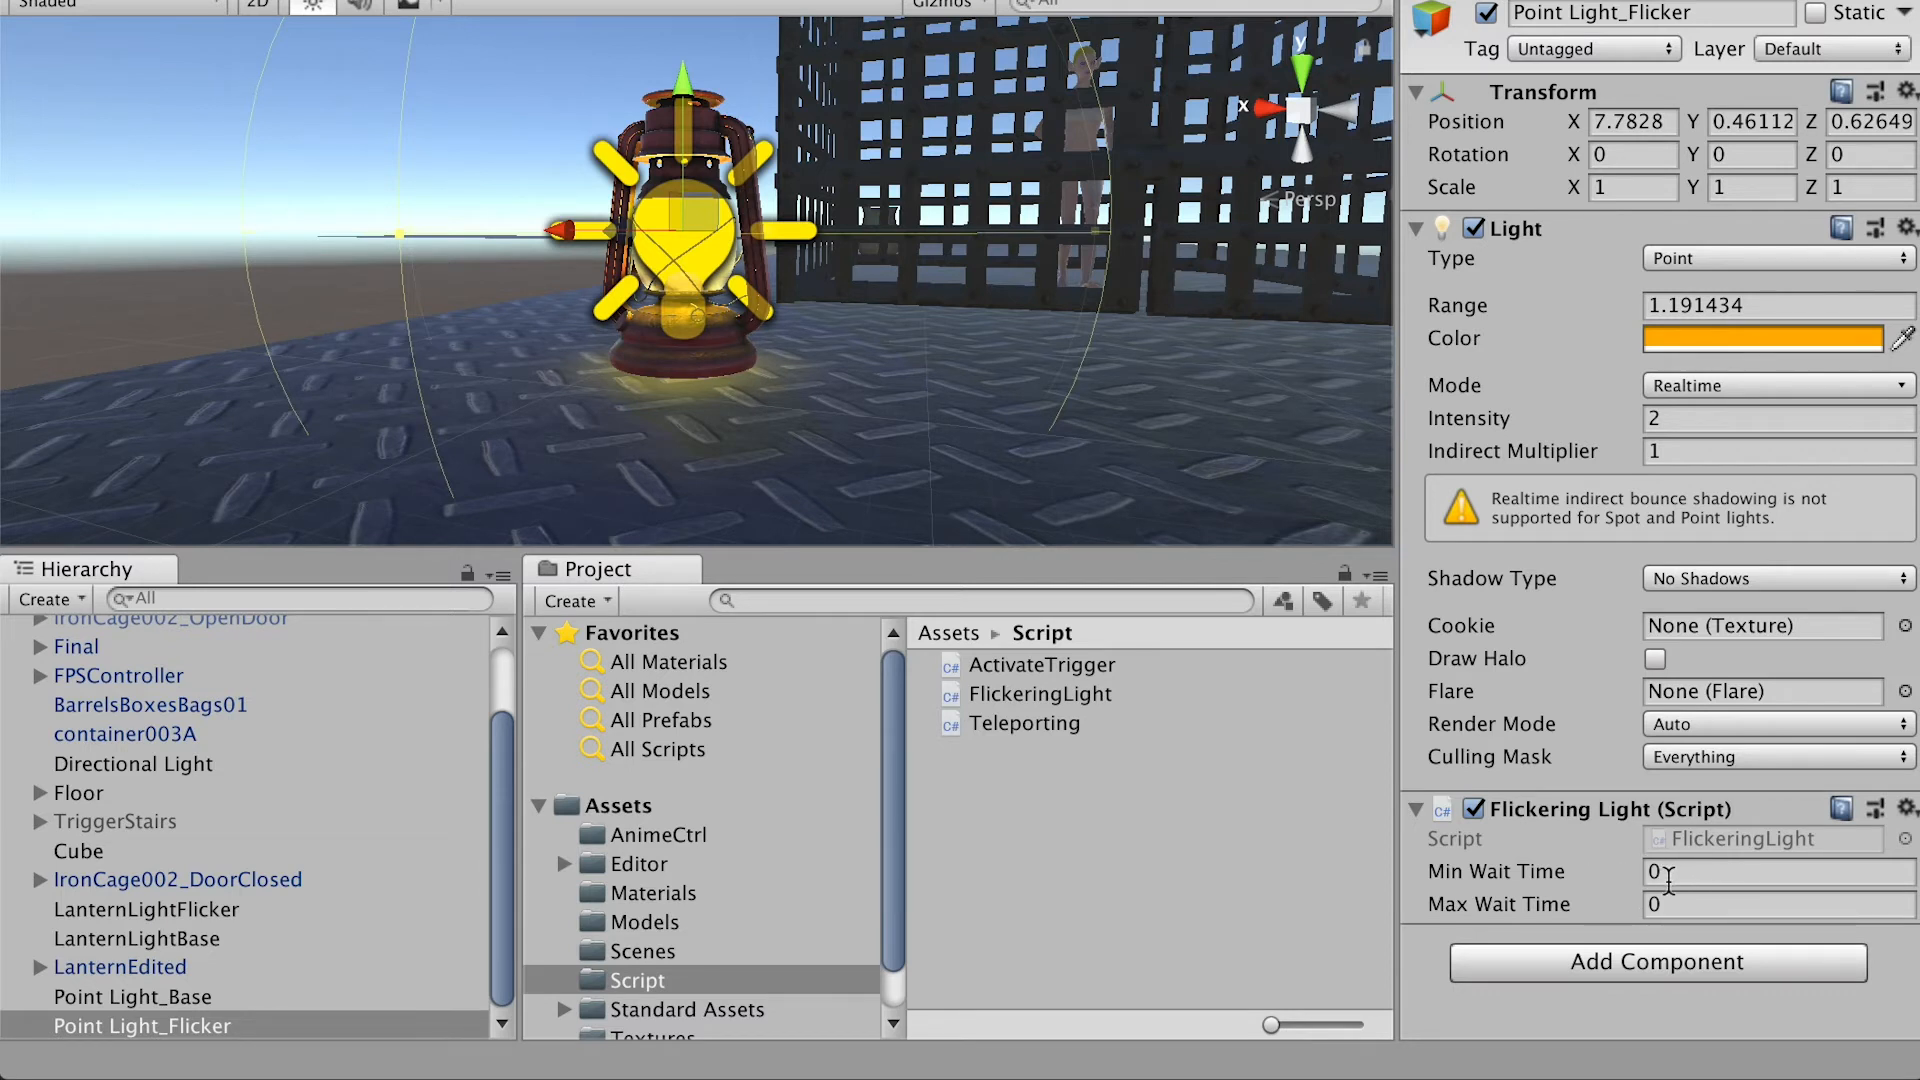
pyautogui.write('0.01')
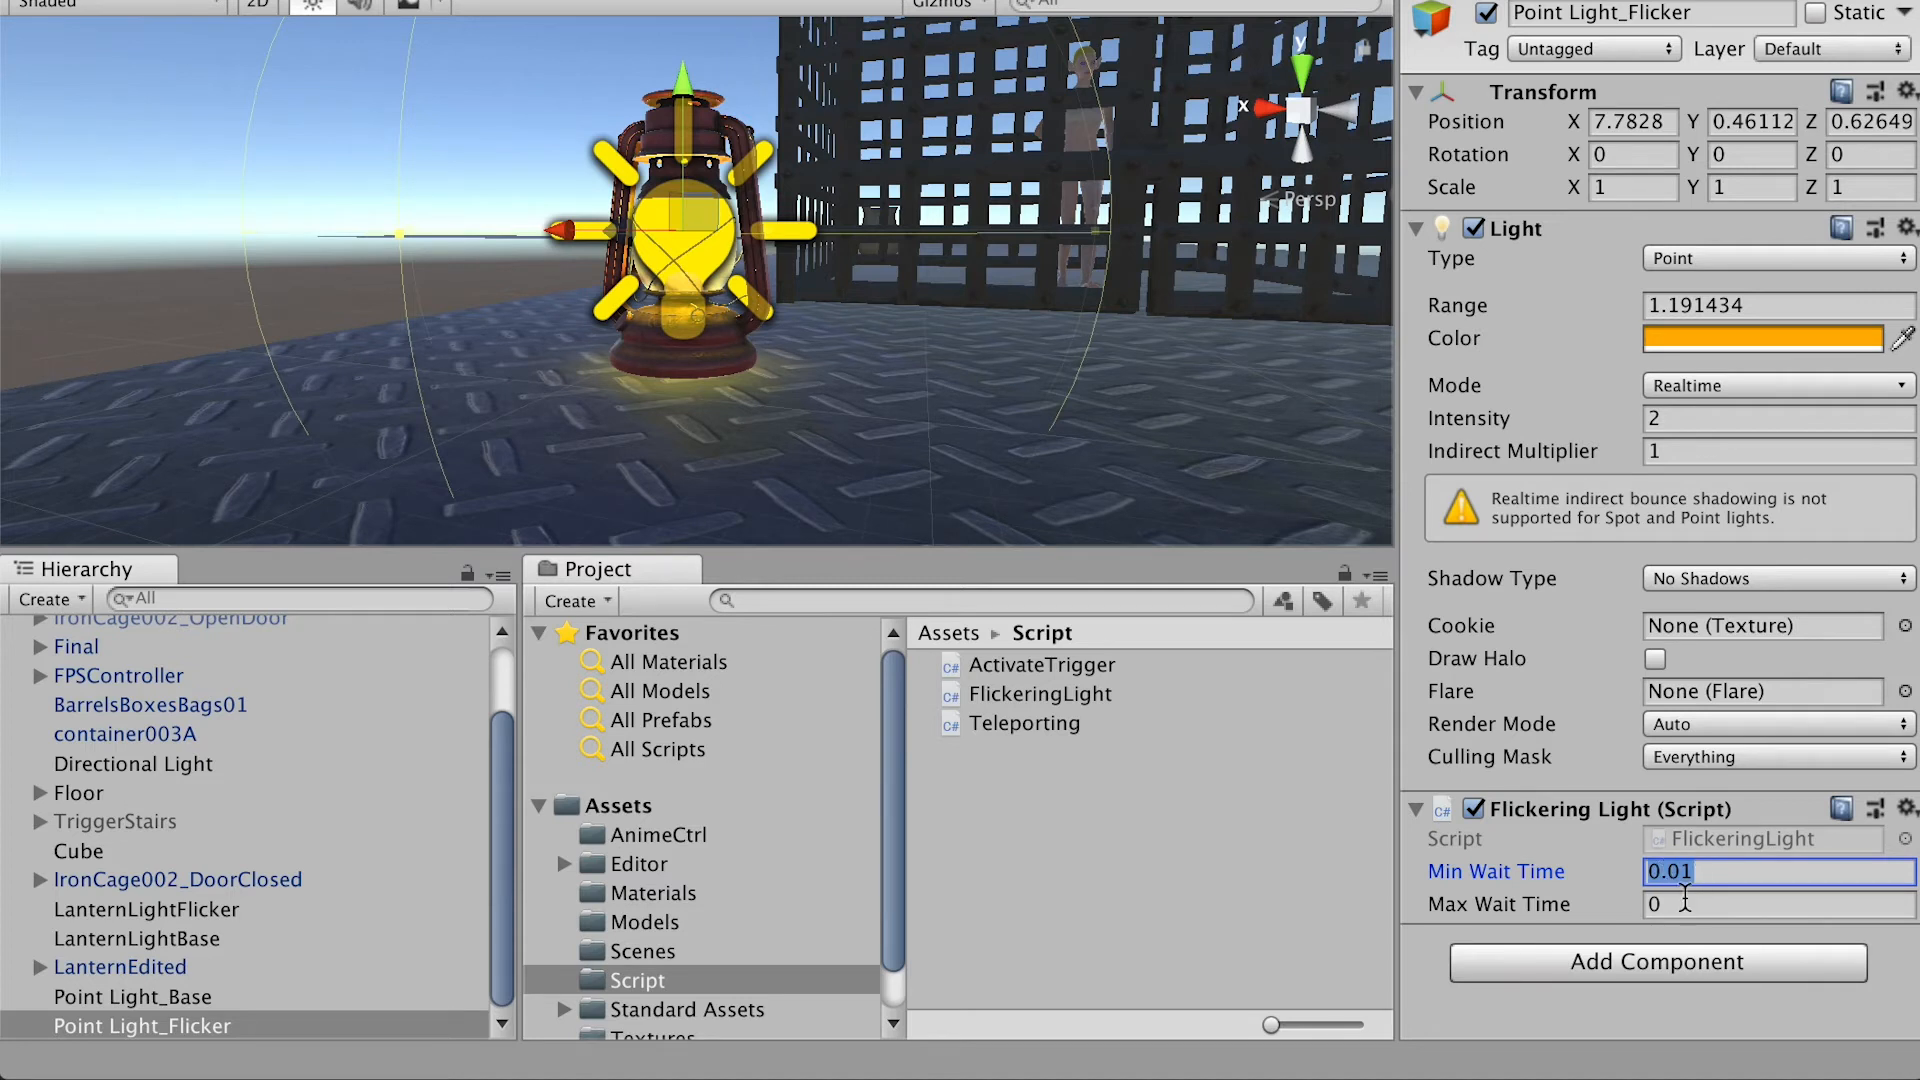
pyautogui.click(1776, 904)
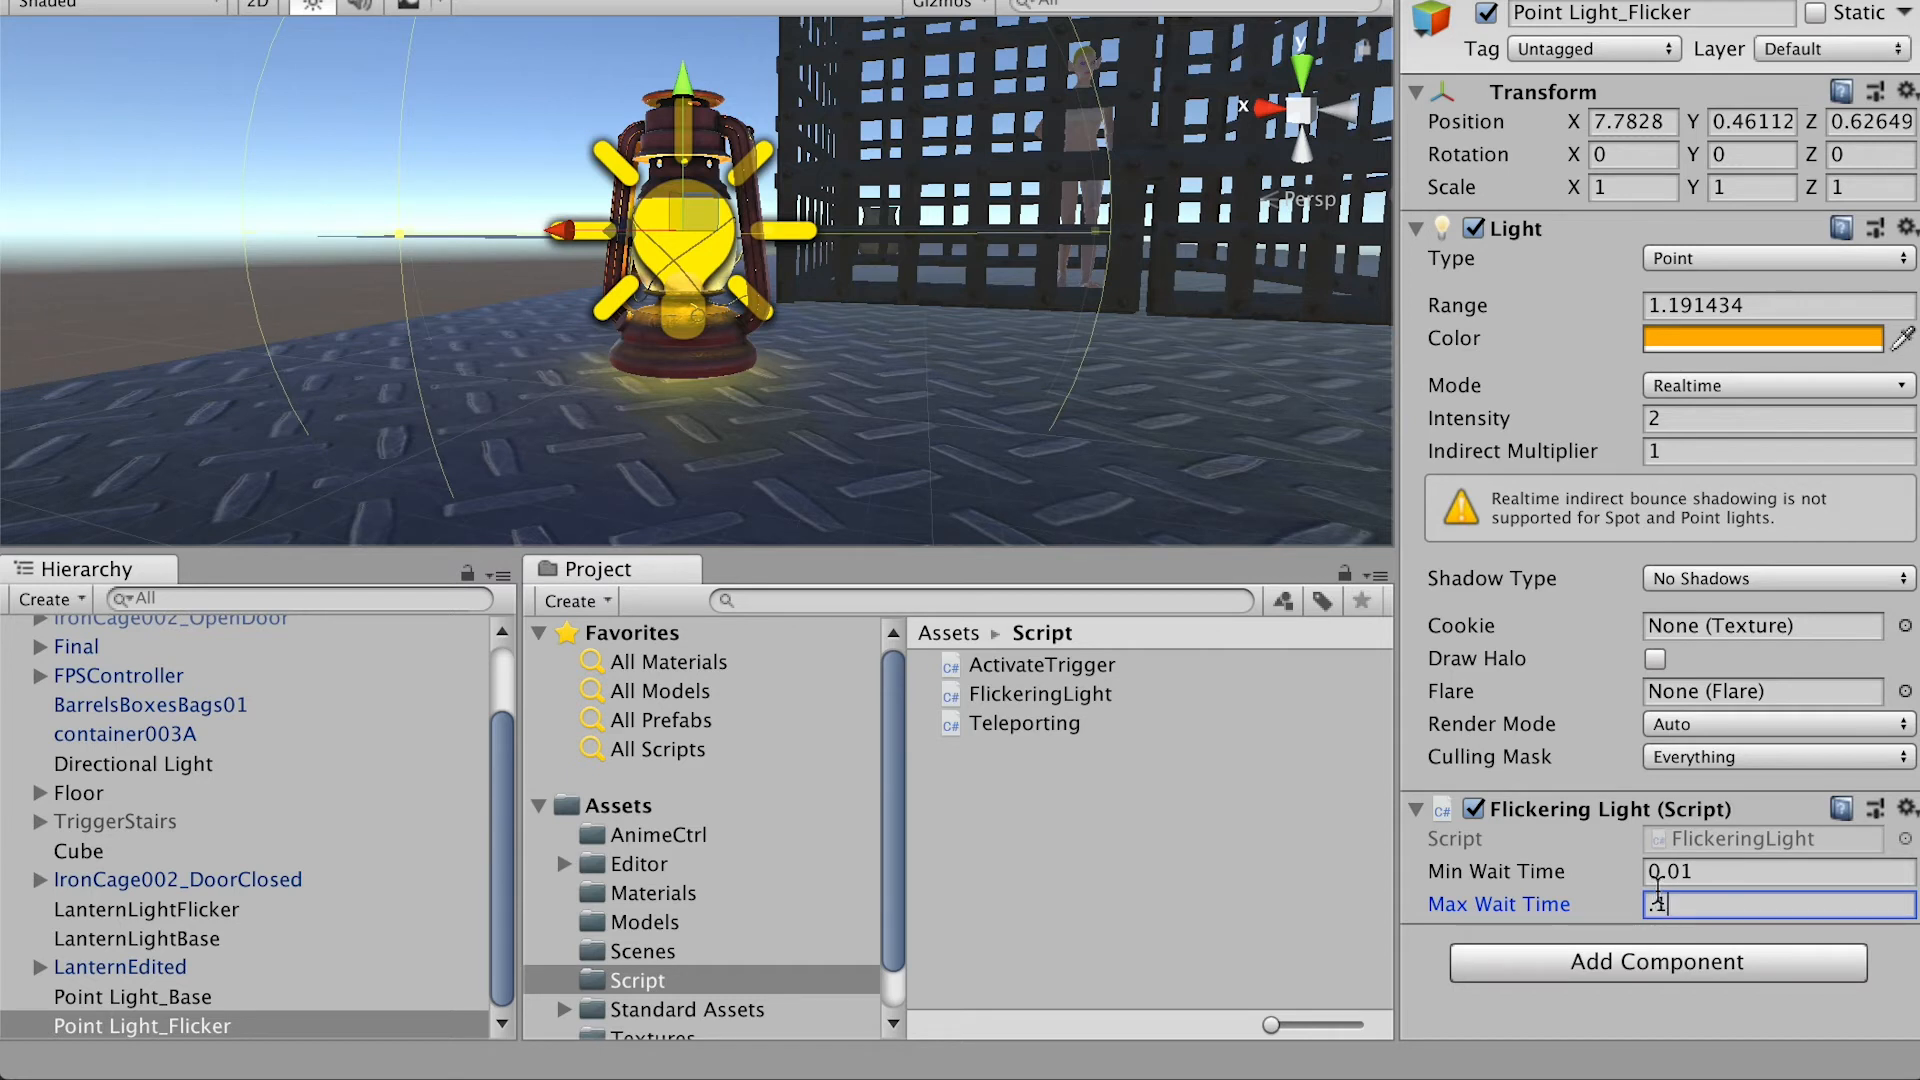
pyautogui.write('0.15')
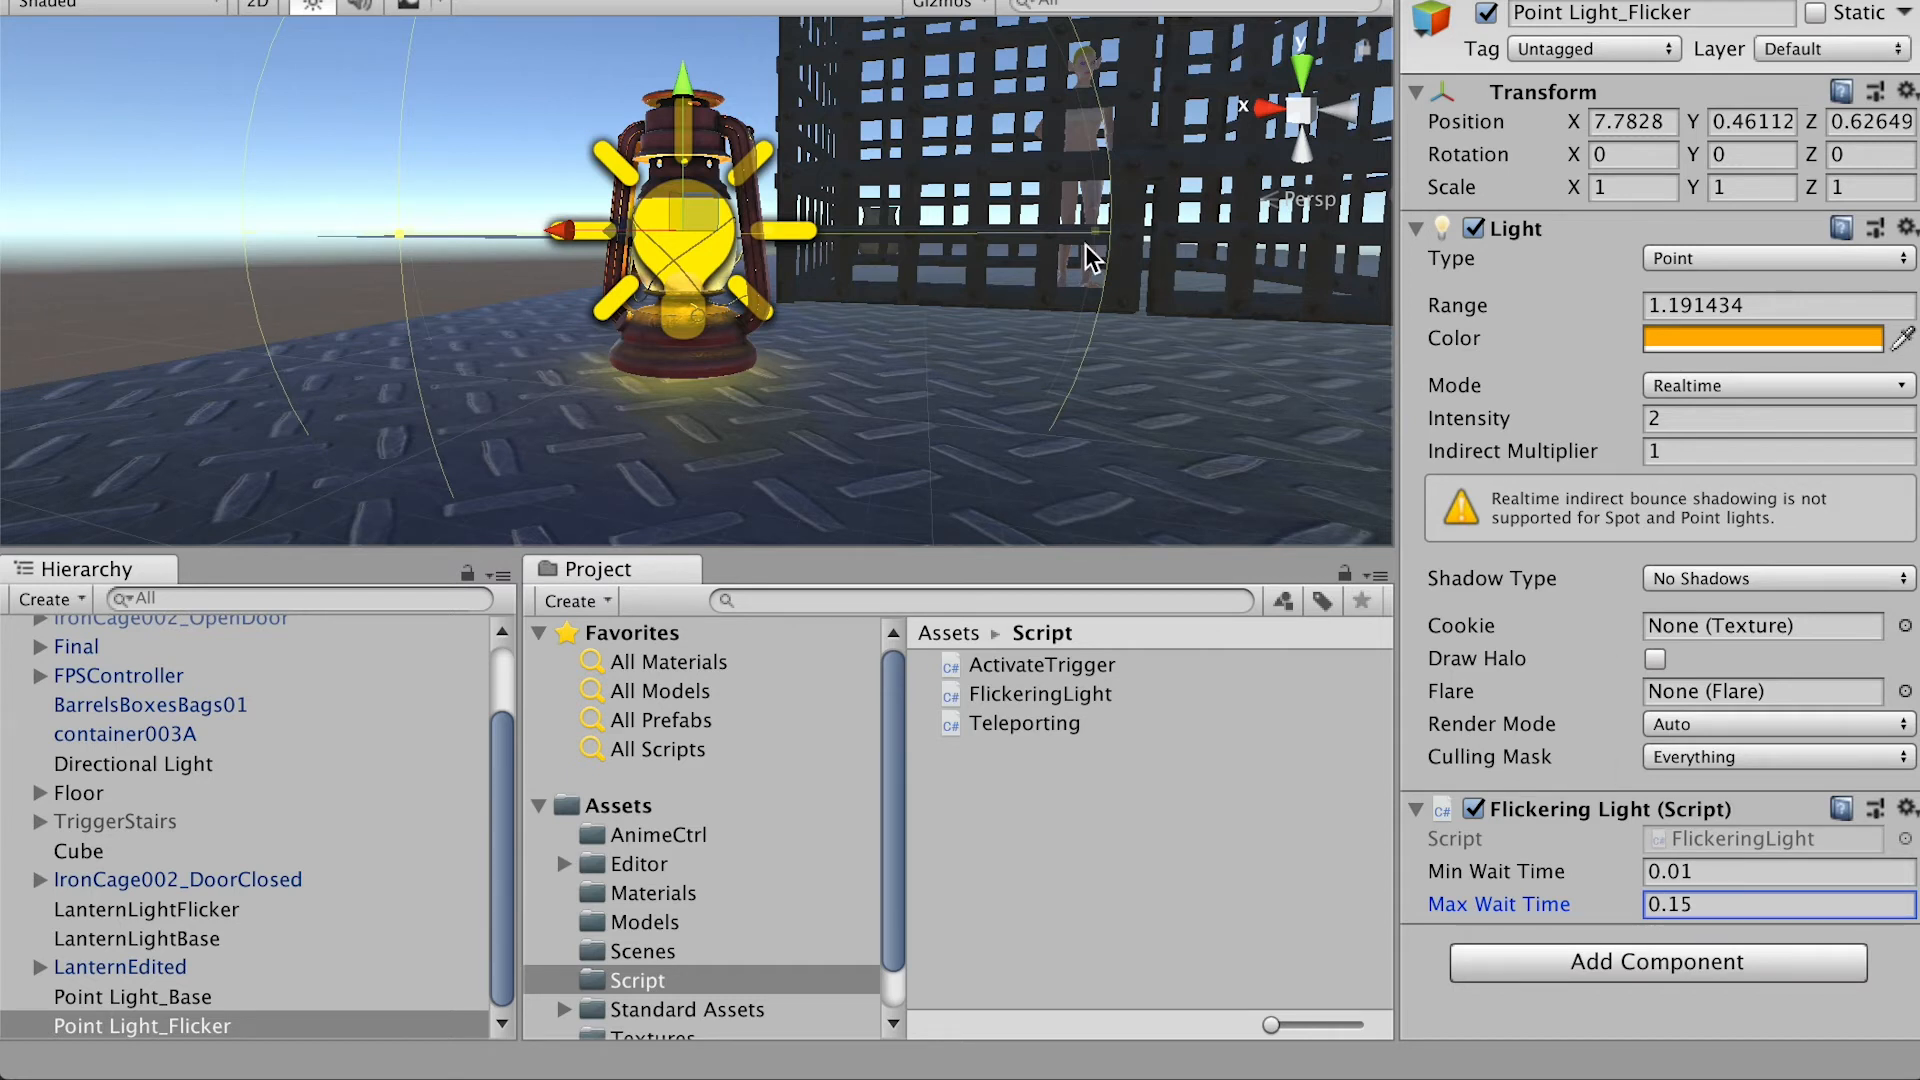
pyautogui.click(132, 996)
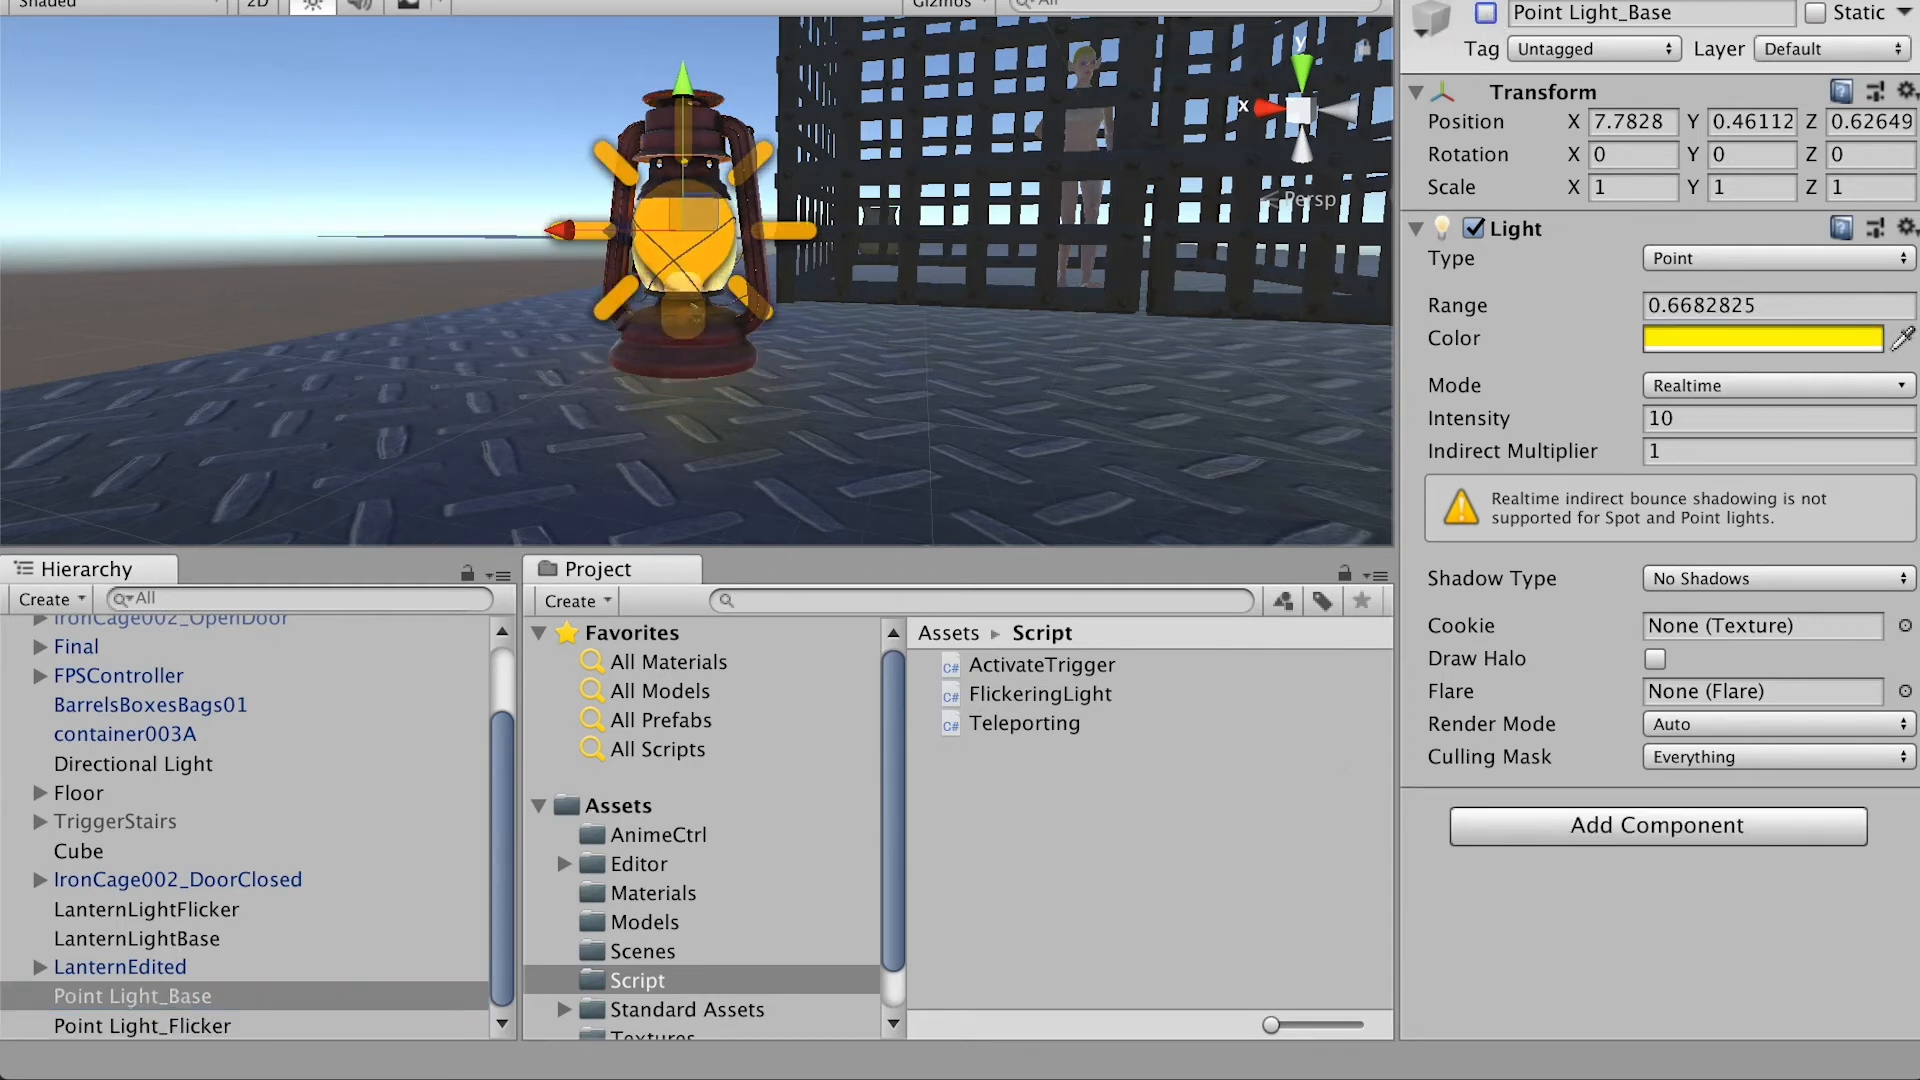
# Enter Play mode and watch the orange lantern light flicker in the Game view.
pyautogui.click(895, 23)
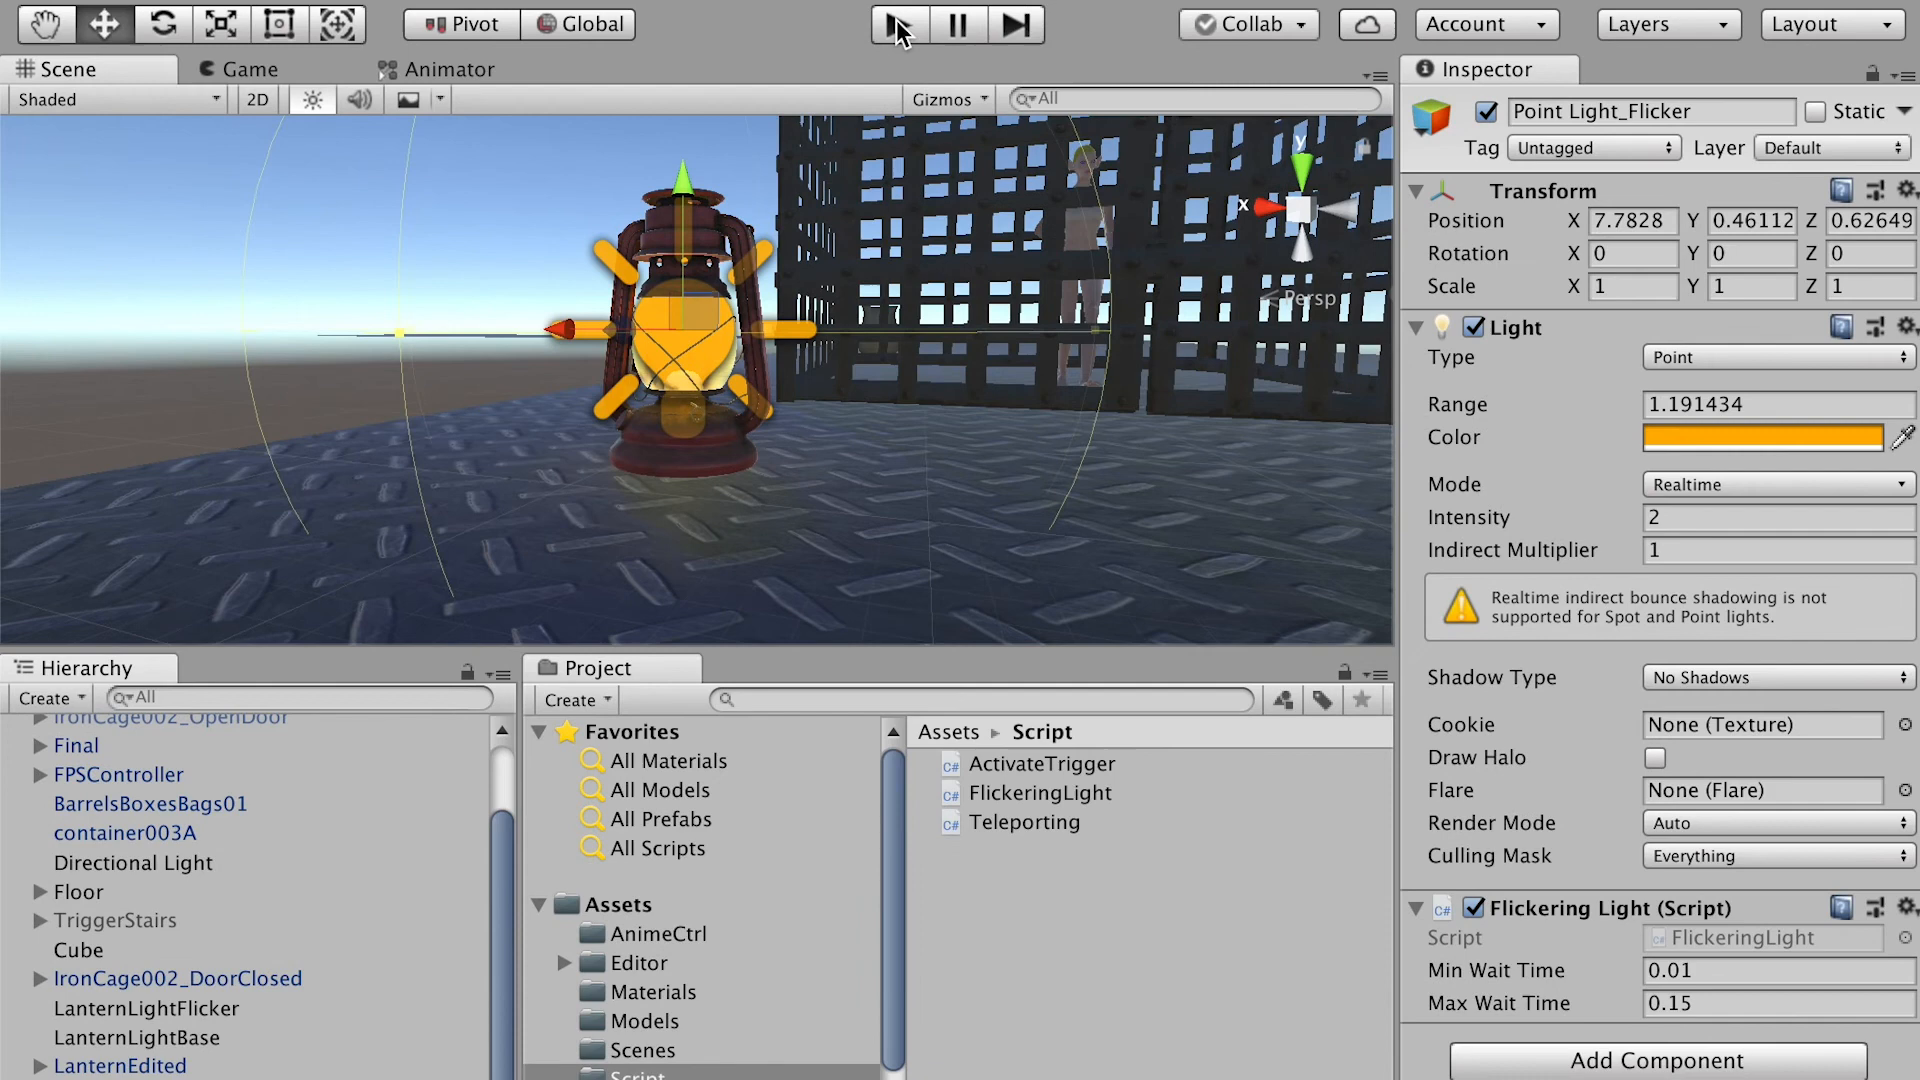
pyautogui.click(896, 23)
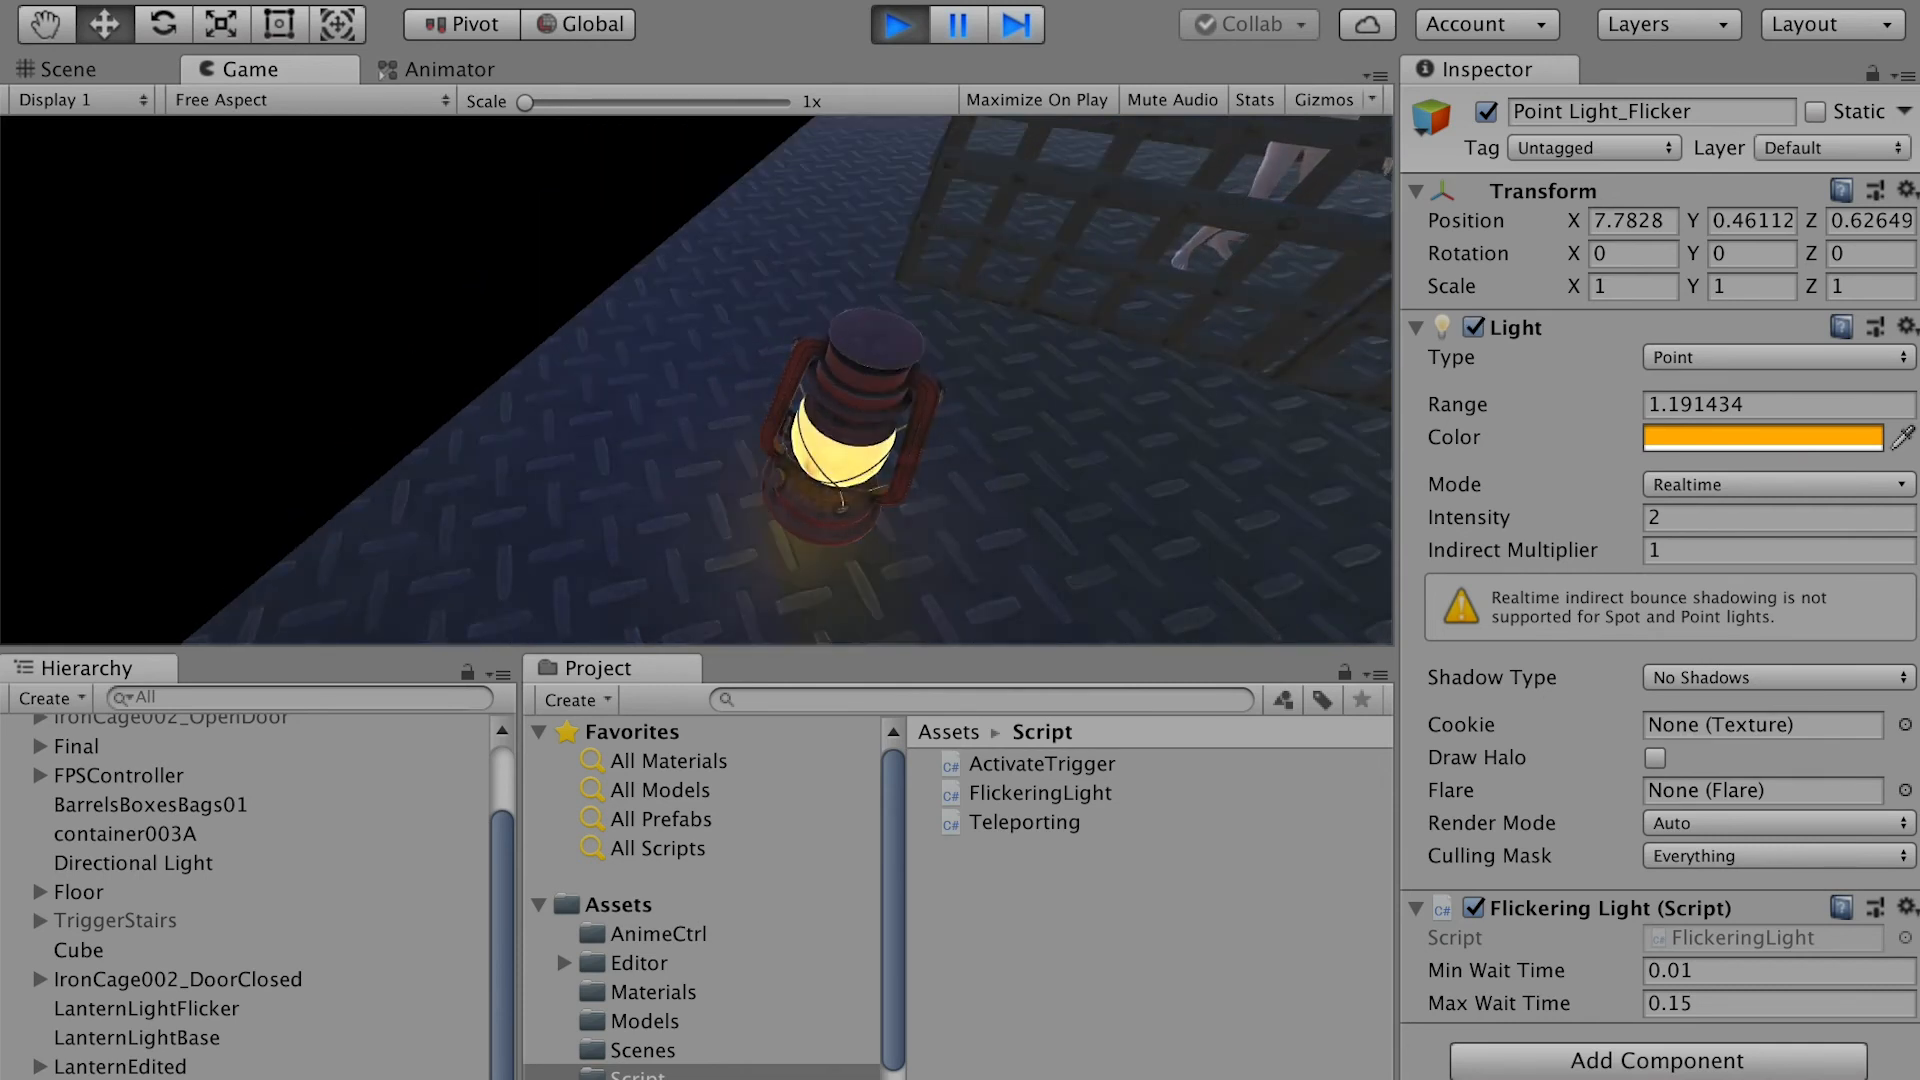
pyautogui.click(1474, 327)
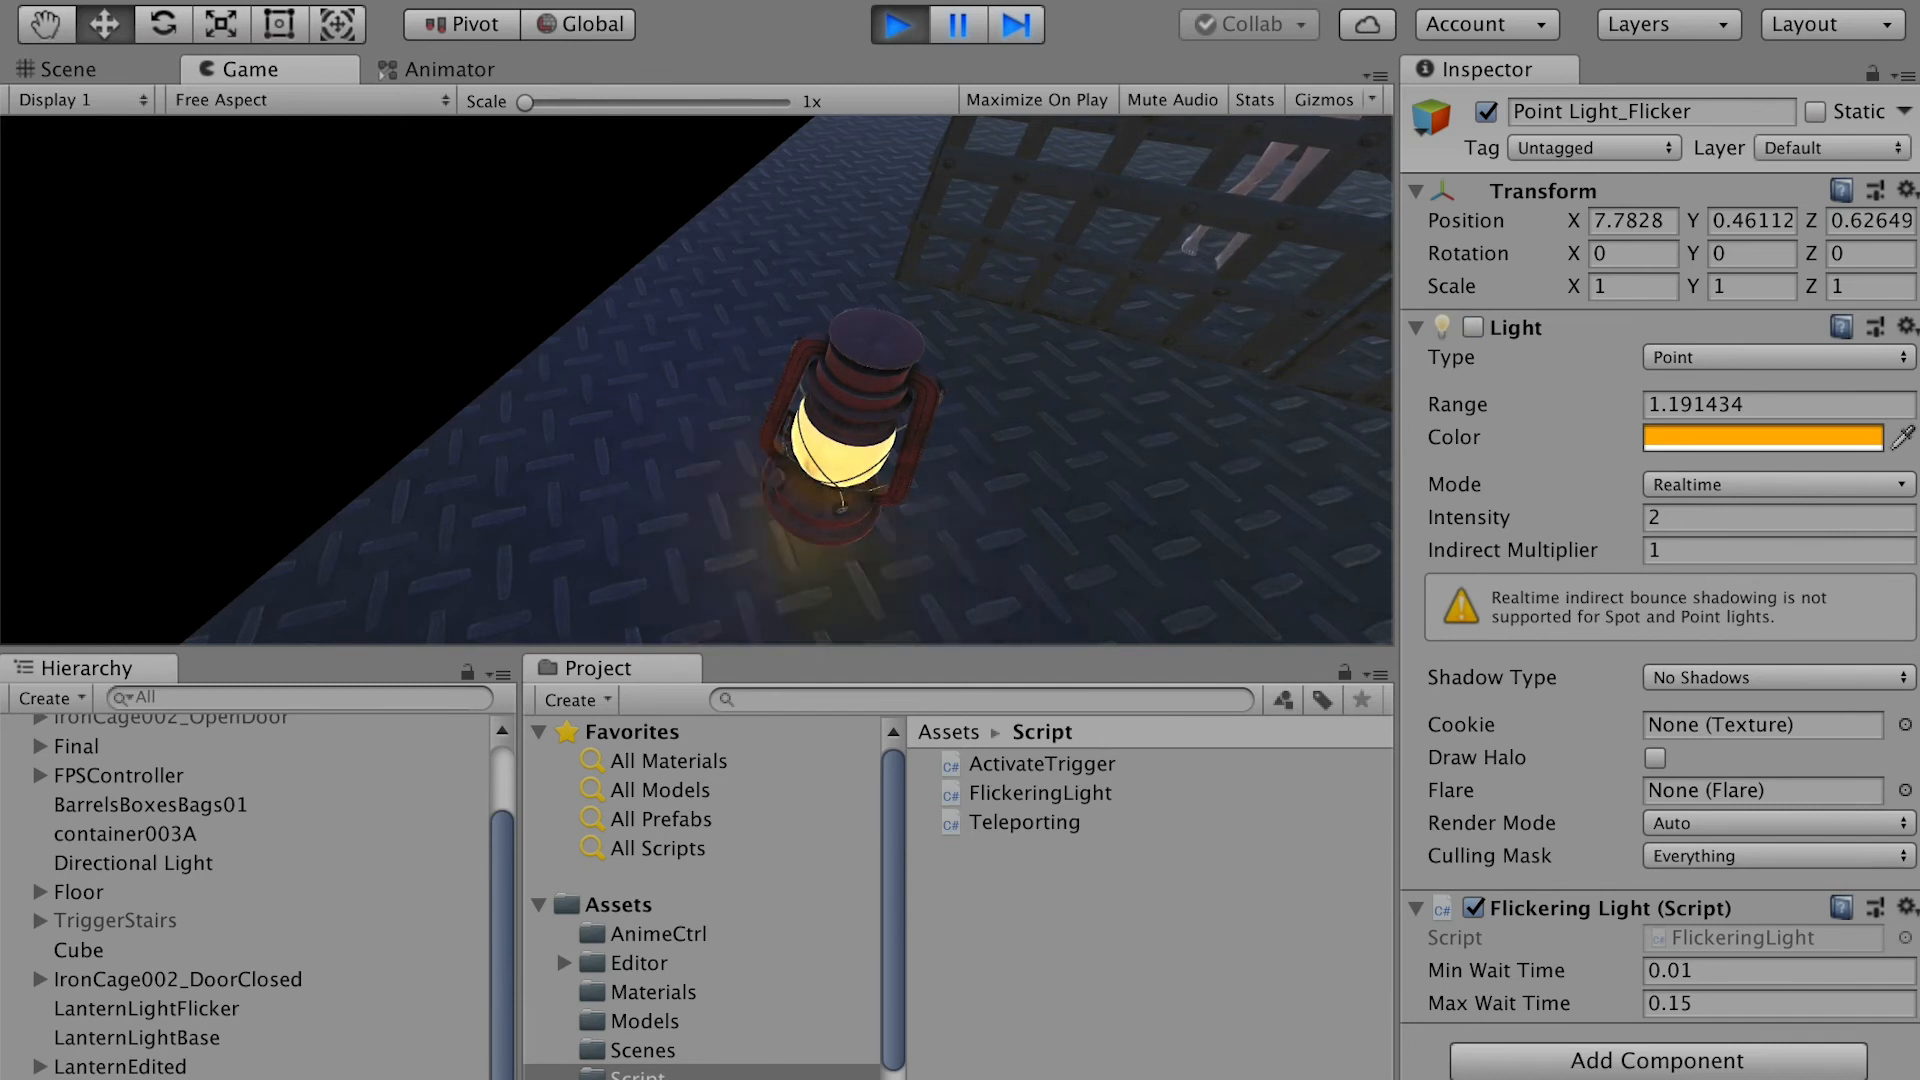
pyautogui.click(1473, 327)
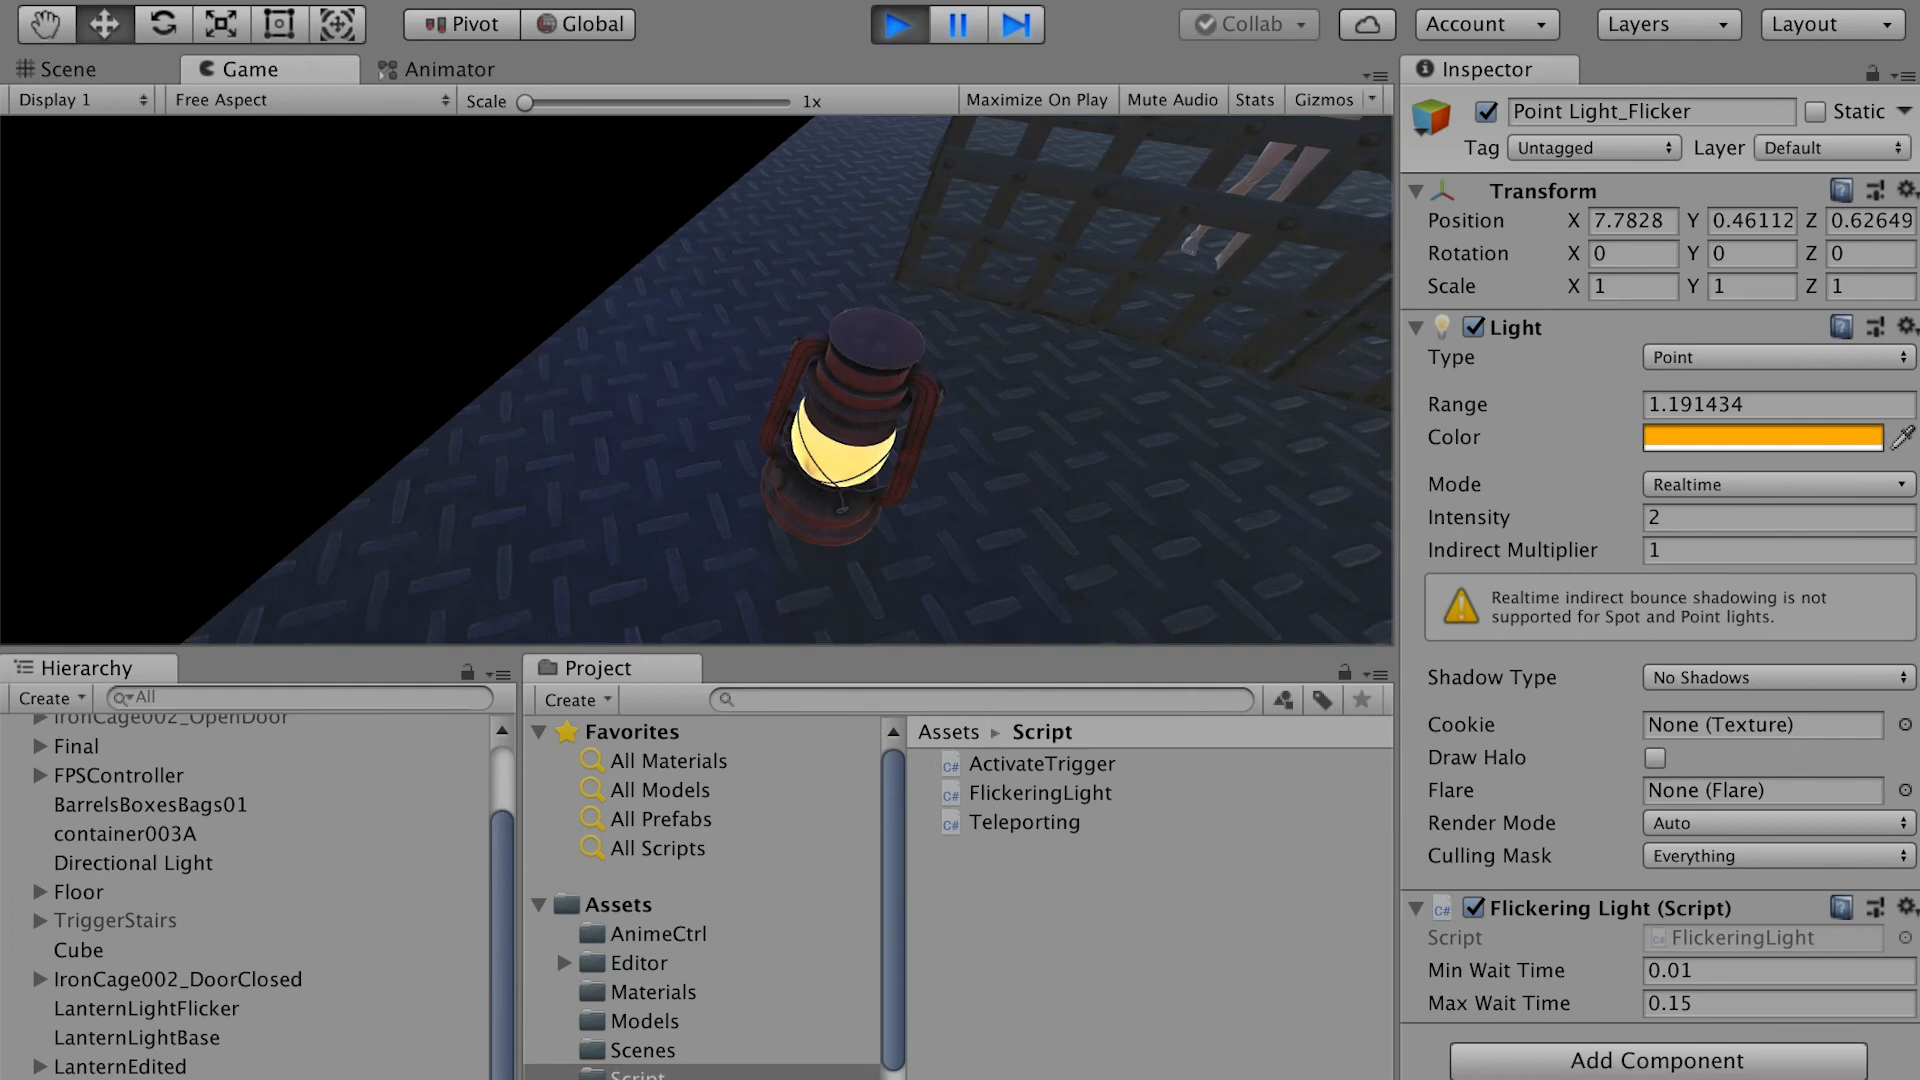